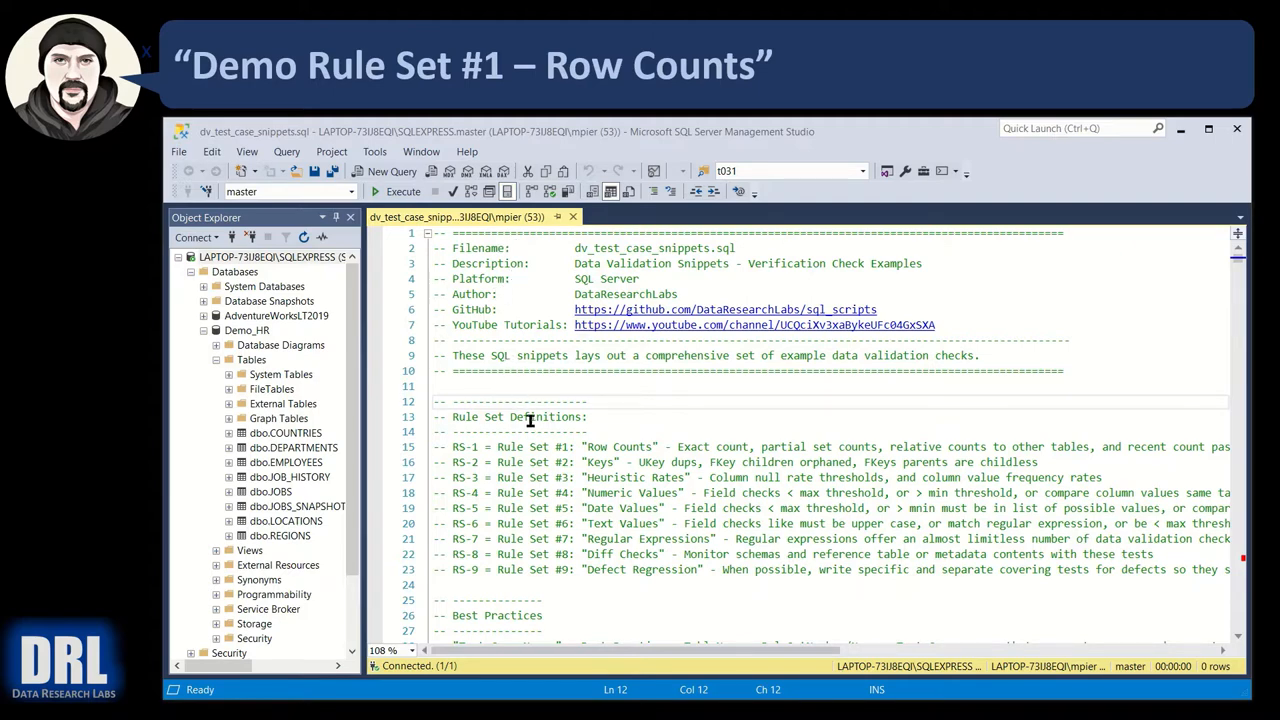
mouse_move(588, 449)
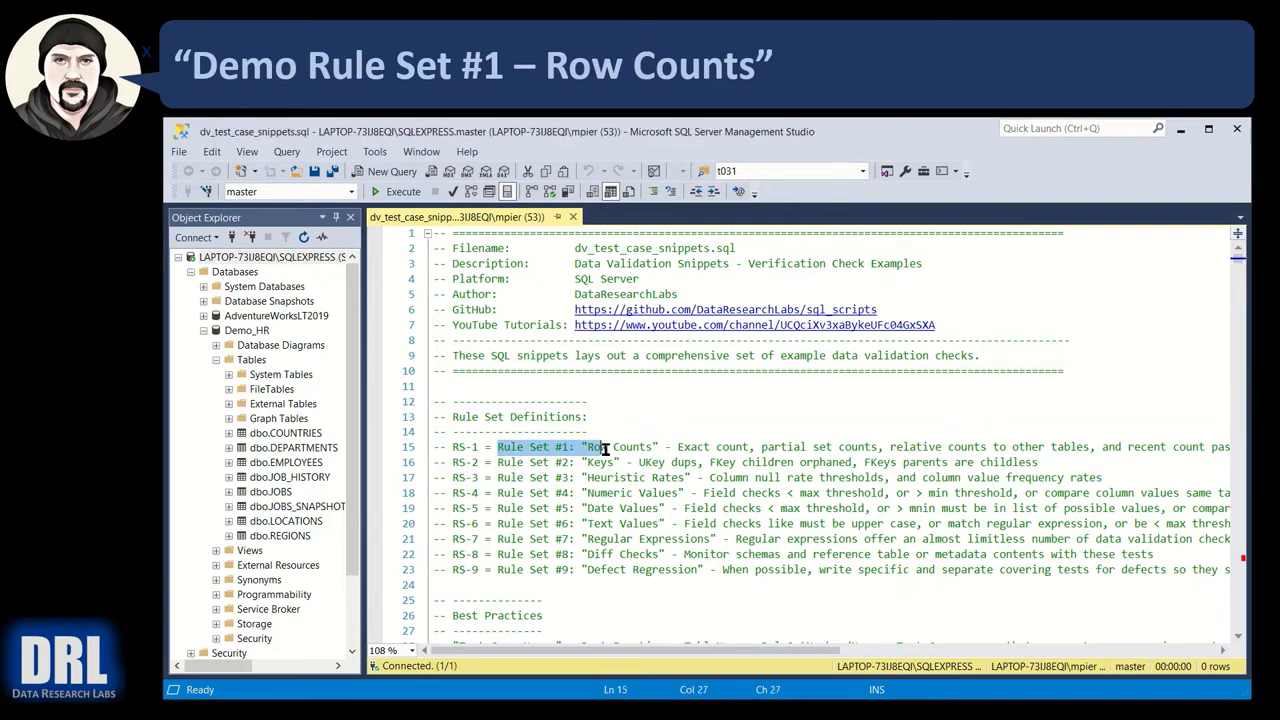
Select and execute the USE demo_hr statement in the INITIALIZE section
scroll(down, 3)
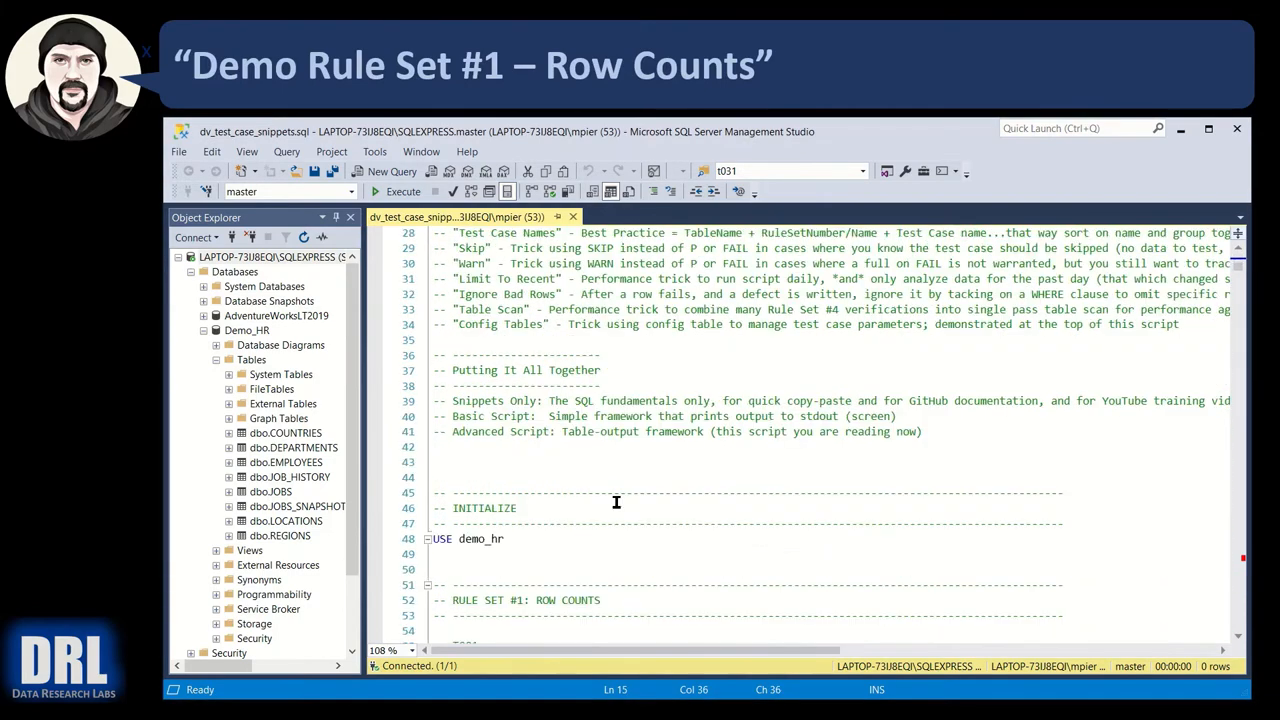
scroll(down, 3)
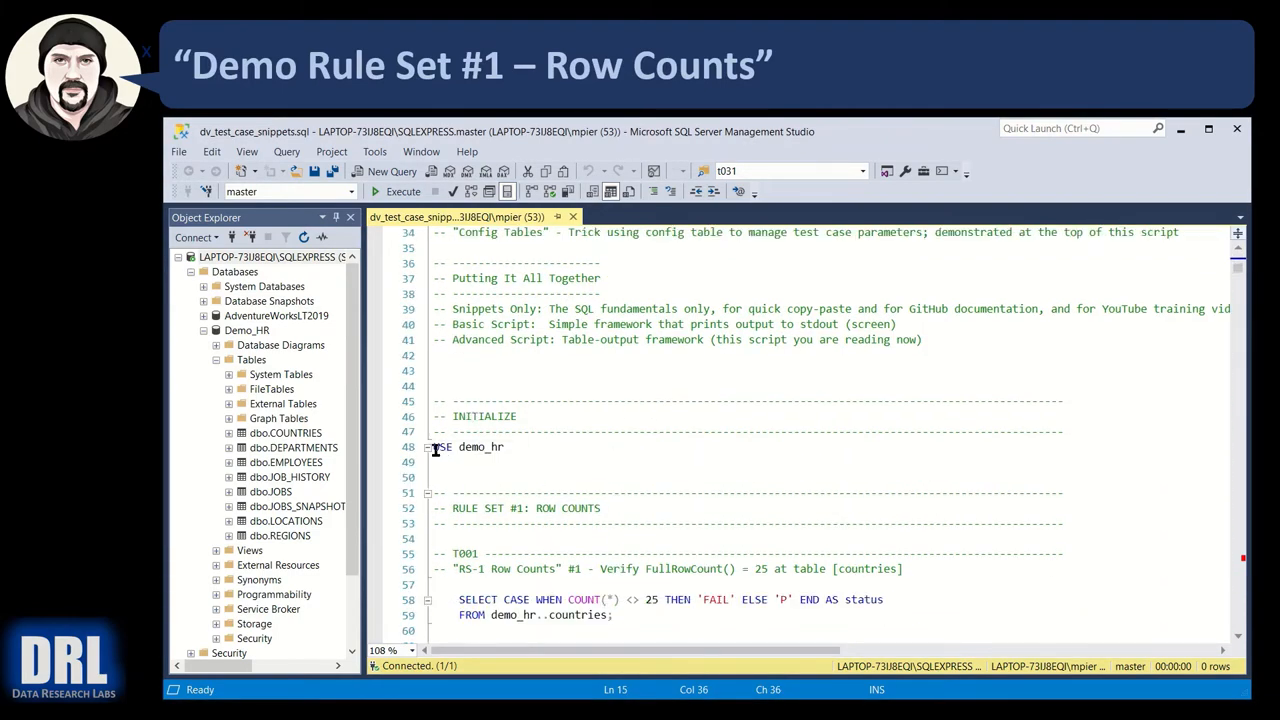
double_click(467, 447)
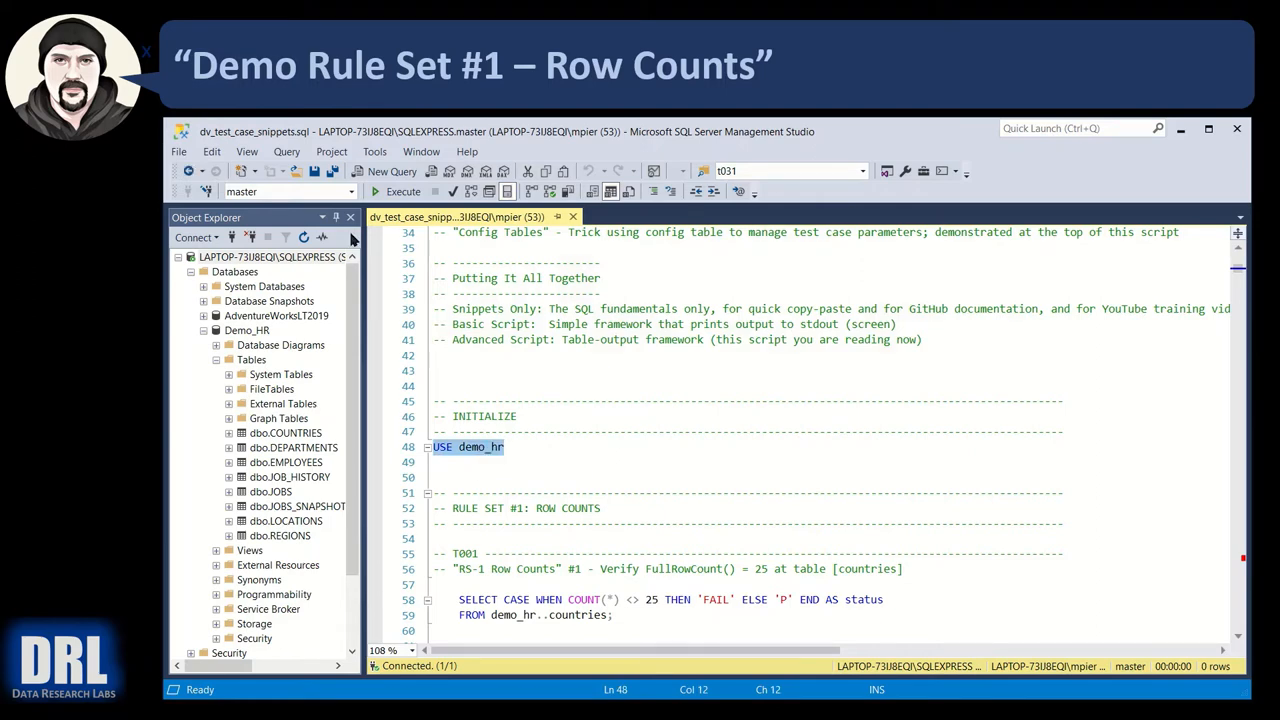
click(397, 191)
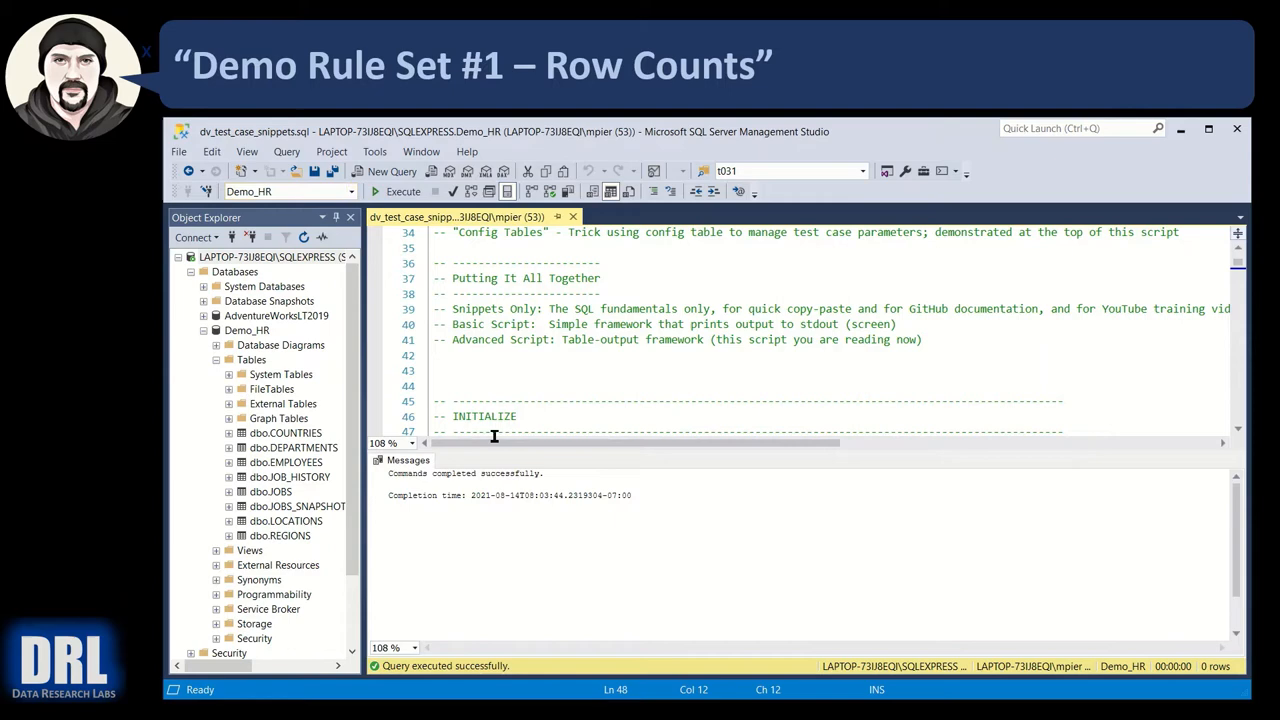
scroll(down, 3)
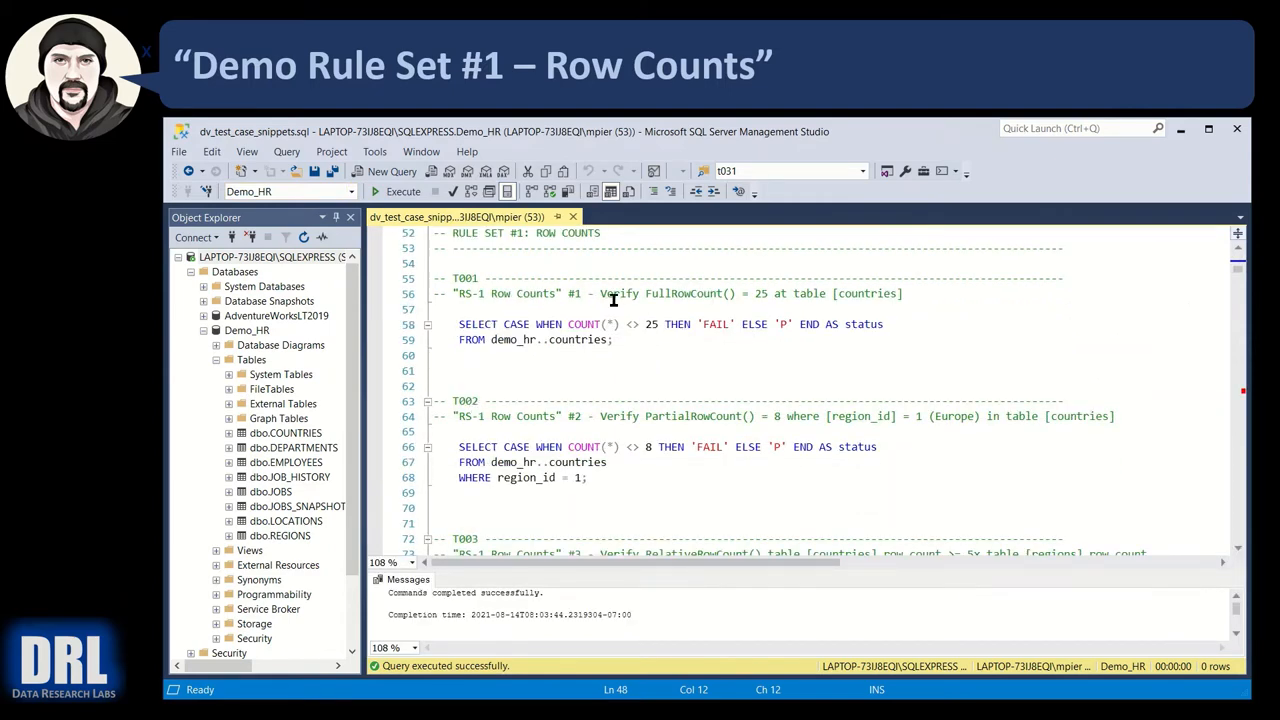
mouse_move(838, 298)
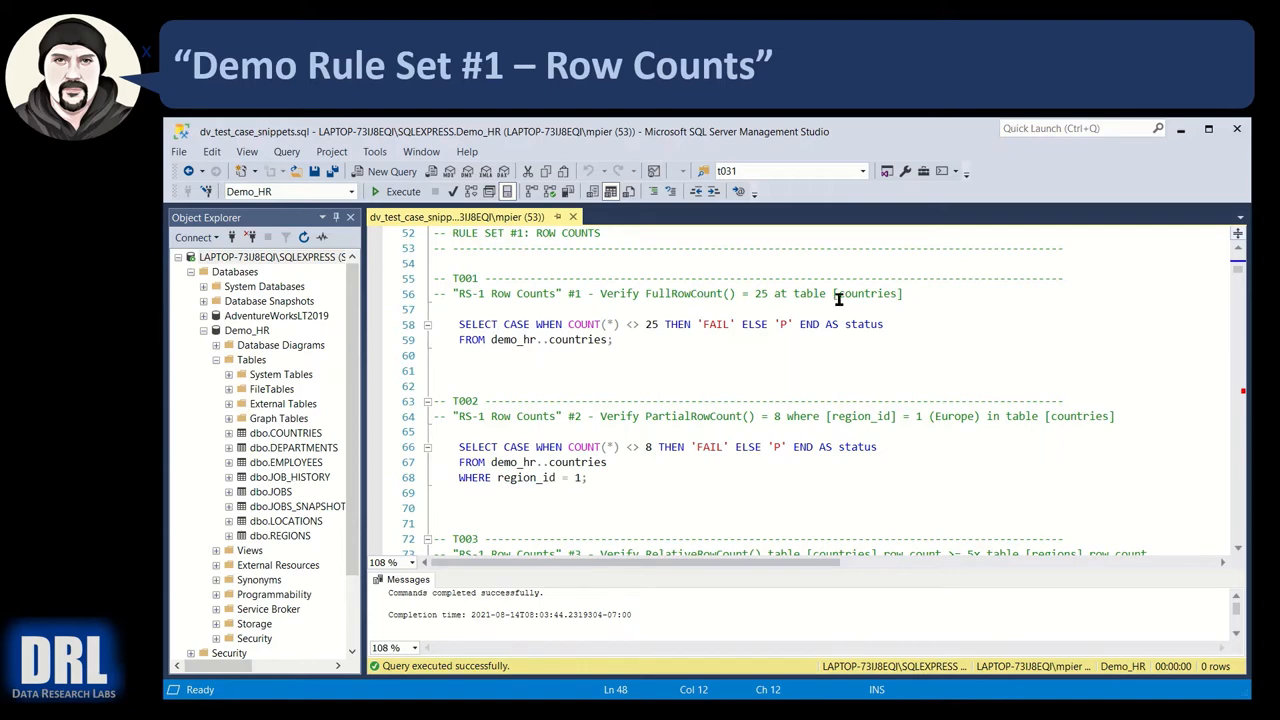
mouse_move(472, 331)
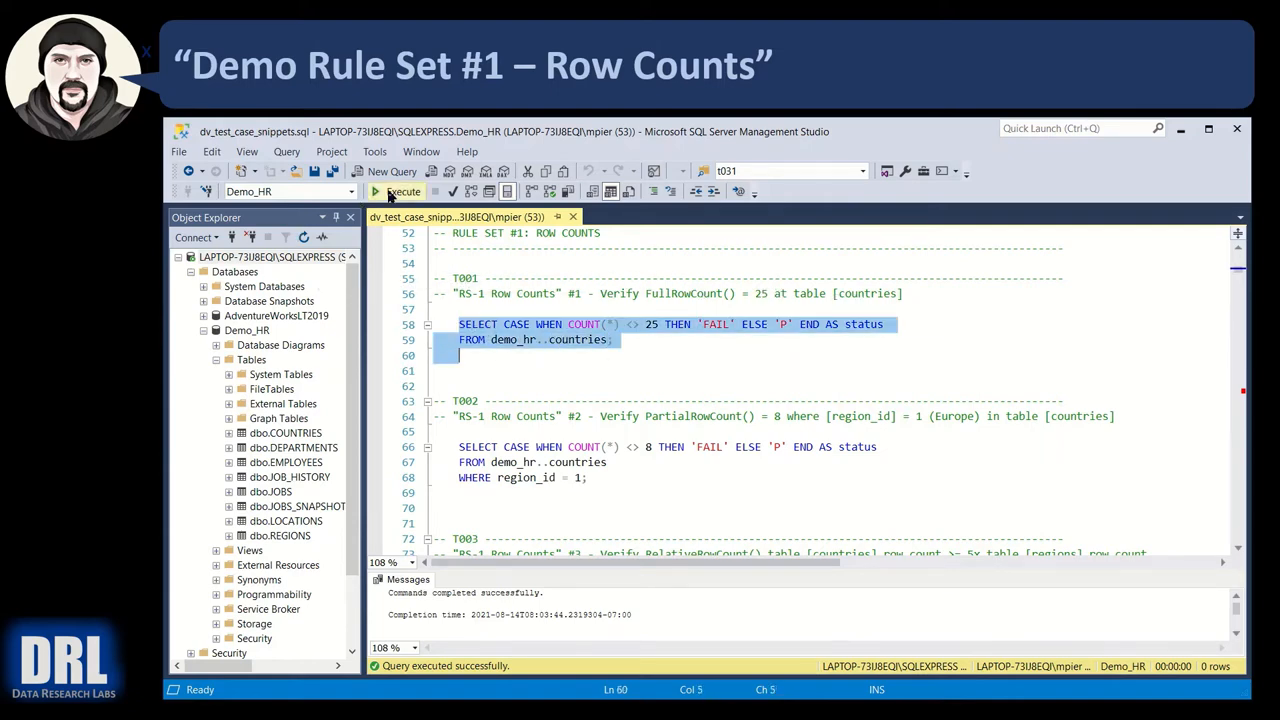
Execute the T001 countries row-count query and inspect its status column showing P
click(398, 191)
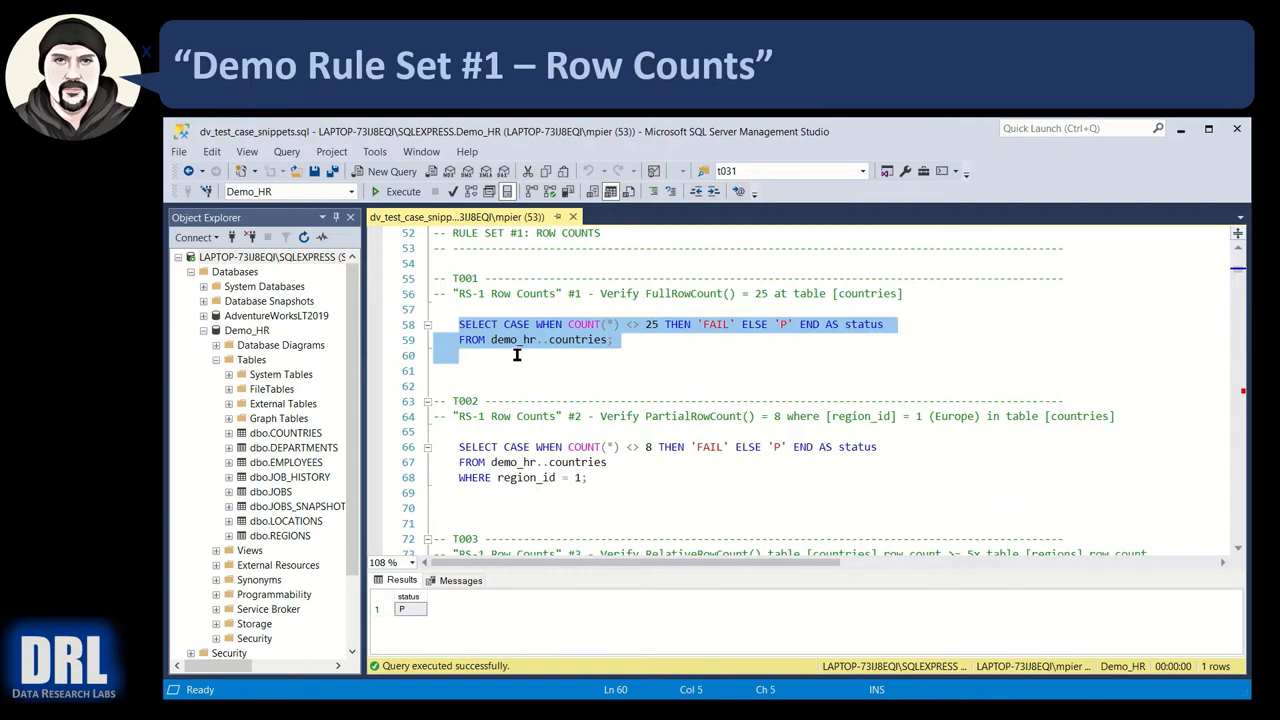
click(500, 324)
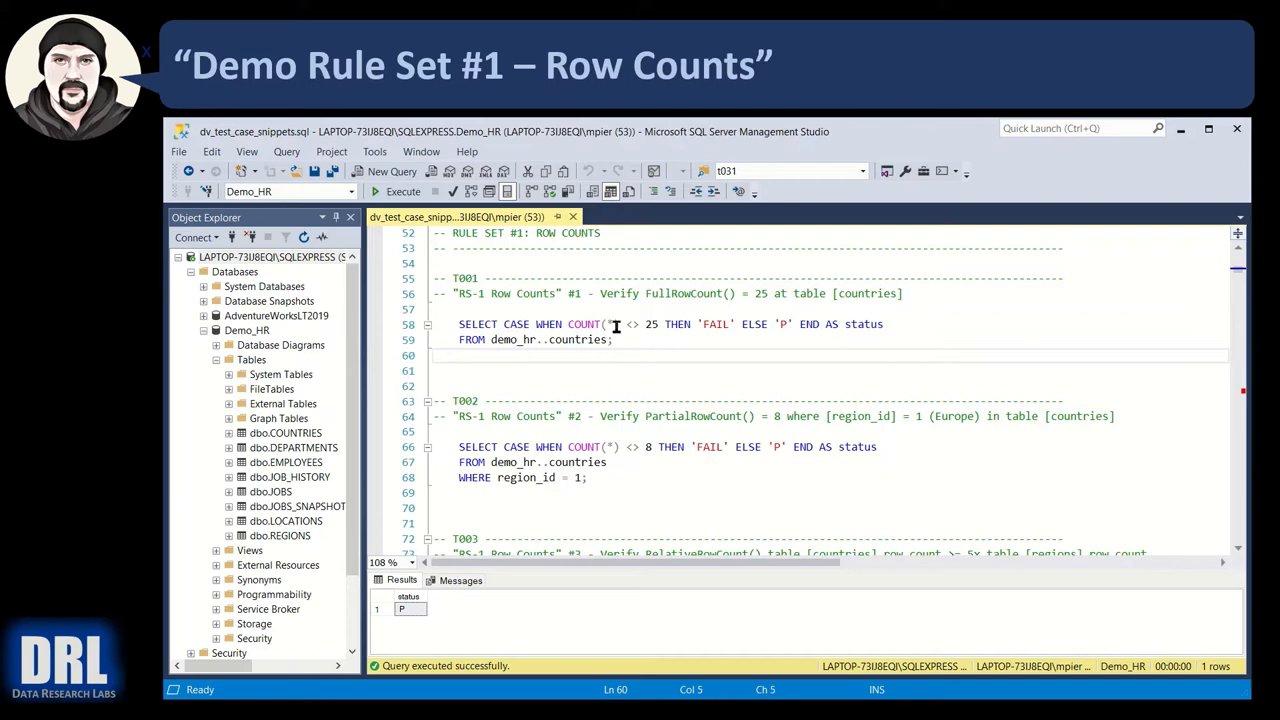
click(703, 324)
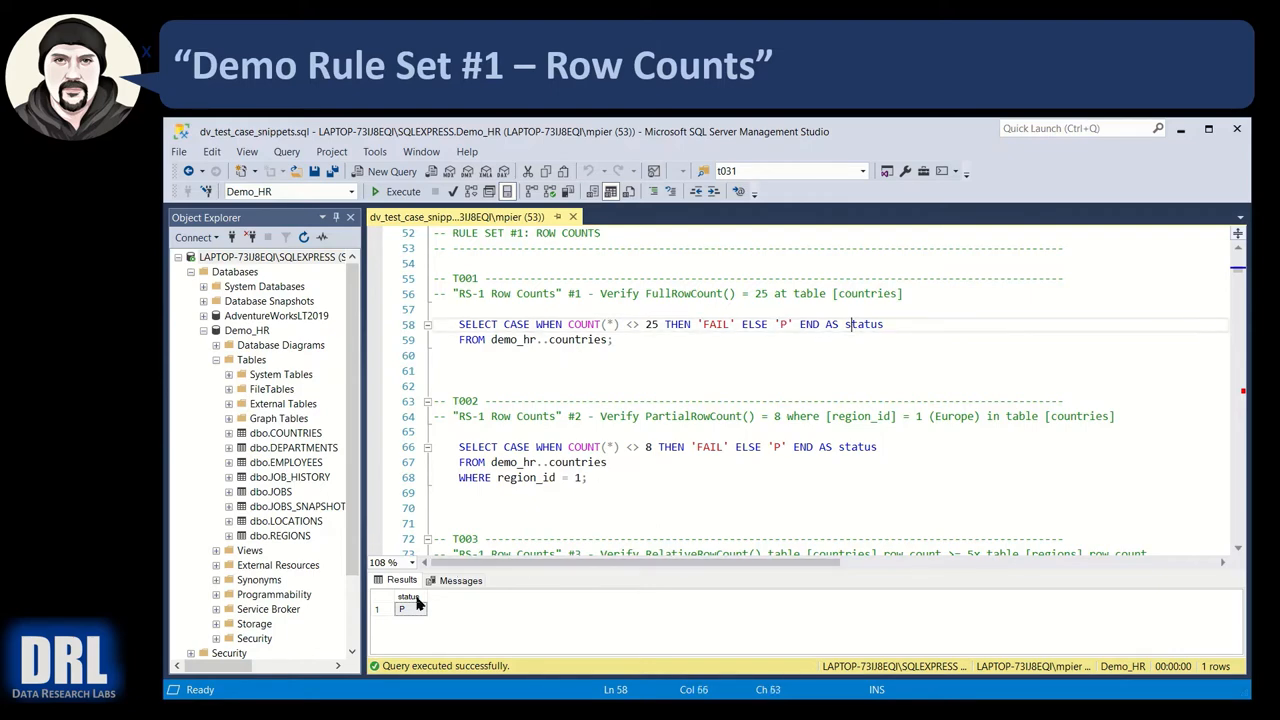
mouse_move(461, 340)
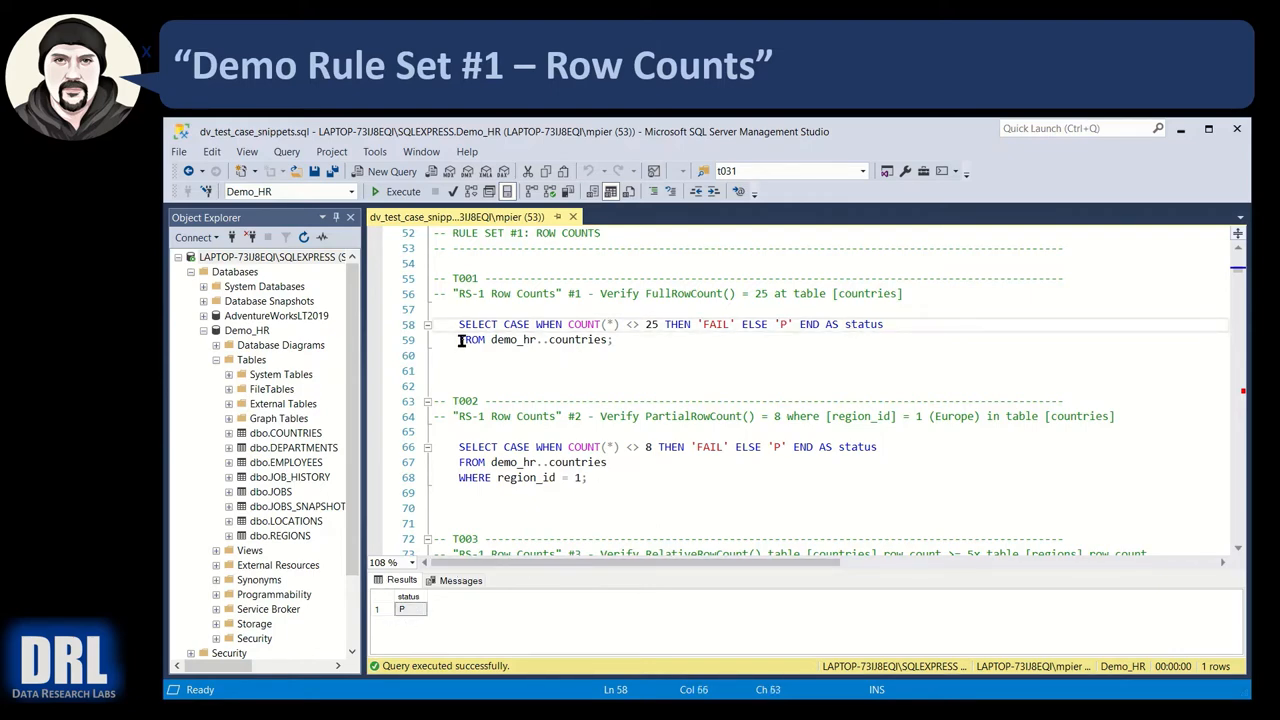
scroll(down, 3)
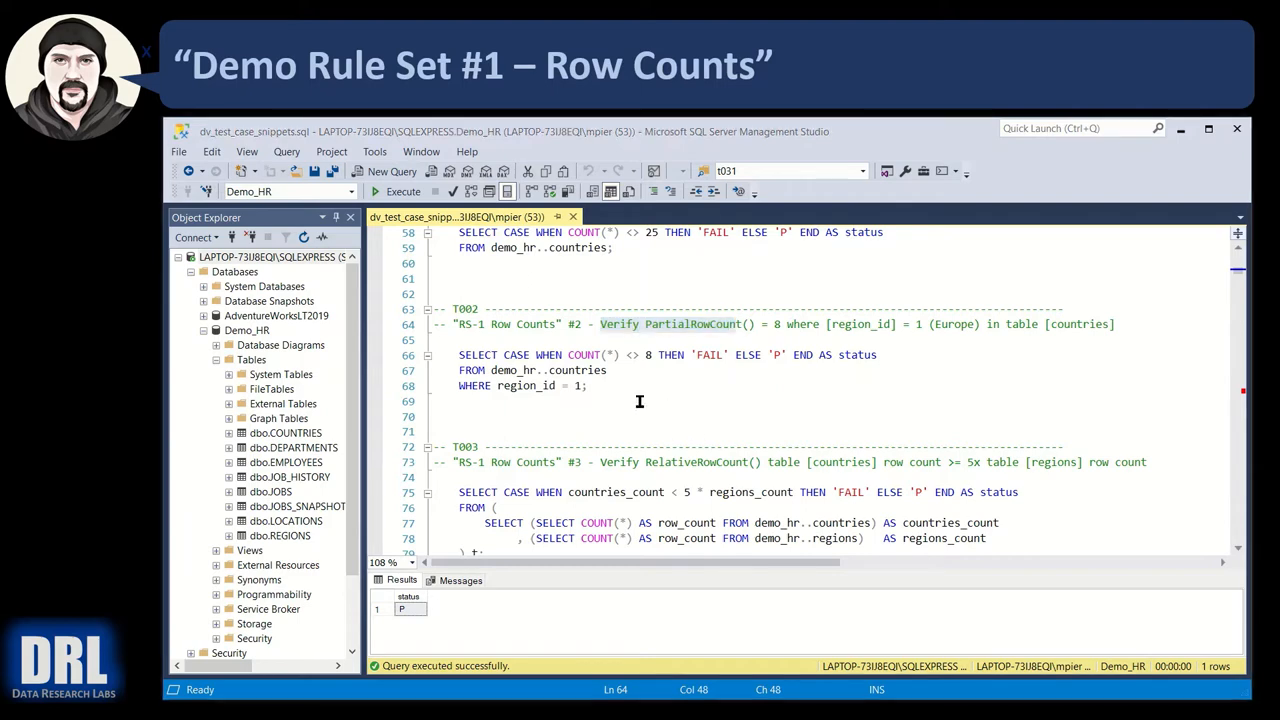
mouse_move(575, 358)
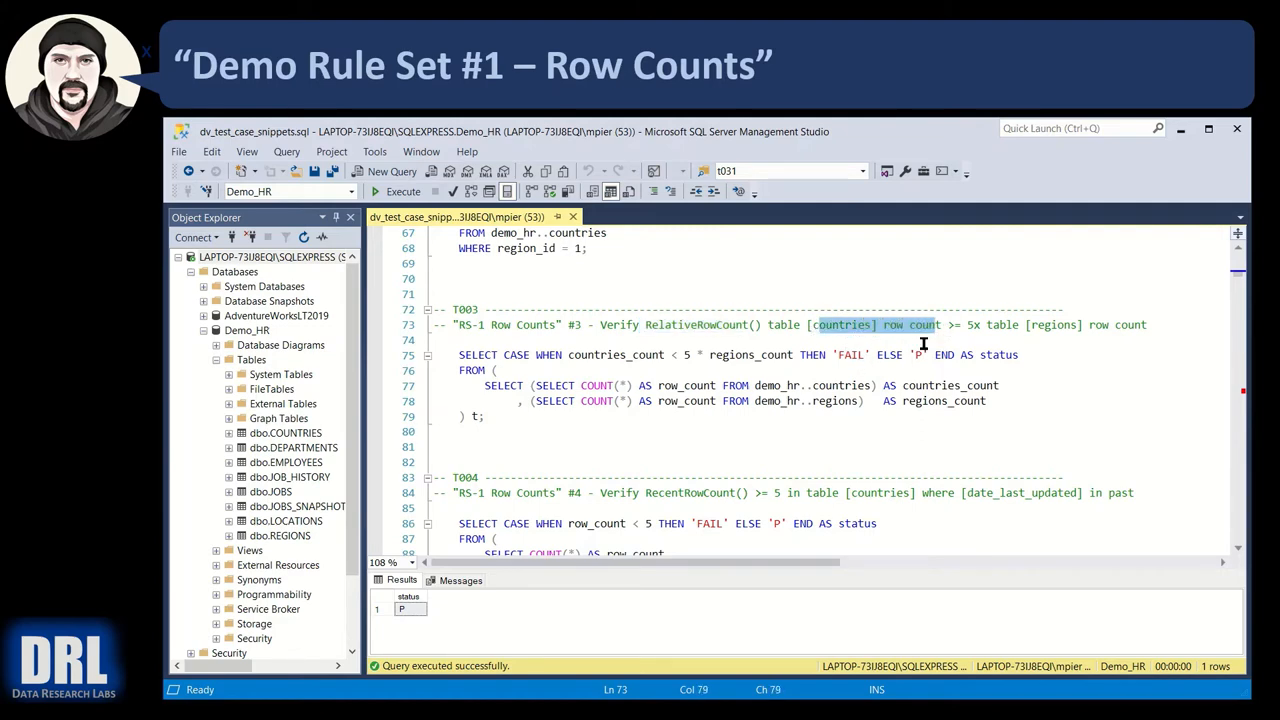
Run T003's count subqueries and full check, showing 25 countries versus 4 regions
double_click(1055, 324)
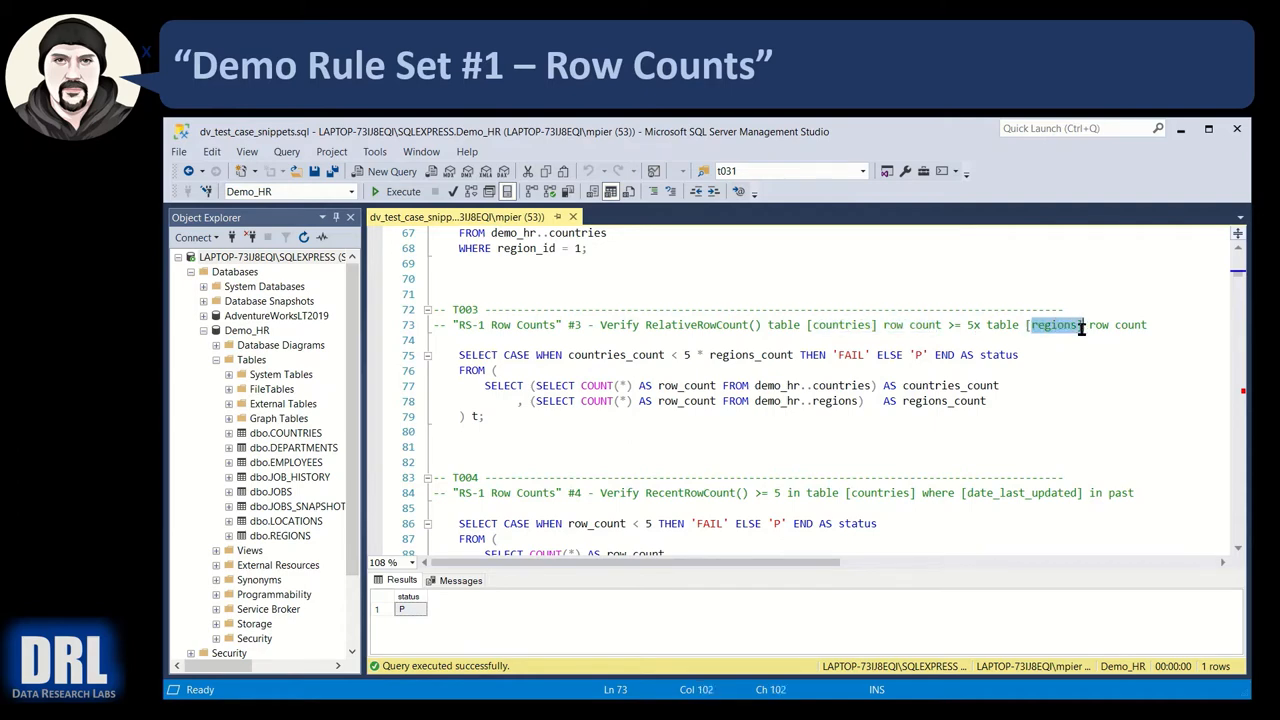
click(537, 385)
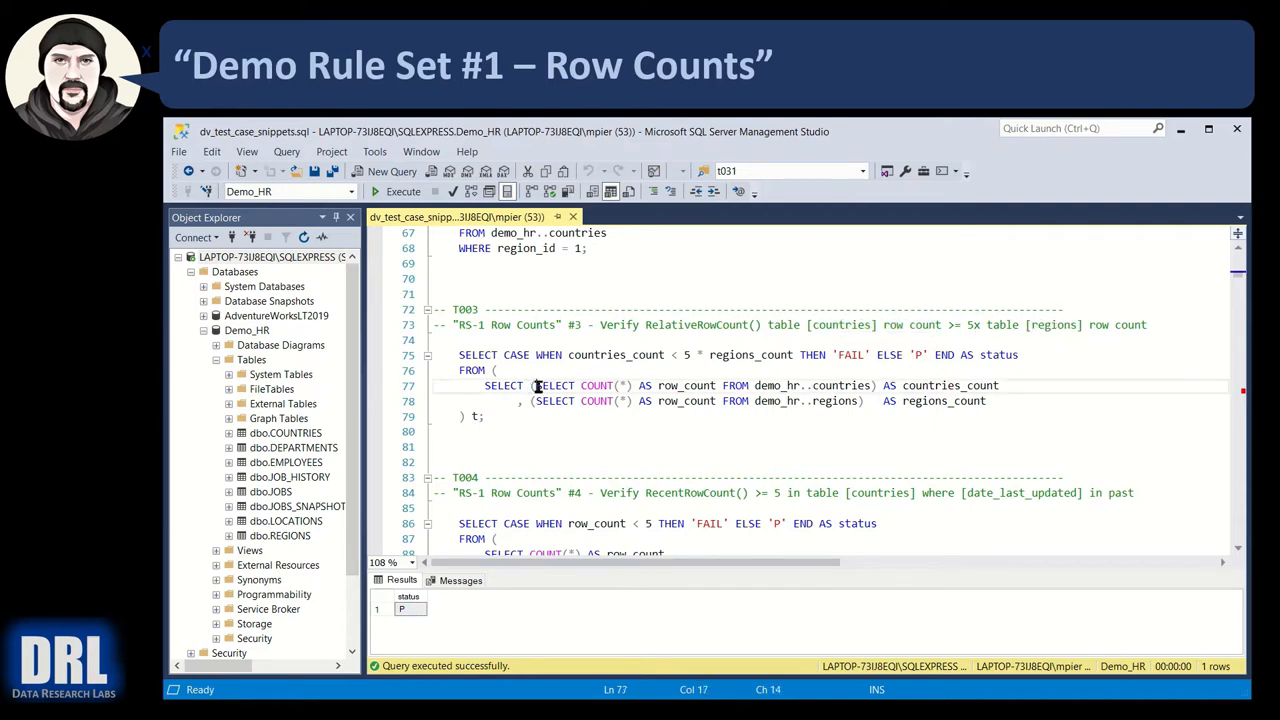
drag(536, 385, 870, 385)
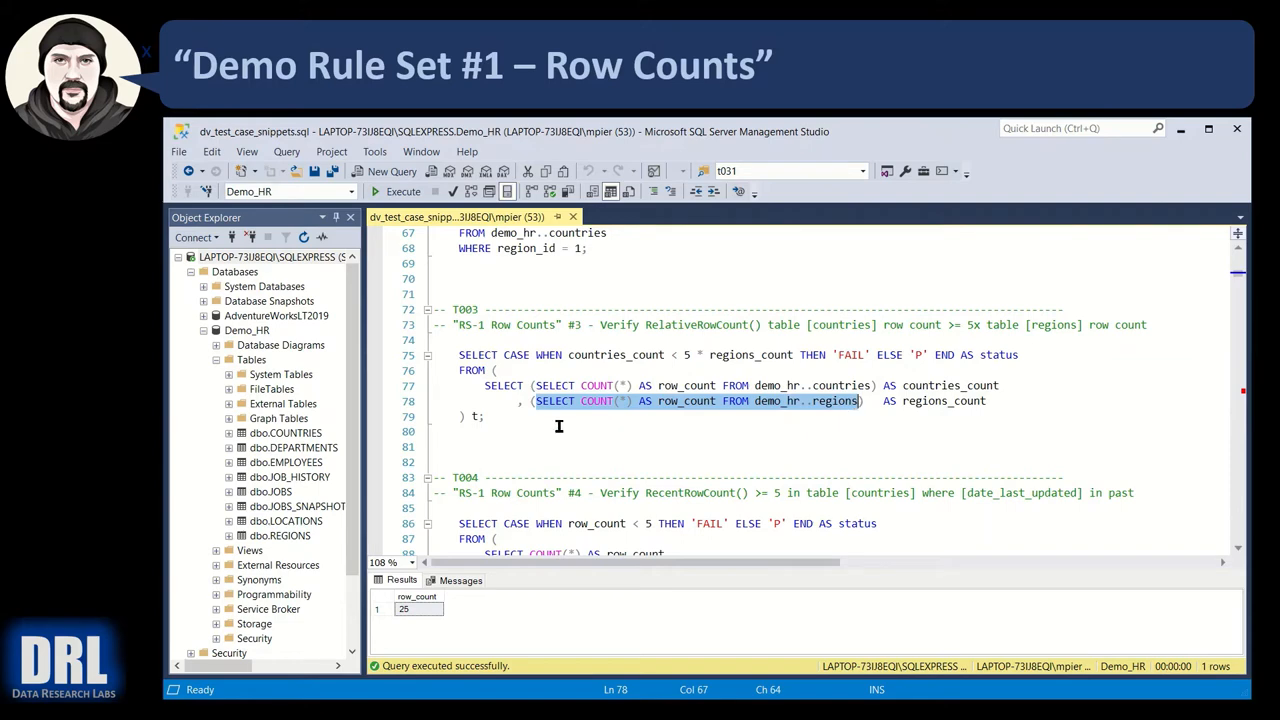
mouse_move(390, 191)
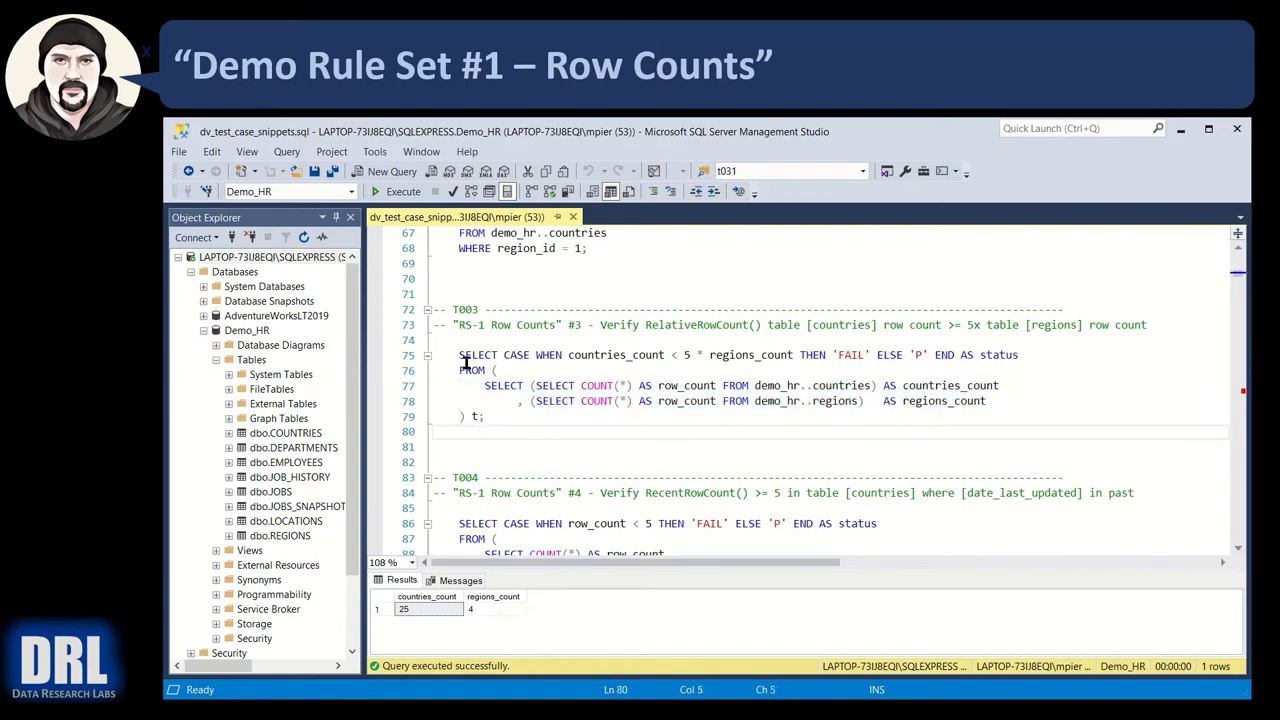
drag(459, 354, 485, 416)
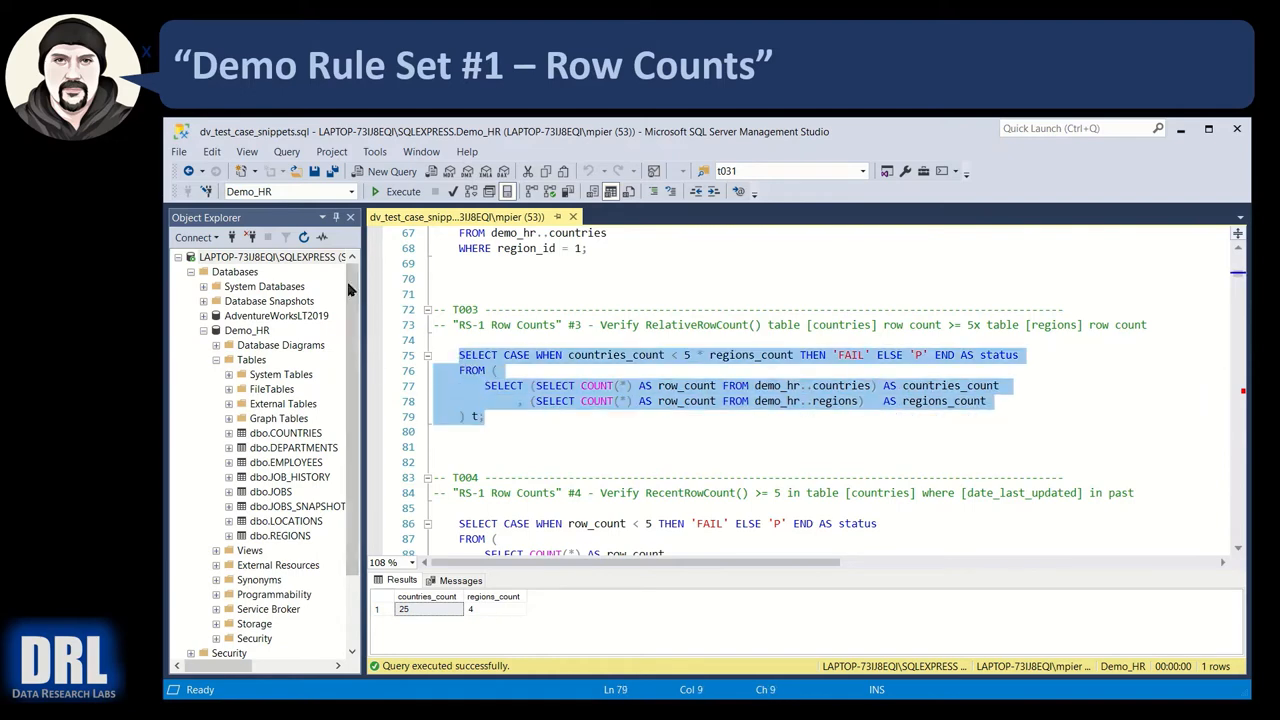
click(403, 191)
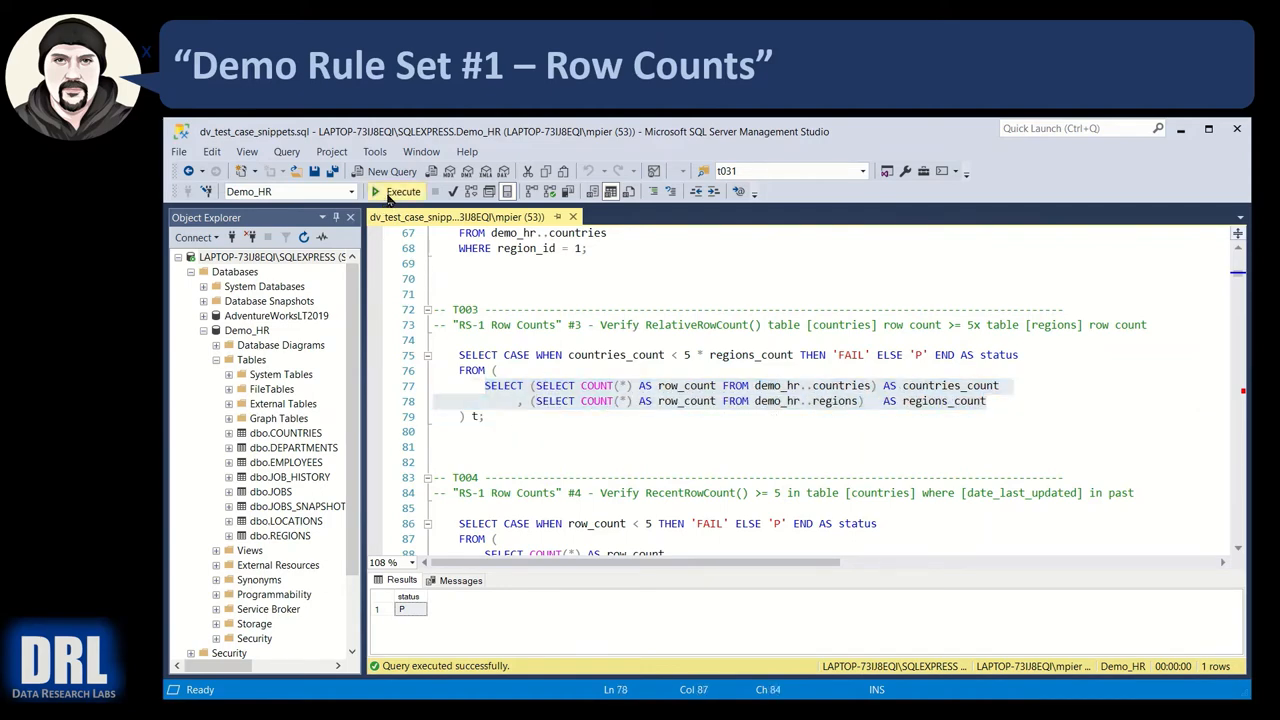
click(397, 191)
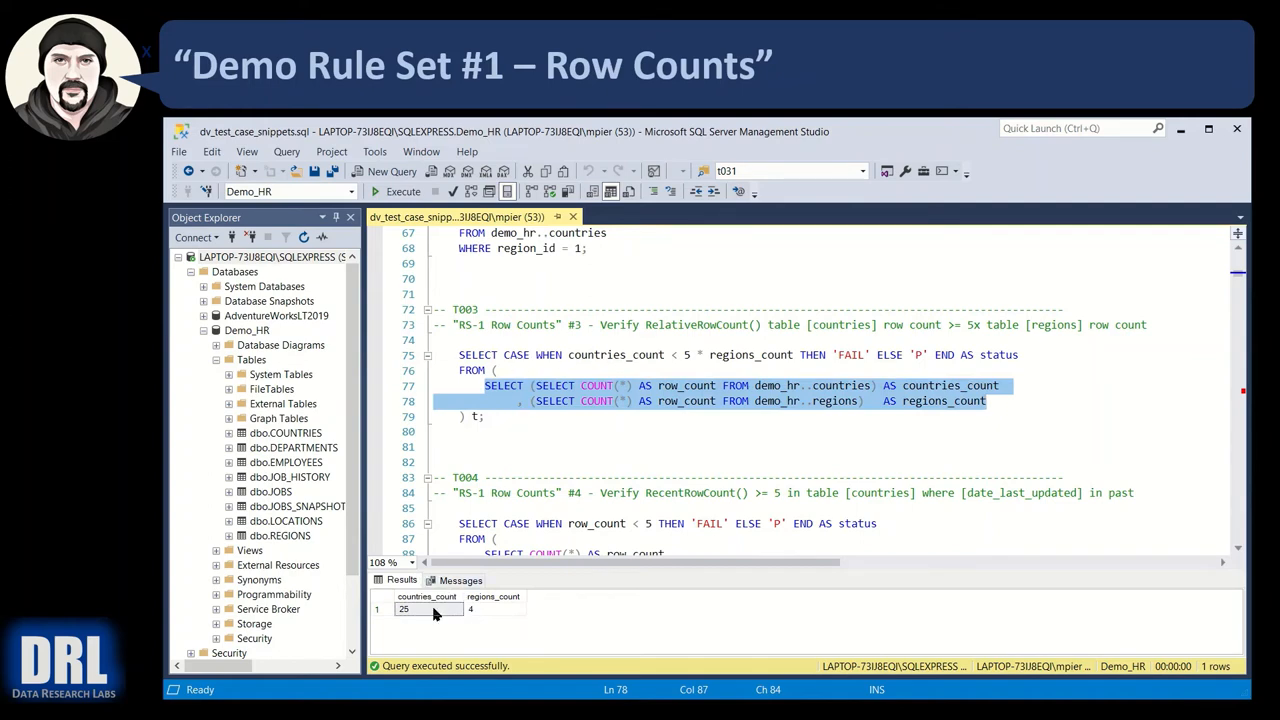
mouse_move(747, 367)
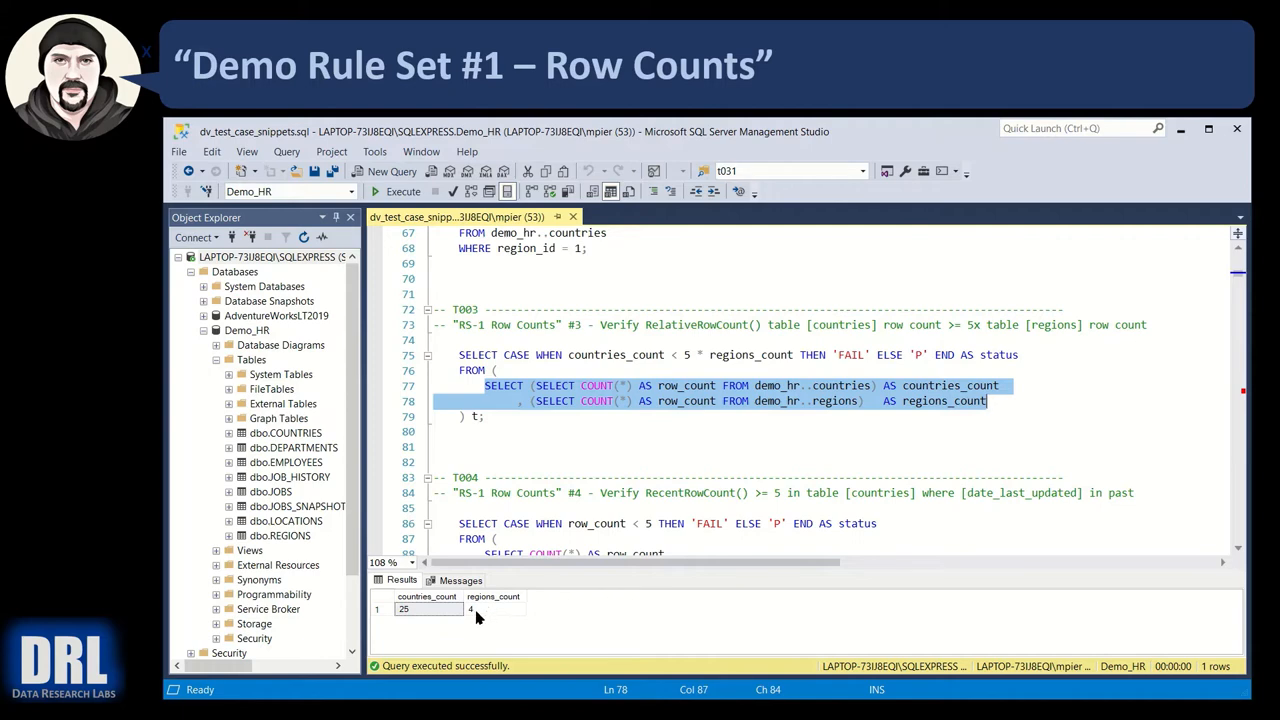
mouse_move(475, 620)
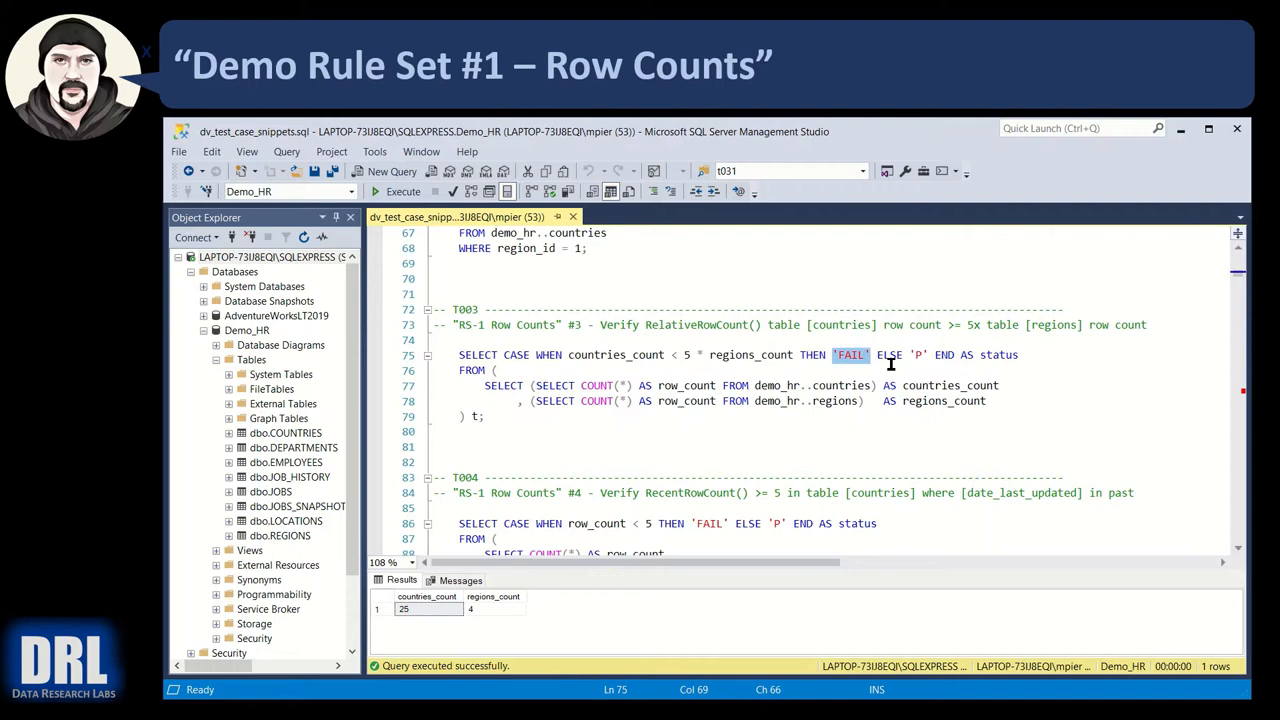
click(470, 431)
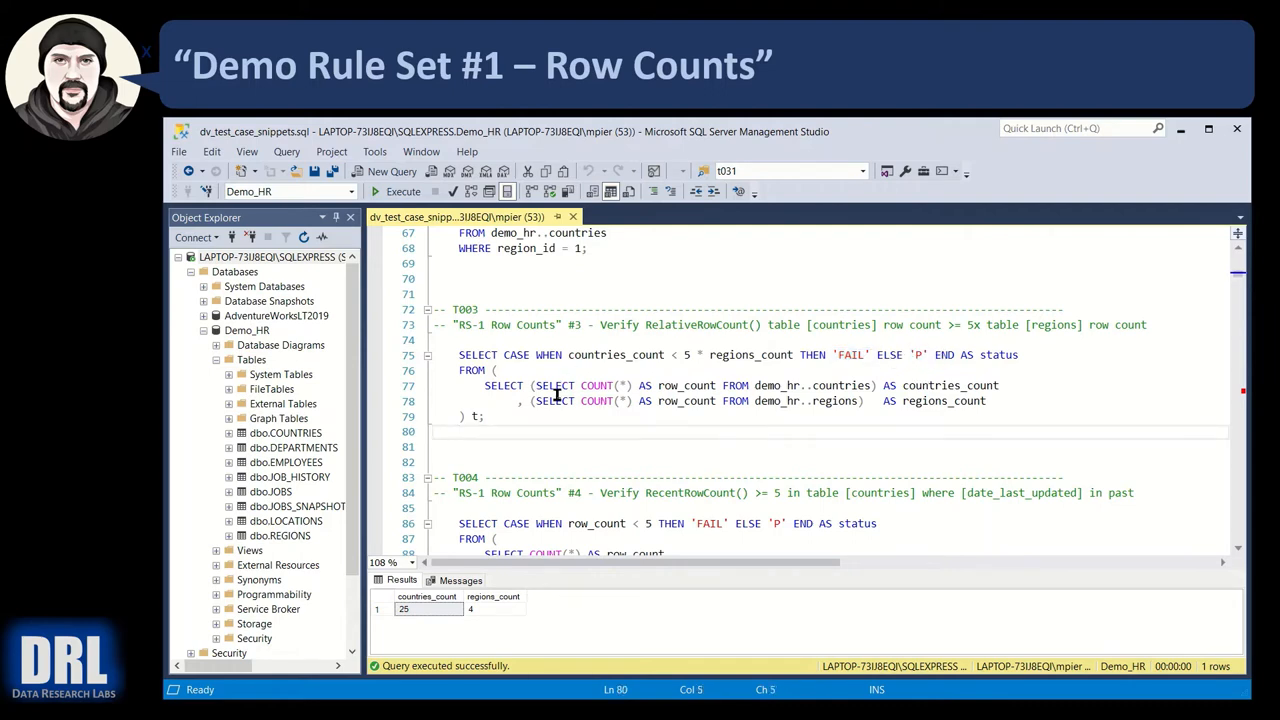
mouse_move(682, 345)
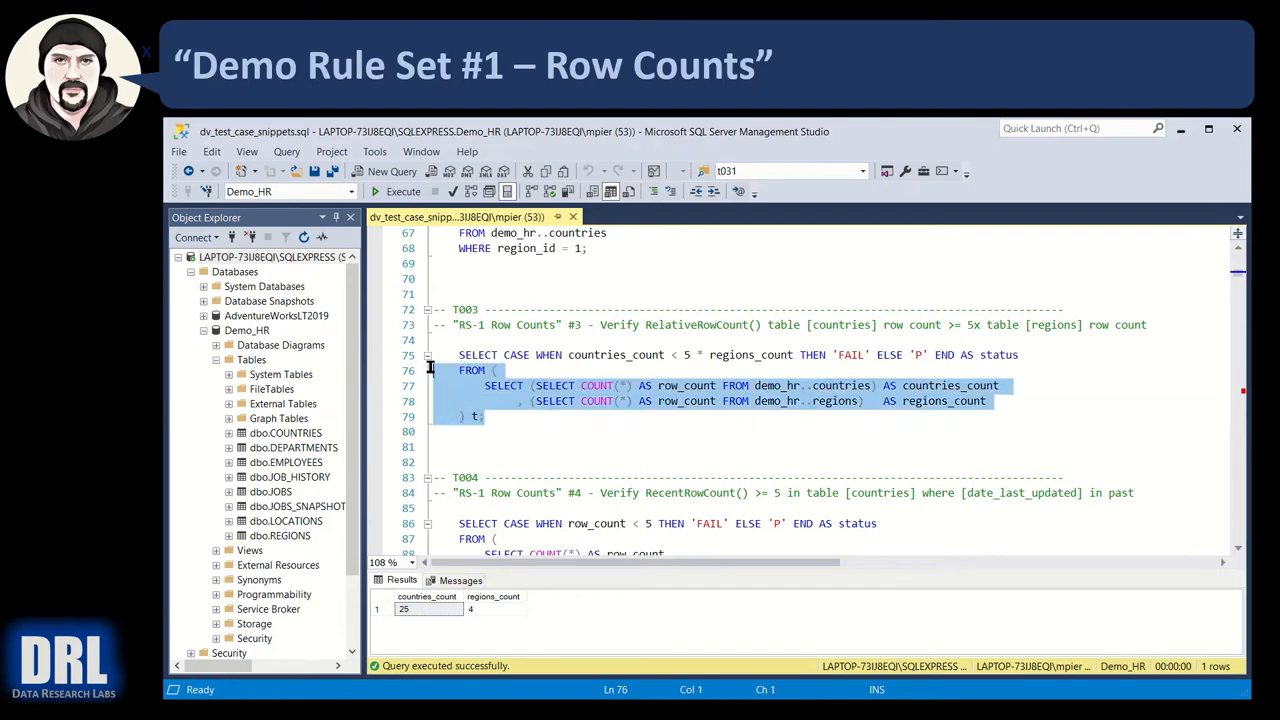
Run T004's inner COUNT(*) on demo_hr..countries for the last 150 days, returning 25
scroll(down, 3)
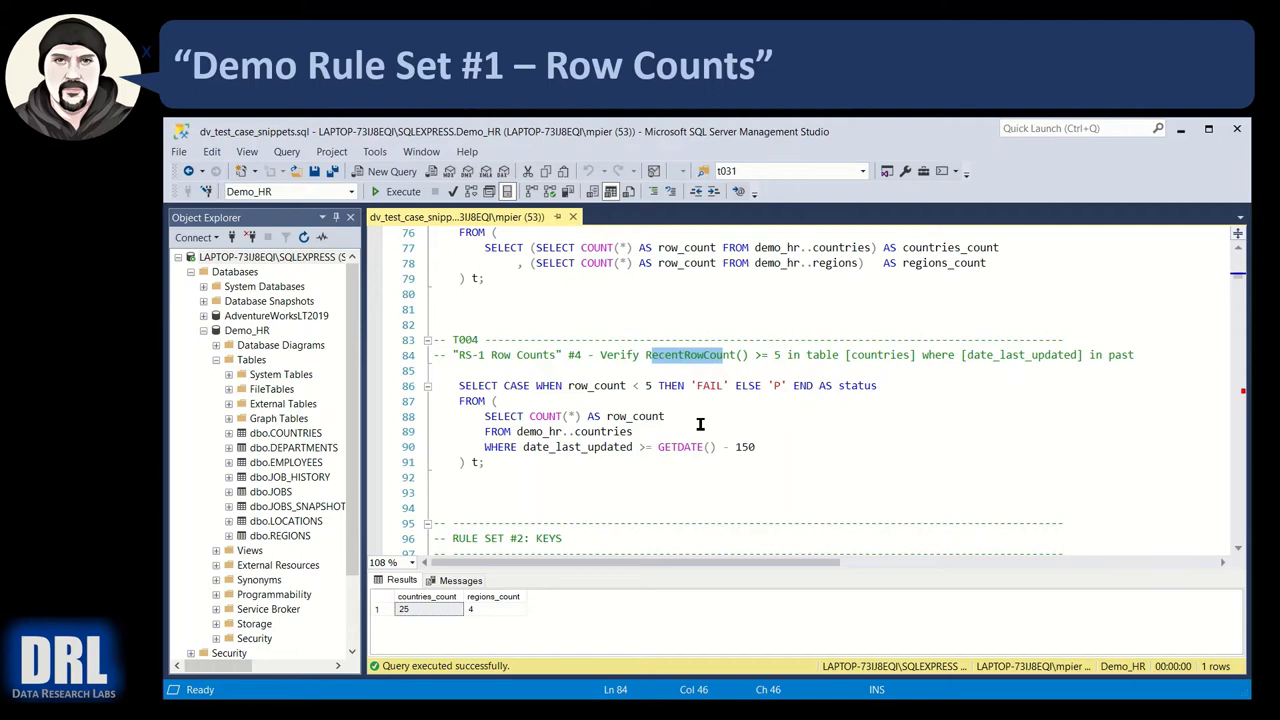
mouse_move(754, 427)
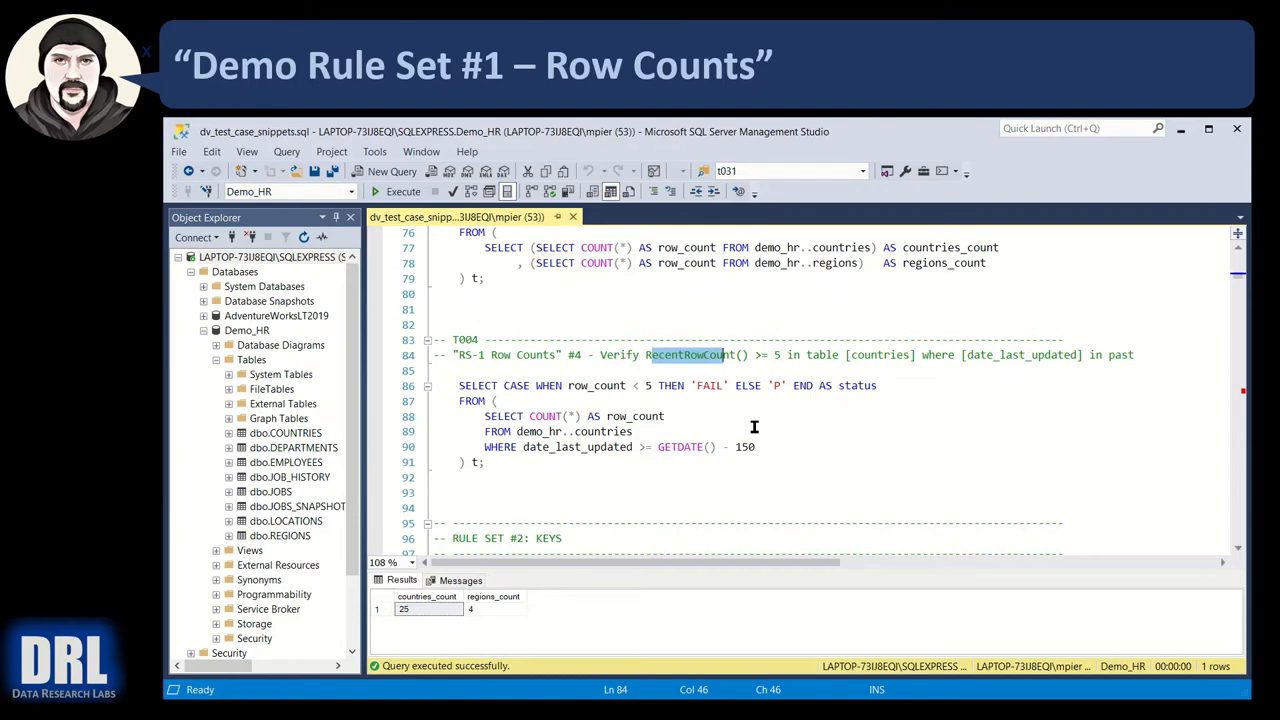
mouse_move(703, 400)
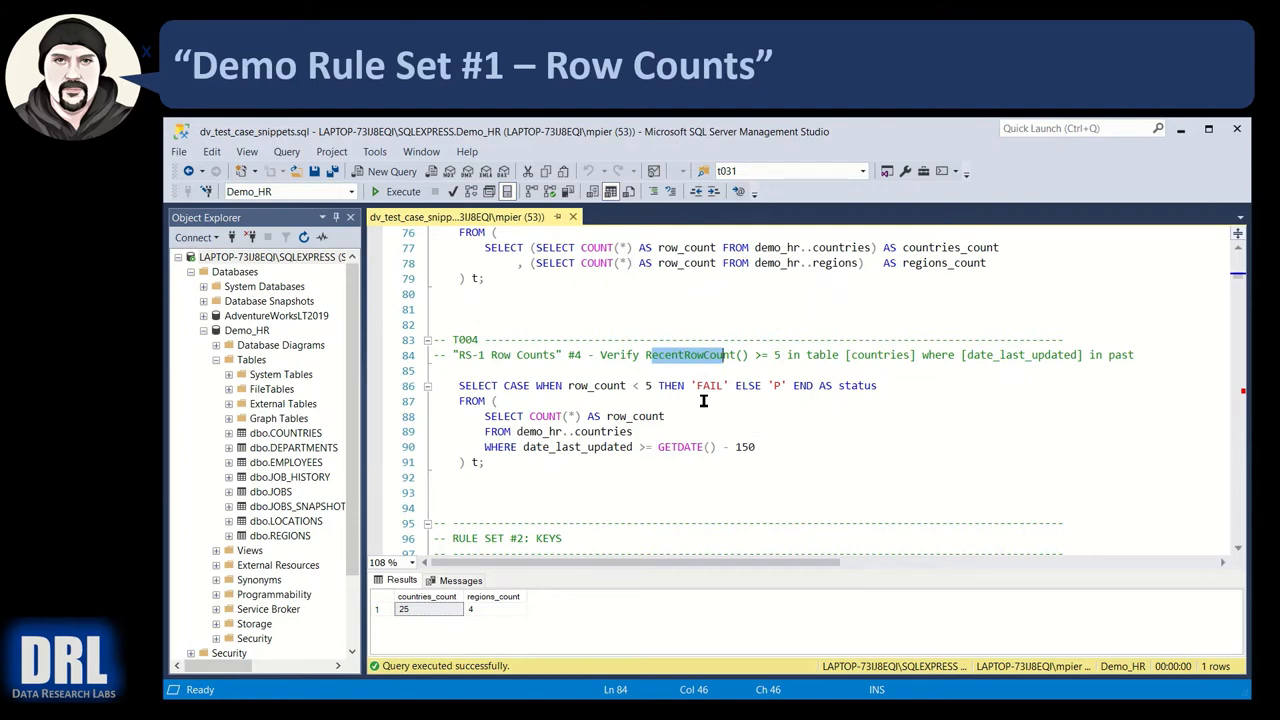
mouse_move(737, 370)
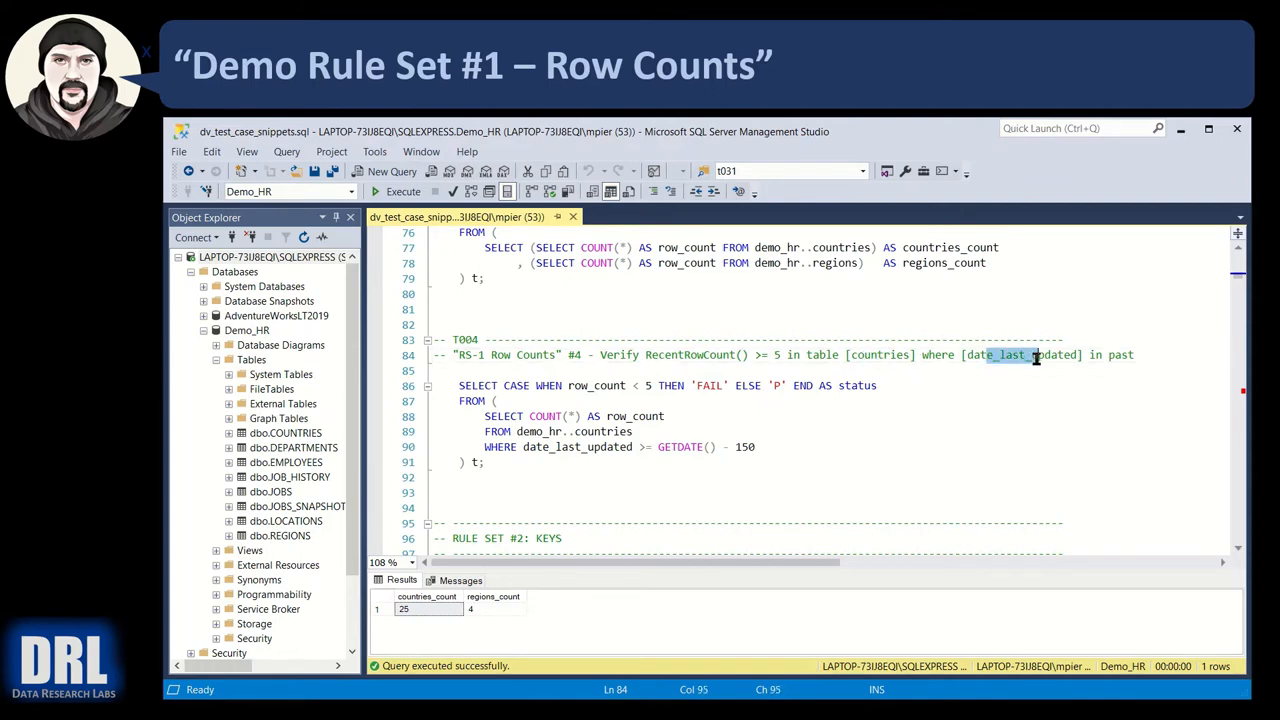
click(728, 446)
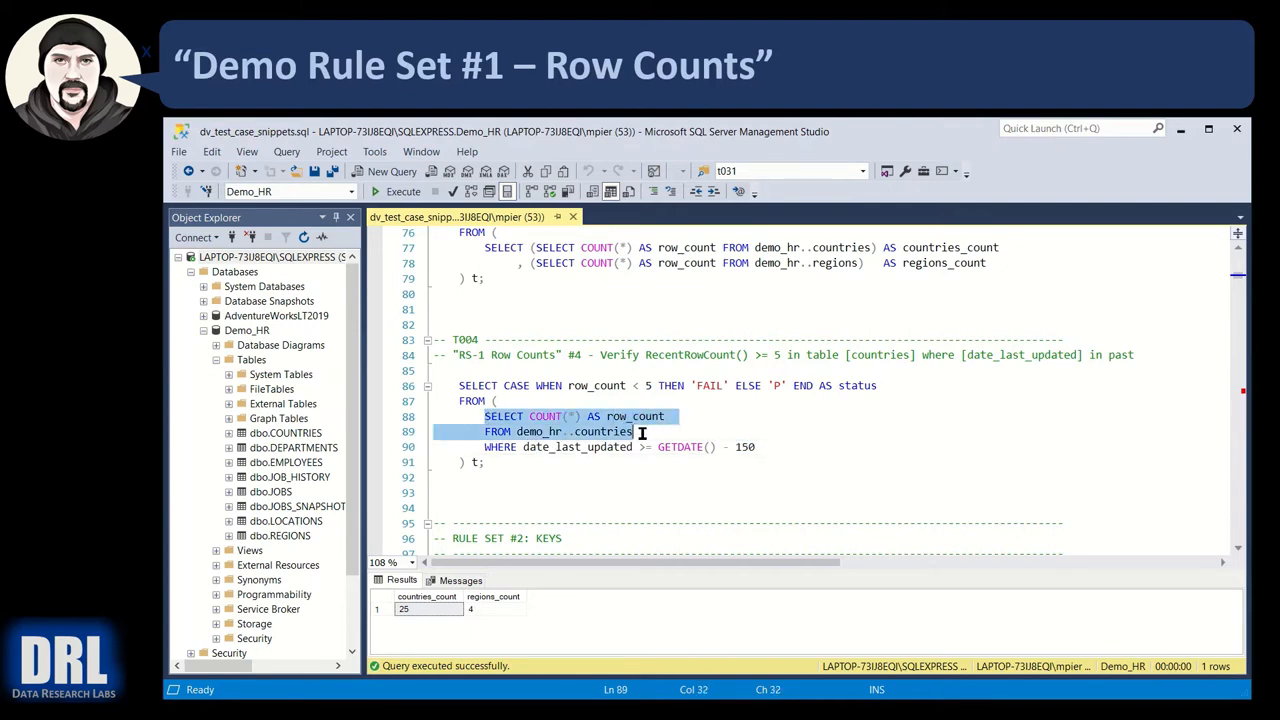
click(403, 191)
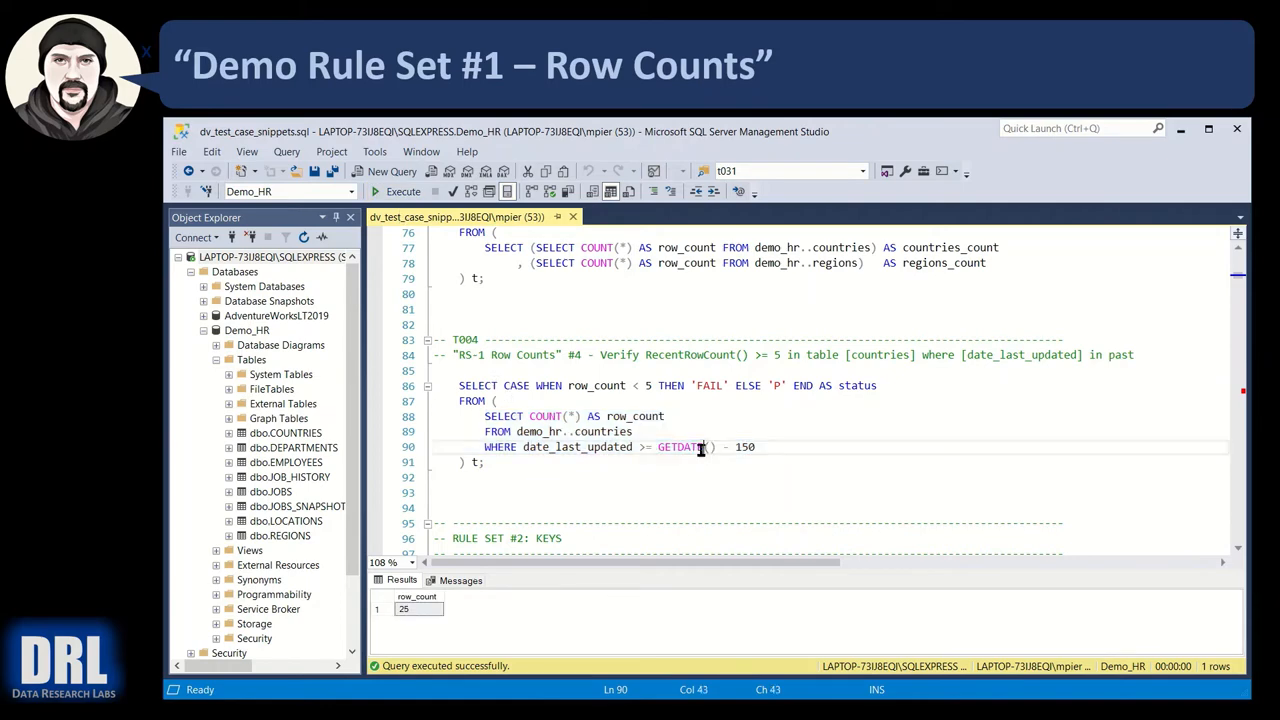
click(574, 385)
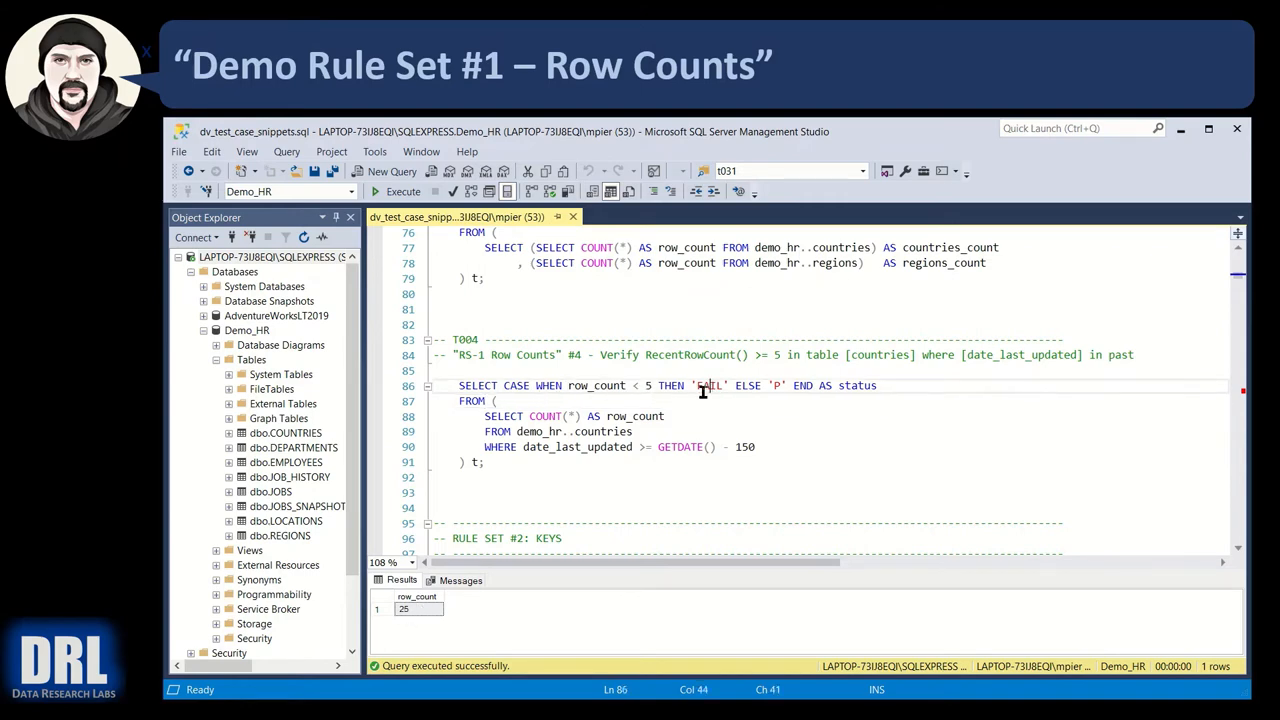
mouse_move(737, 461)
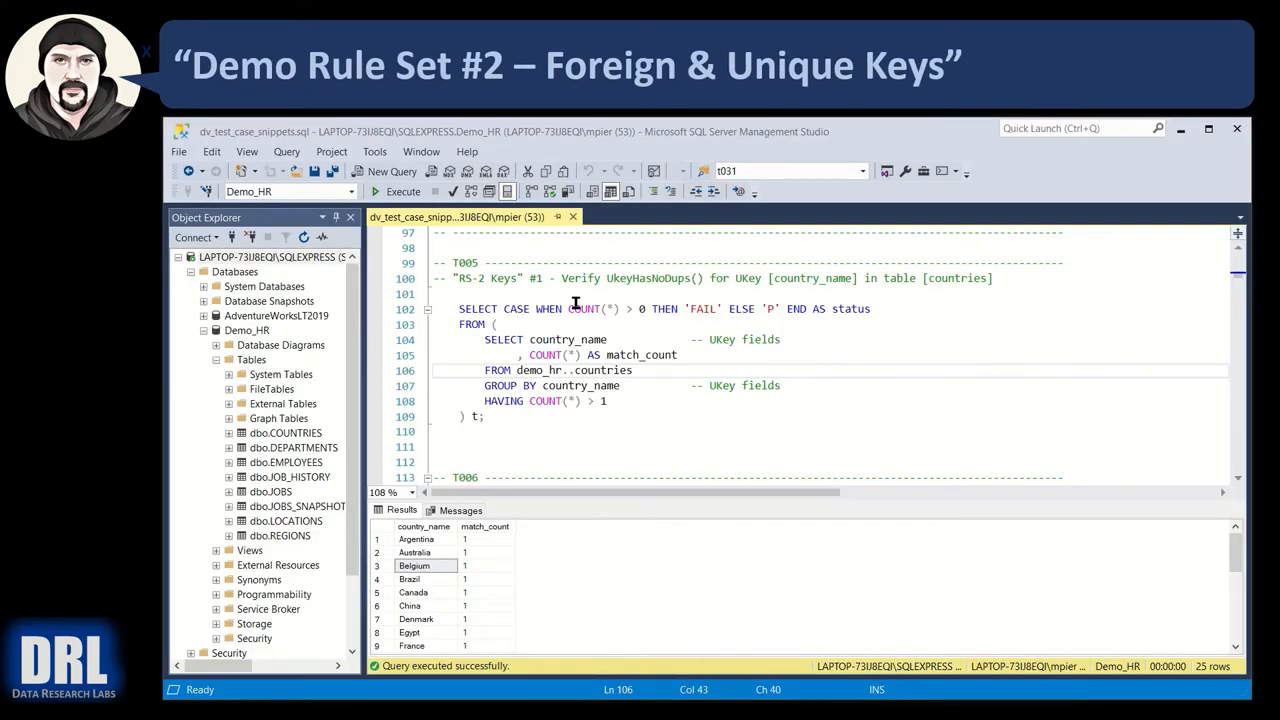
mouse_move(605, 284)
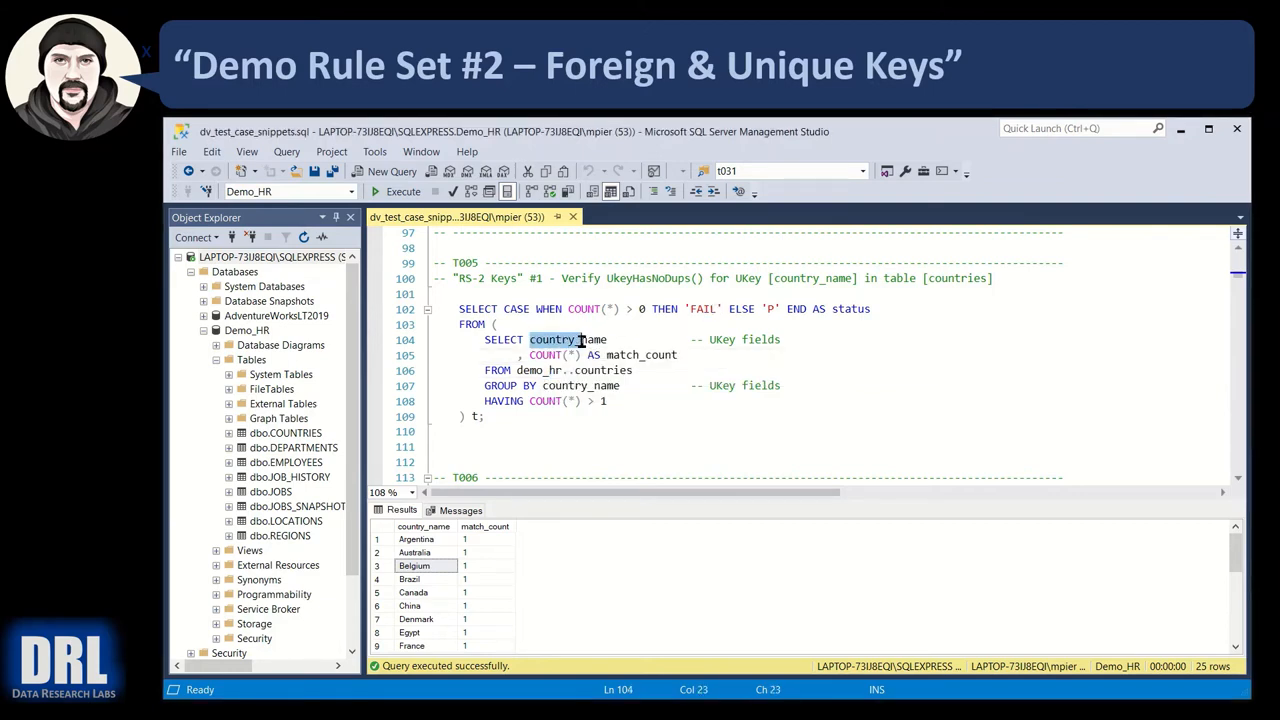
Select and run T005's subquery grouping countries by country_name
click(683, 355)
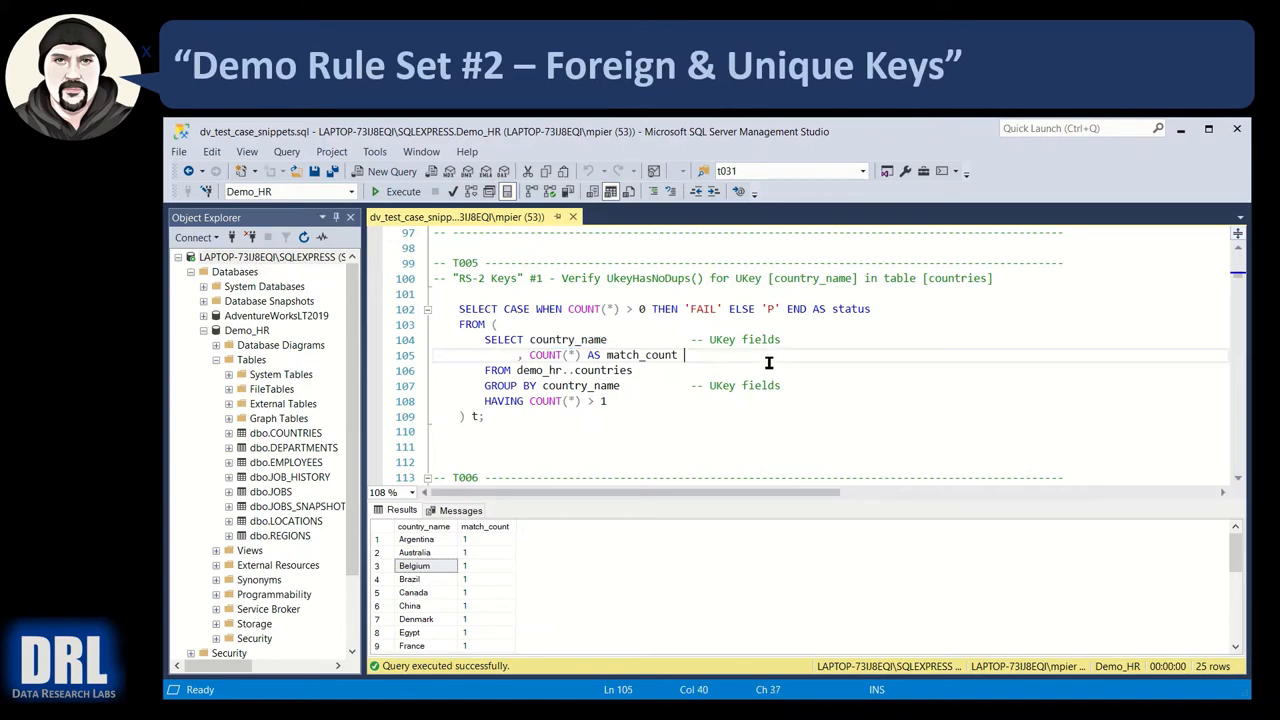
mouse_move(610, 340)
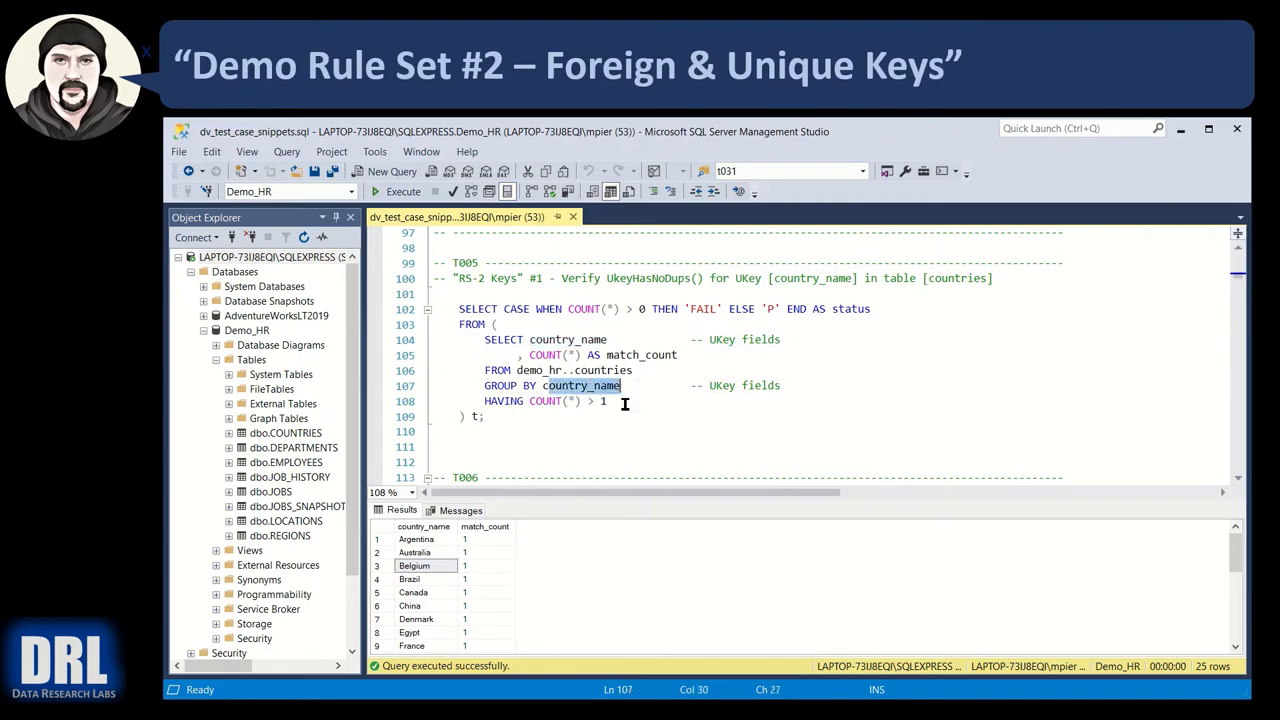
drag(485, 339, 622, 385)
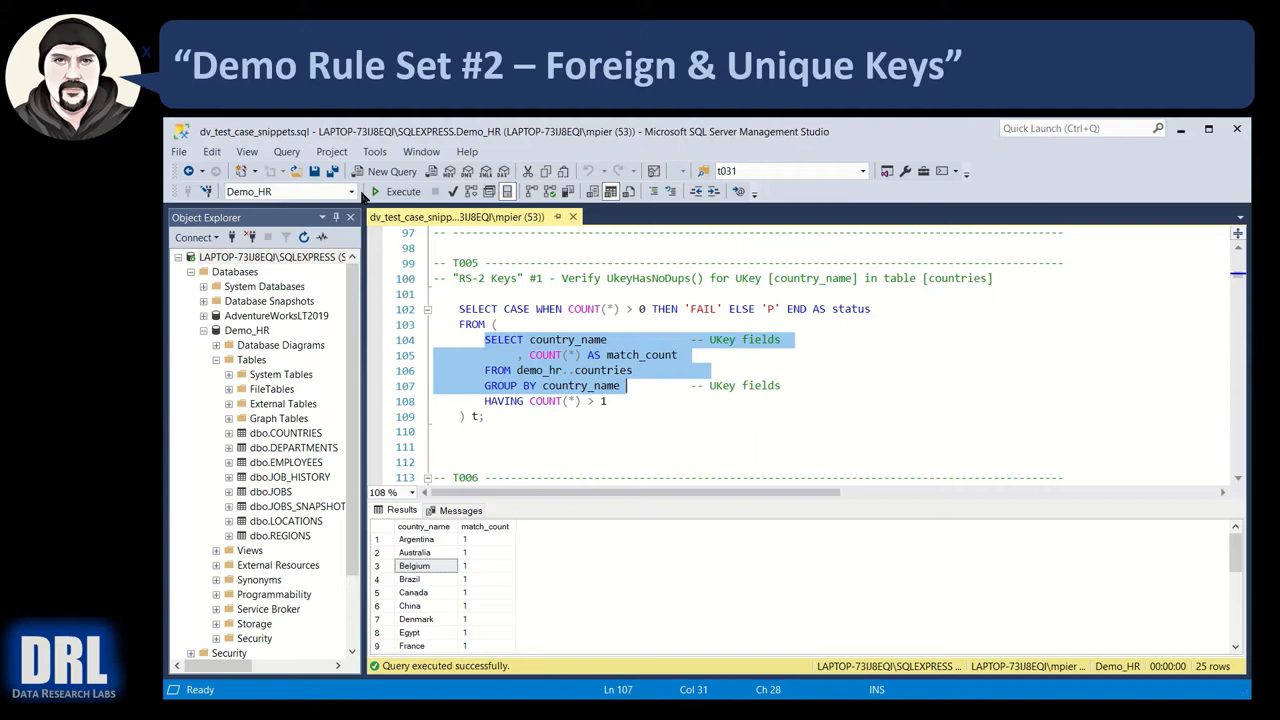
click(416, 539)
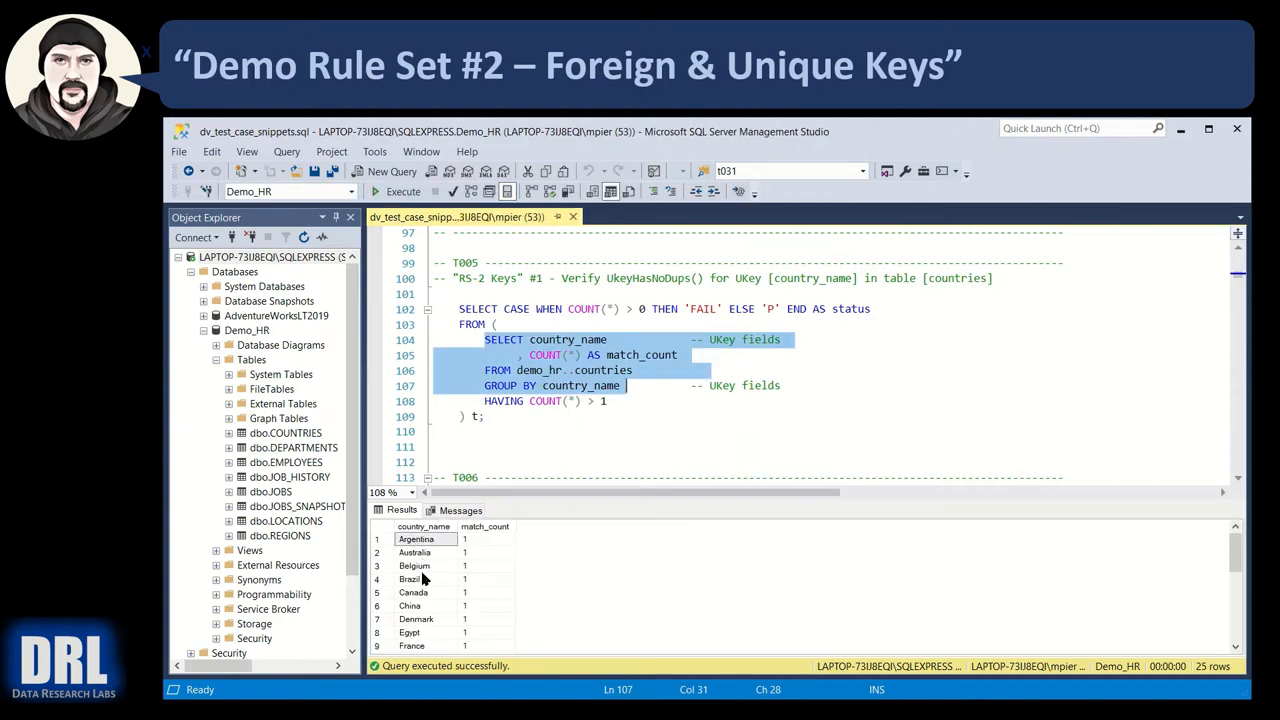
mouse_move(472, 603)
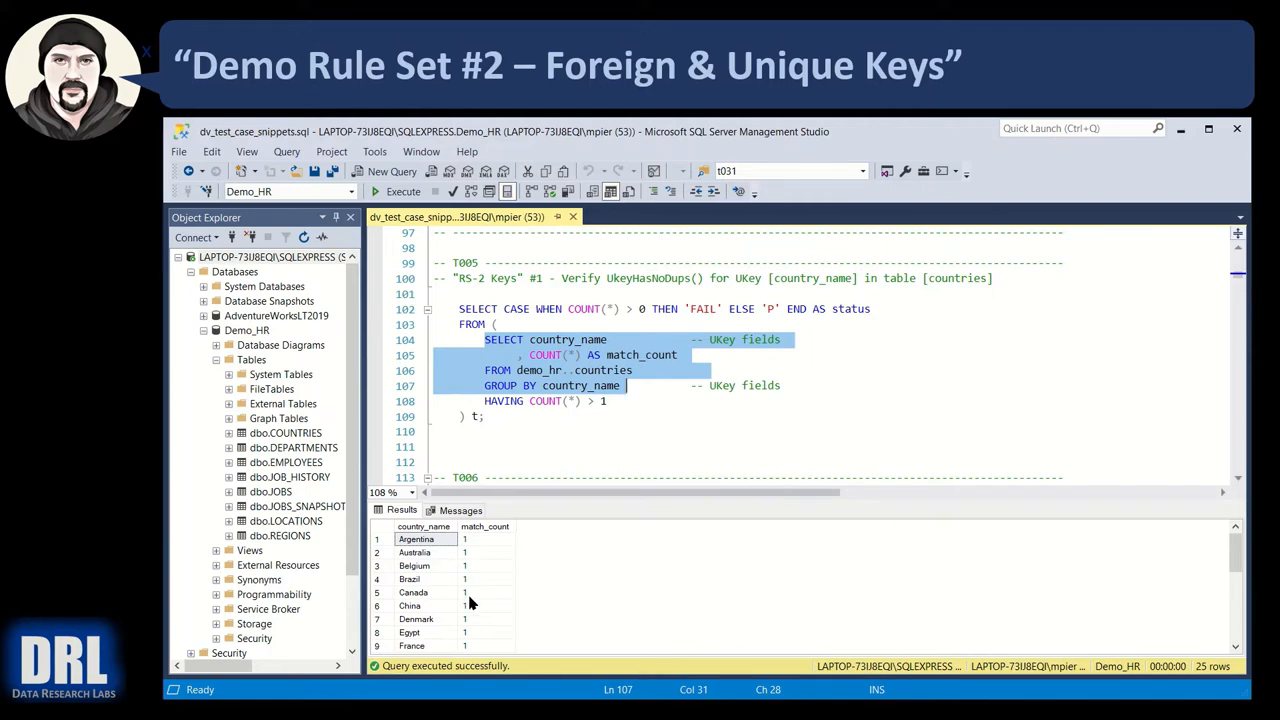
Add the HAVING filter and run the full duplicate country-name check, returning status P
click(521, 401)
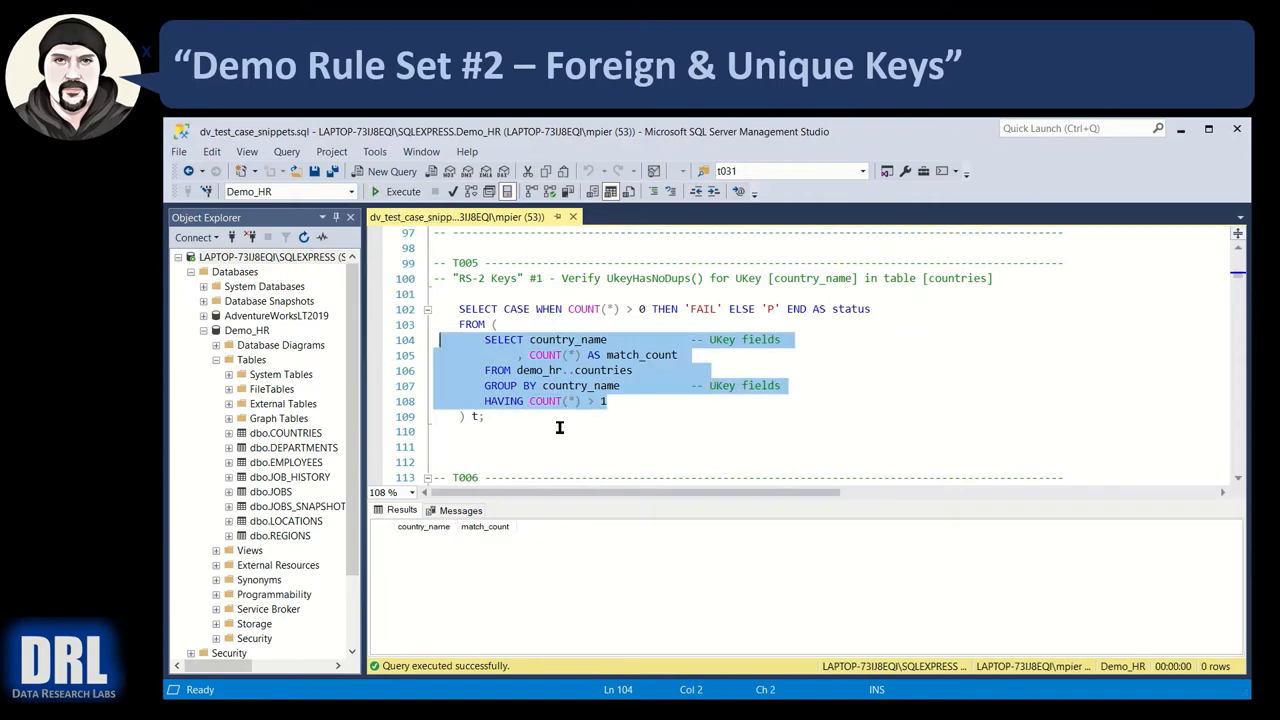
mouse_move(525, 345)
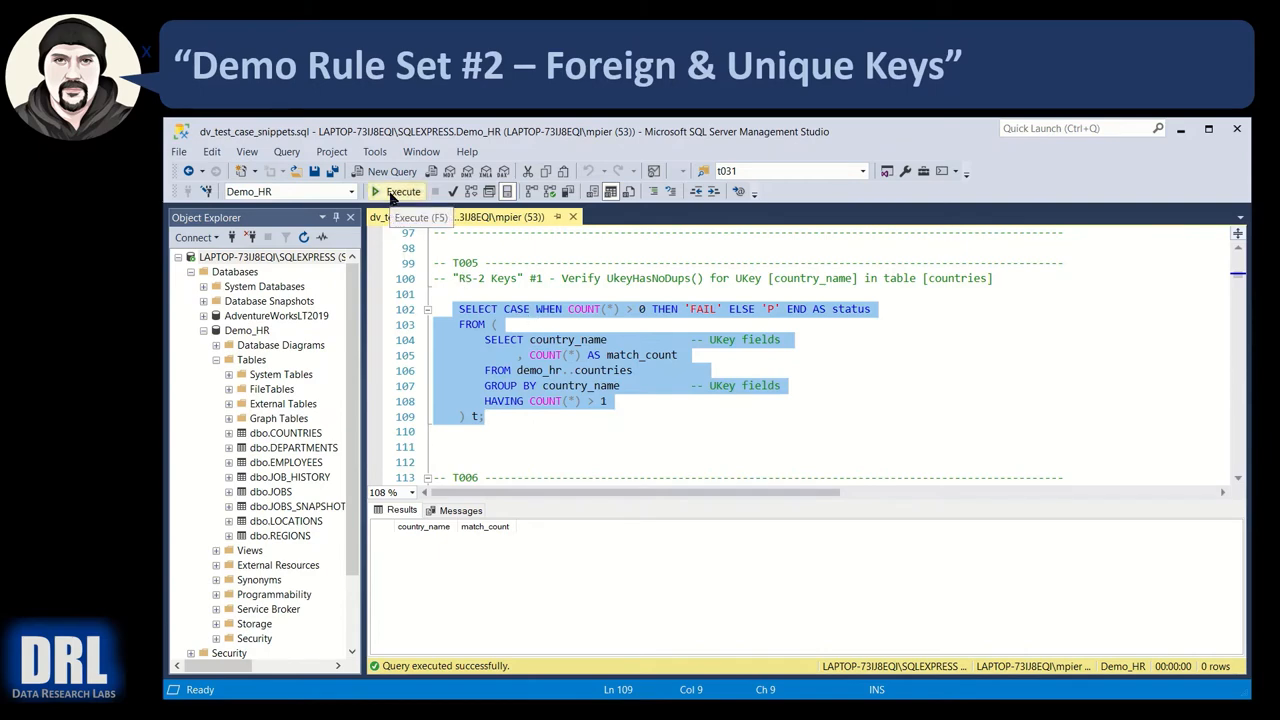
click(398, 191)
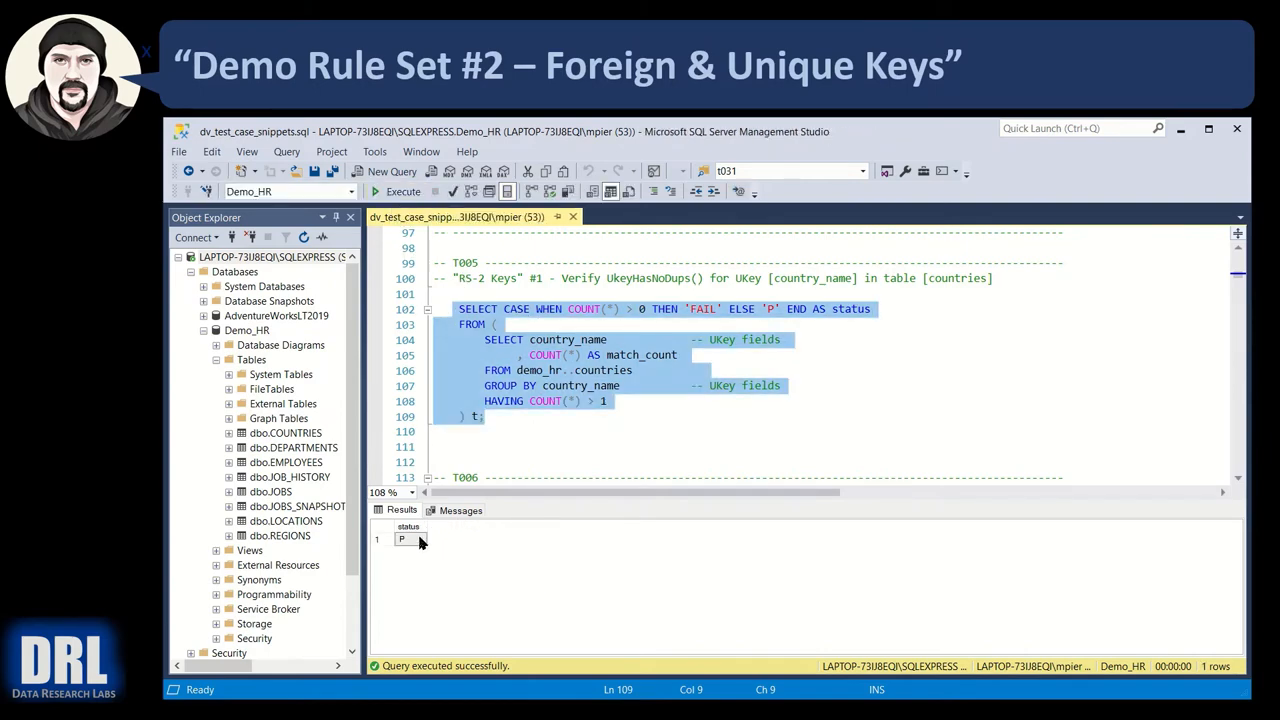
click(584, 270)
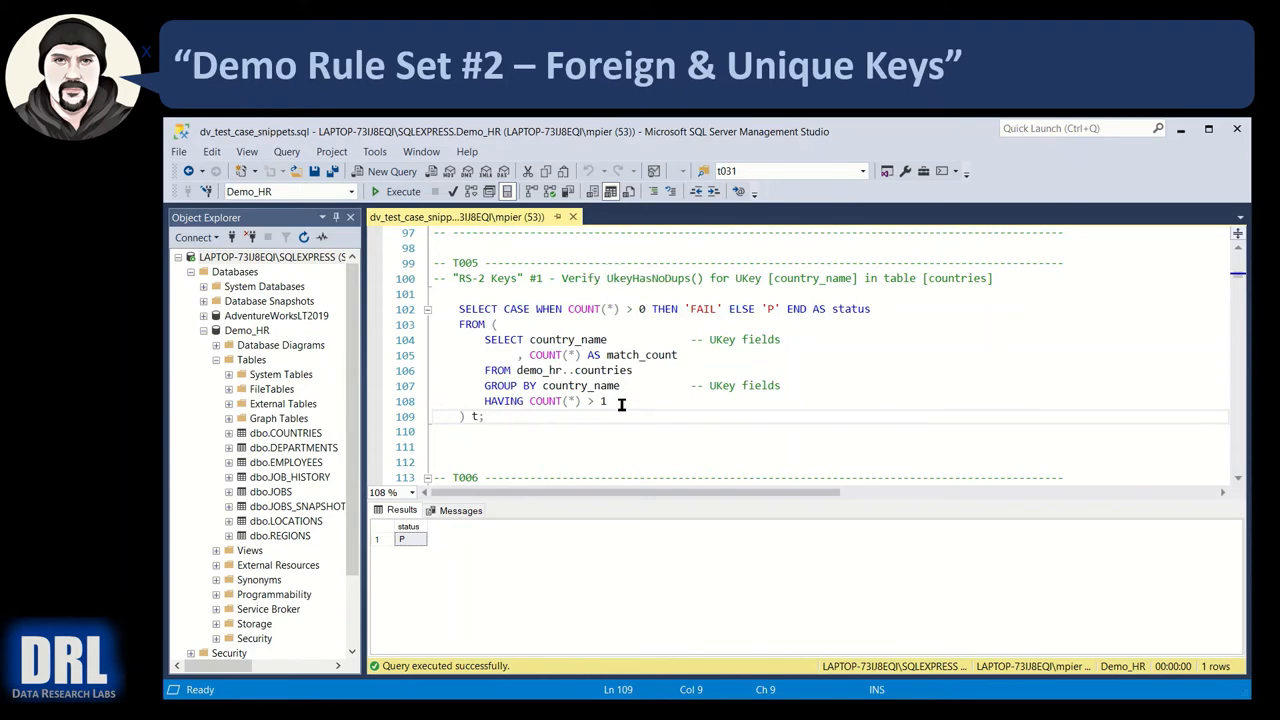
scroll(down, 3)
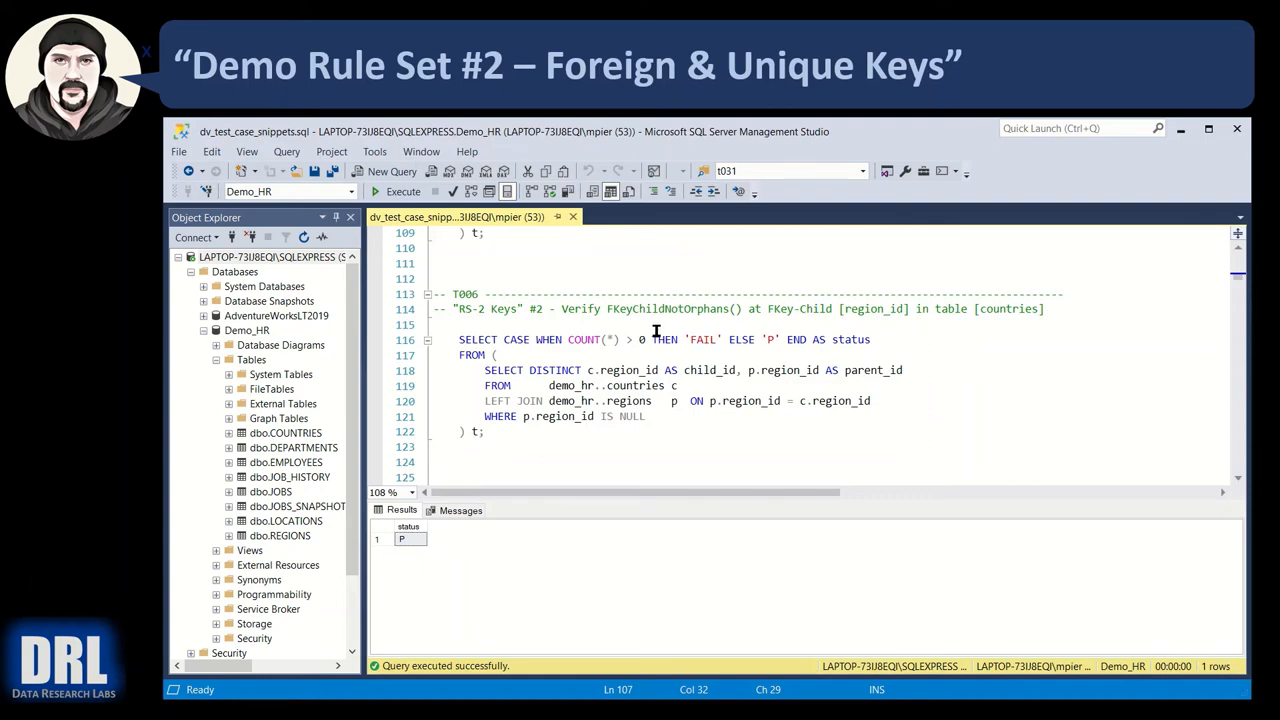
Run T006's LEFT JOIN subquery with the NULL filter, then the full check returning P
click(647, 408)
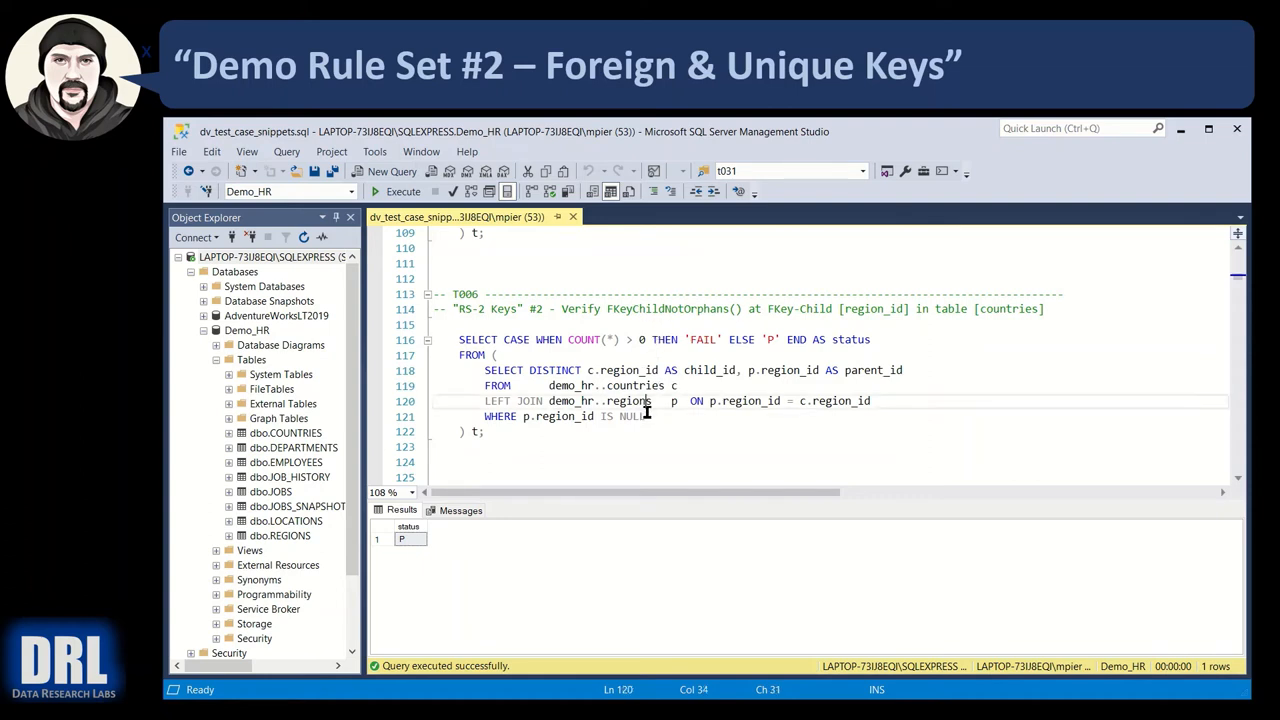
mouse_move(560, 386)
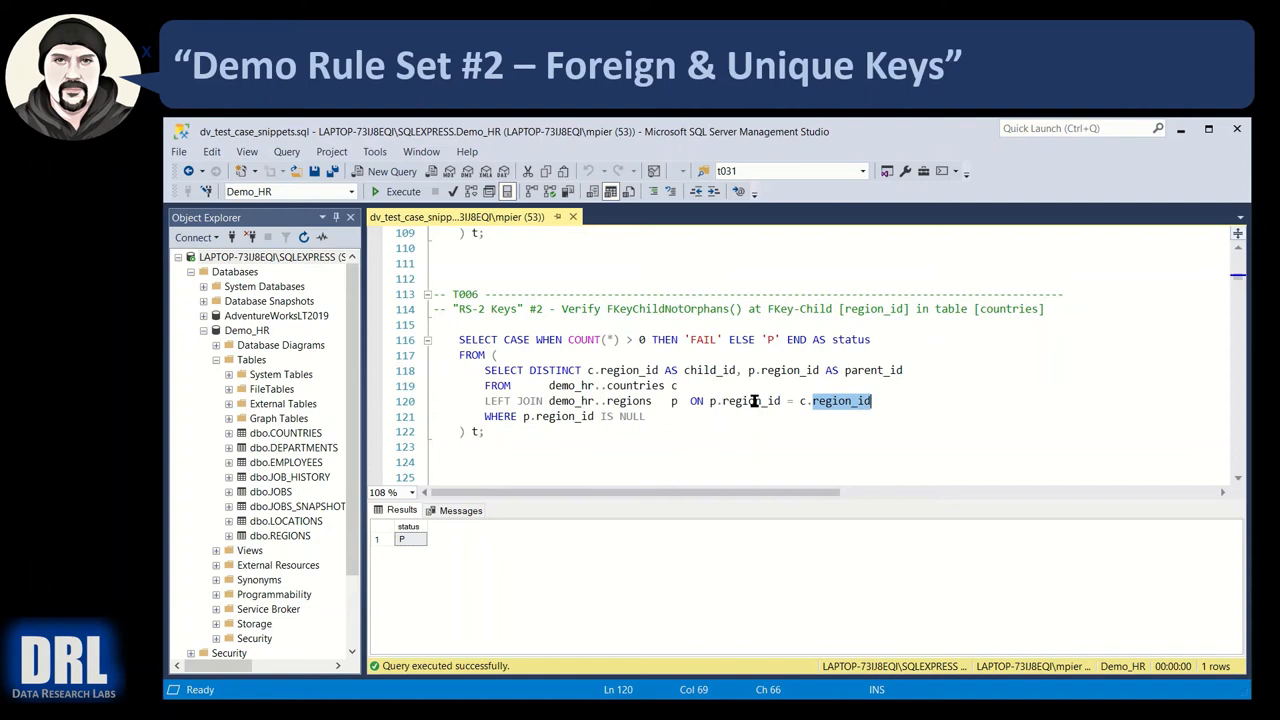
mouse_move(790, 401)
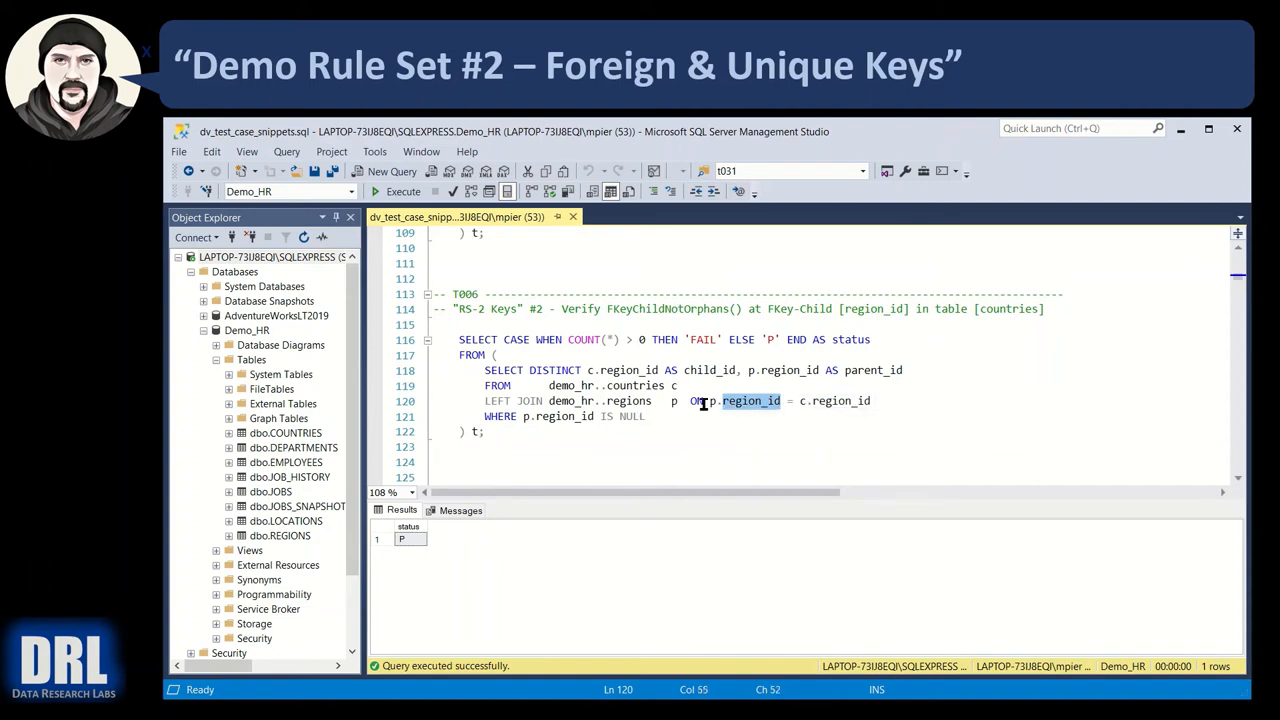
mouse_move(749, 400)
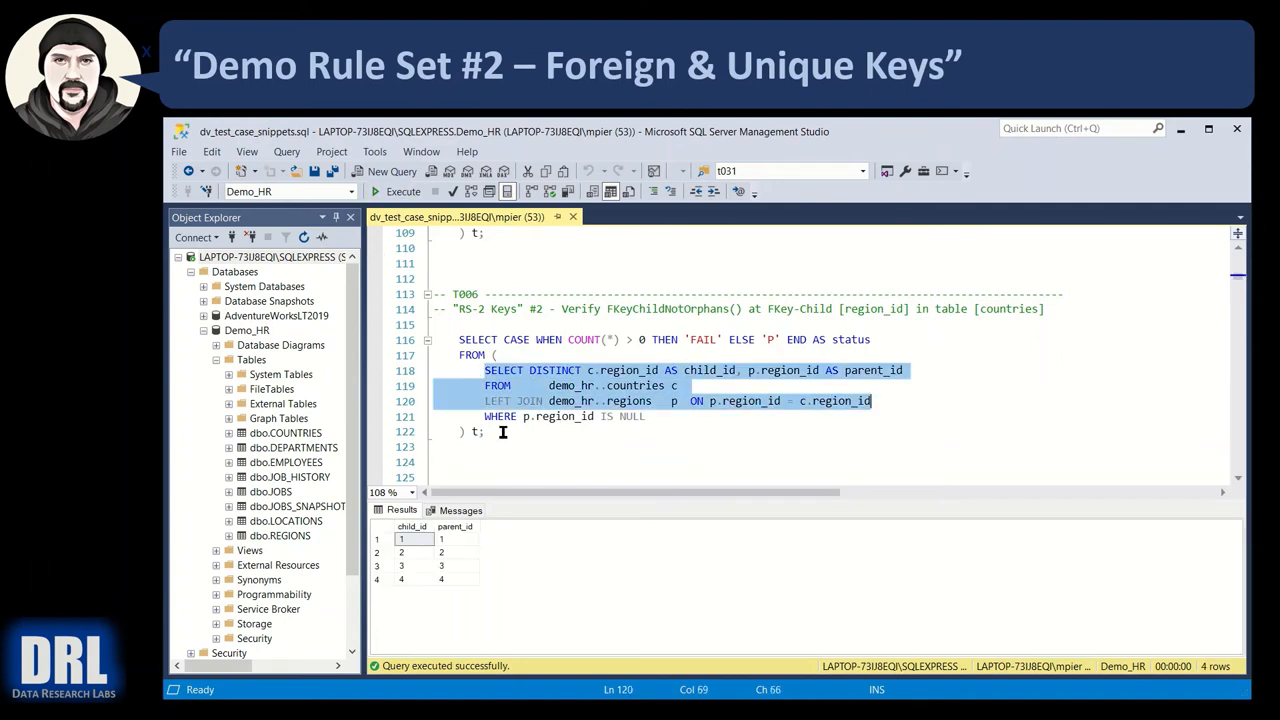
mouse_move(447, 580)
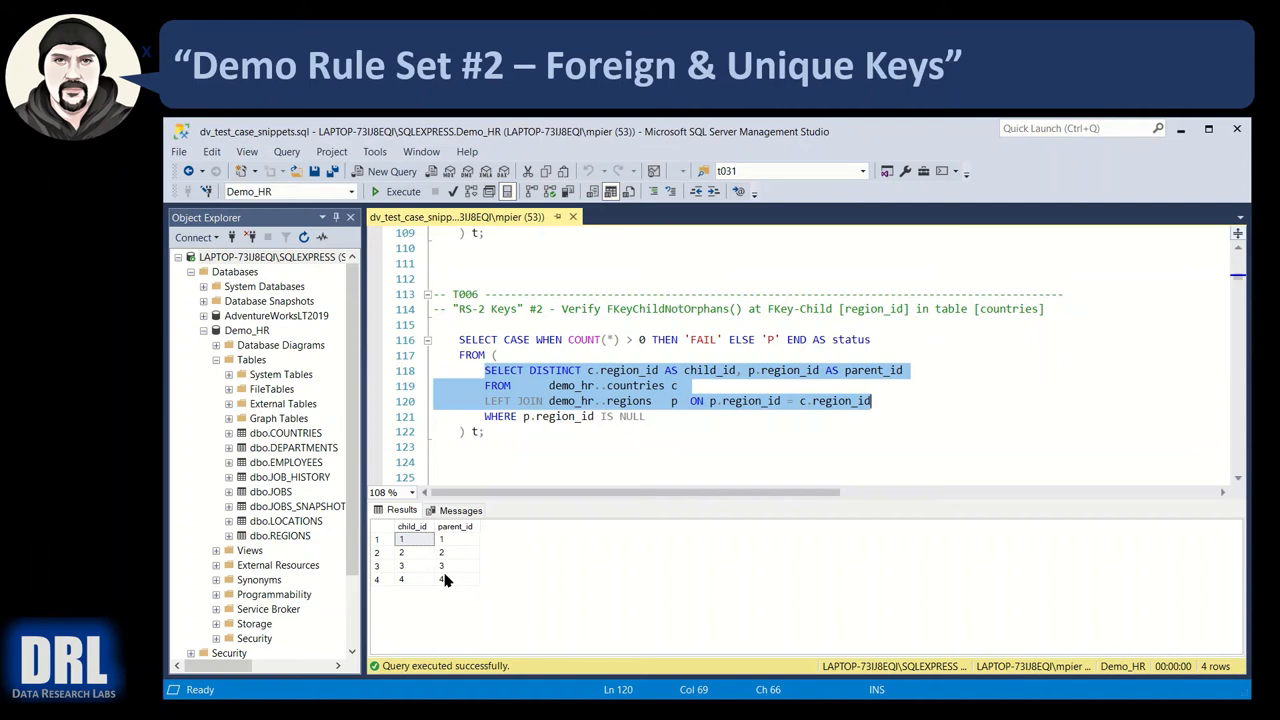
click(647, 416)
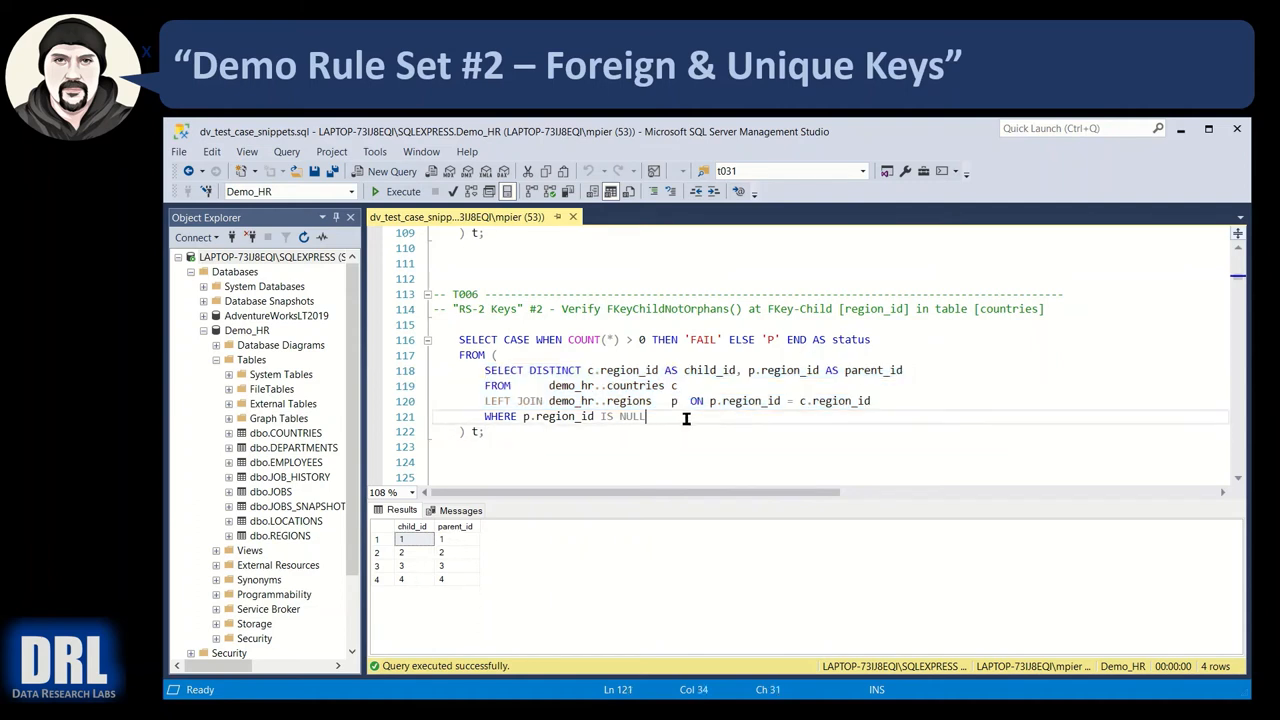
drag(485, 370, 645, 416)
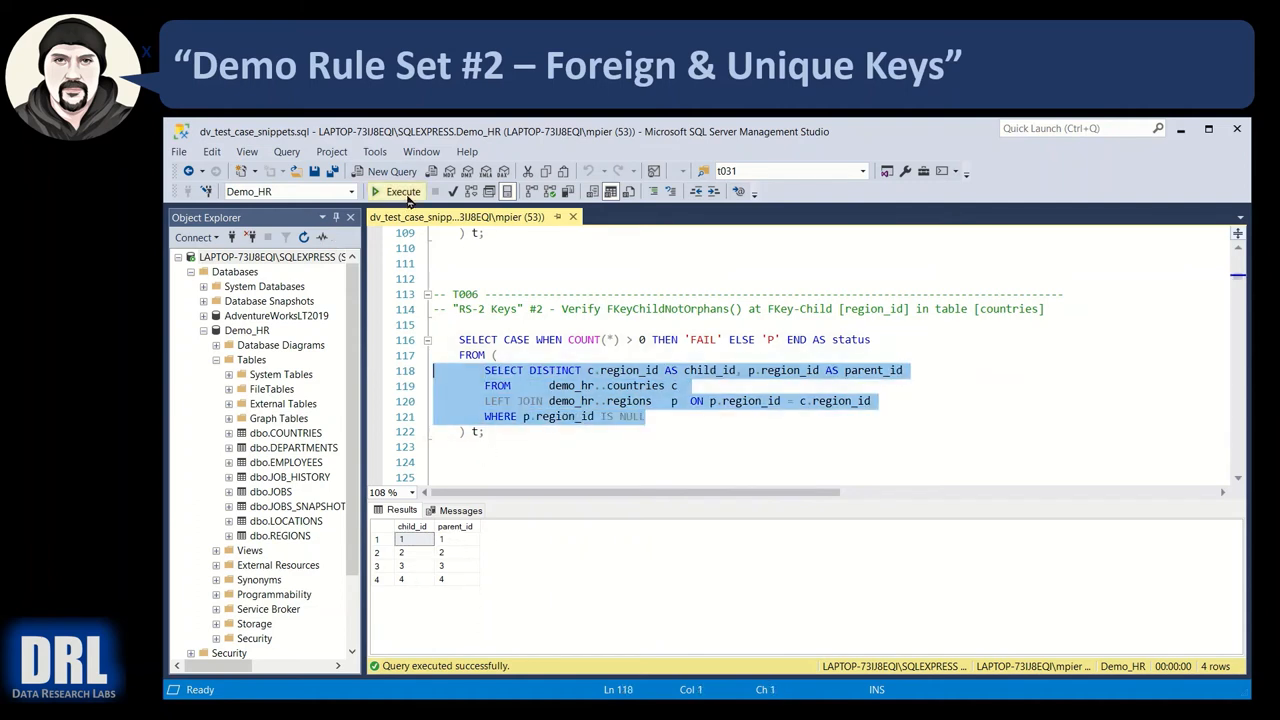
click(397, 191)
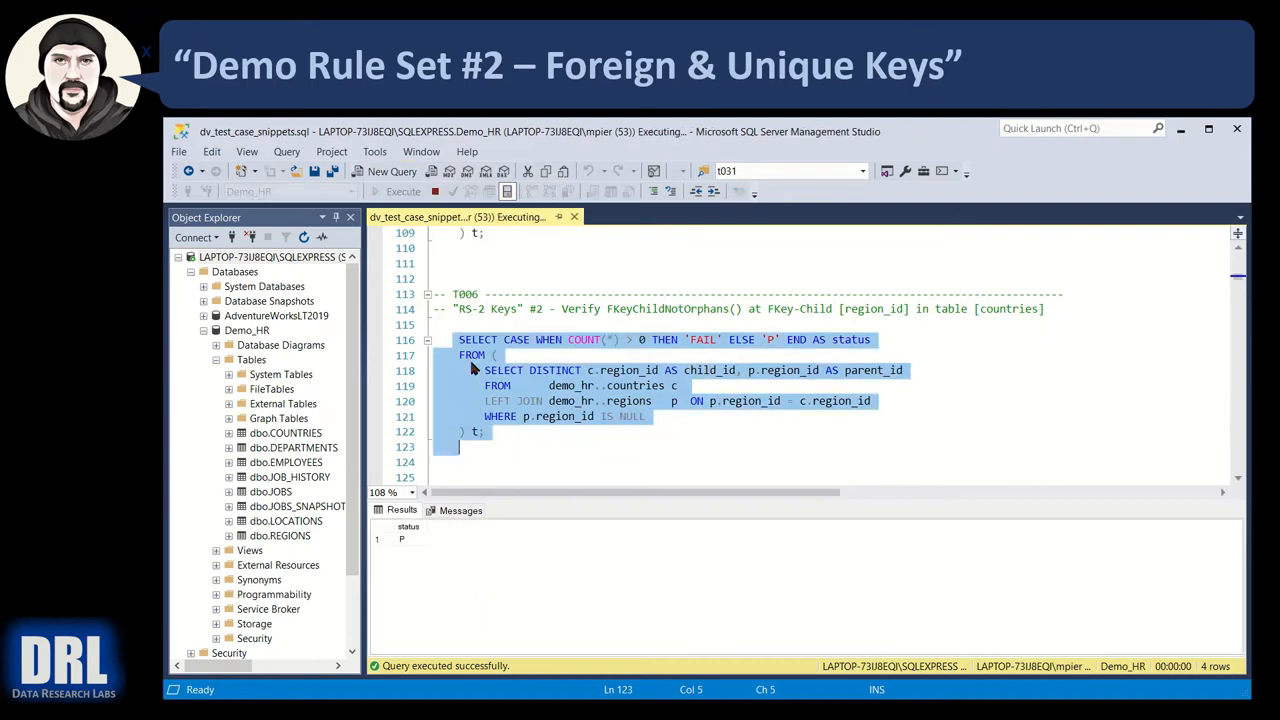
click(403, 191)
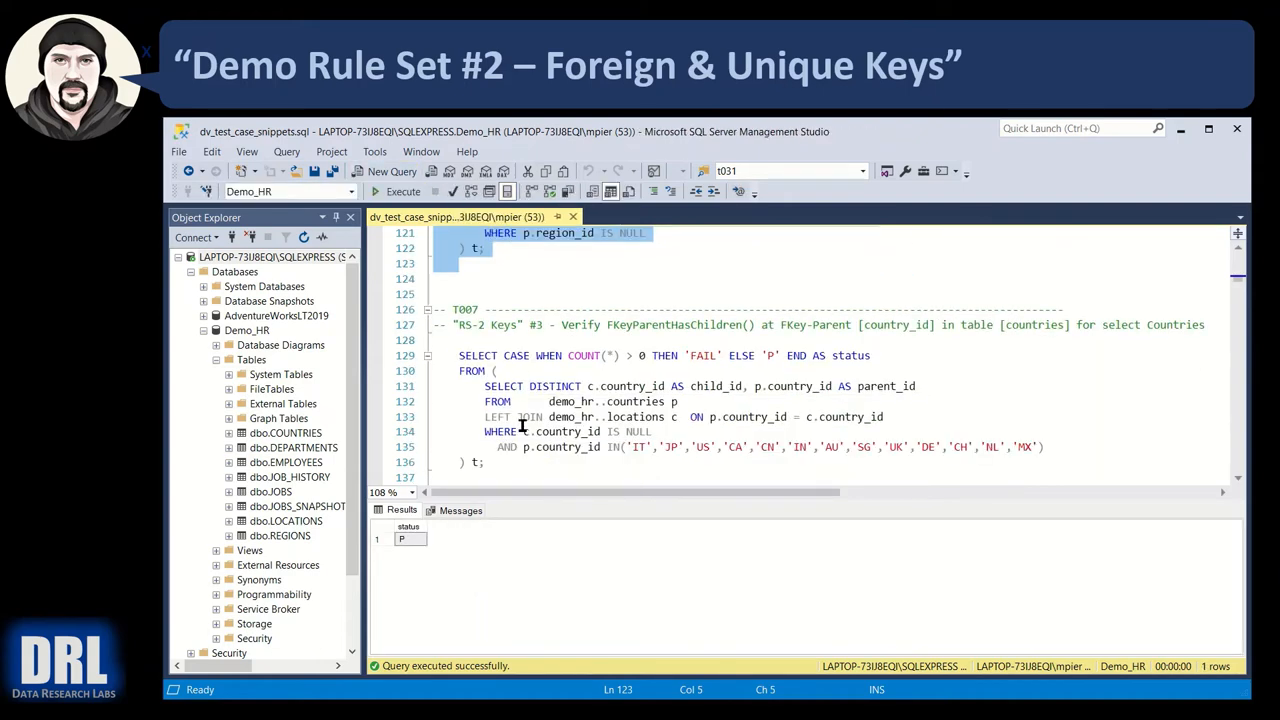
Run T007's subquery joining countries and locations
scroll(down, 3)
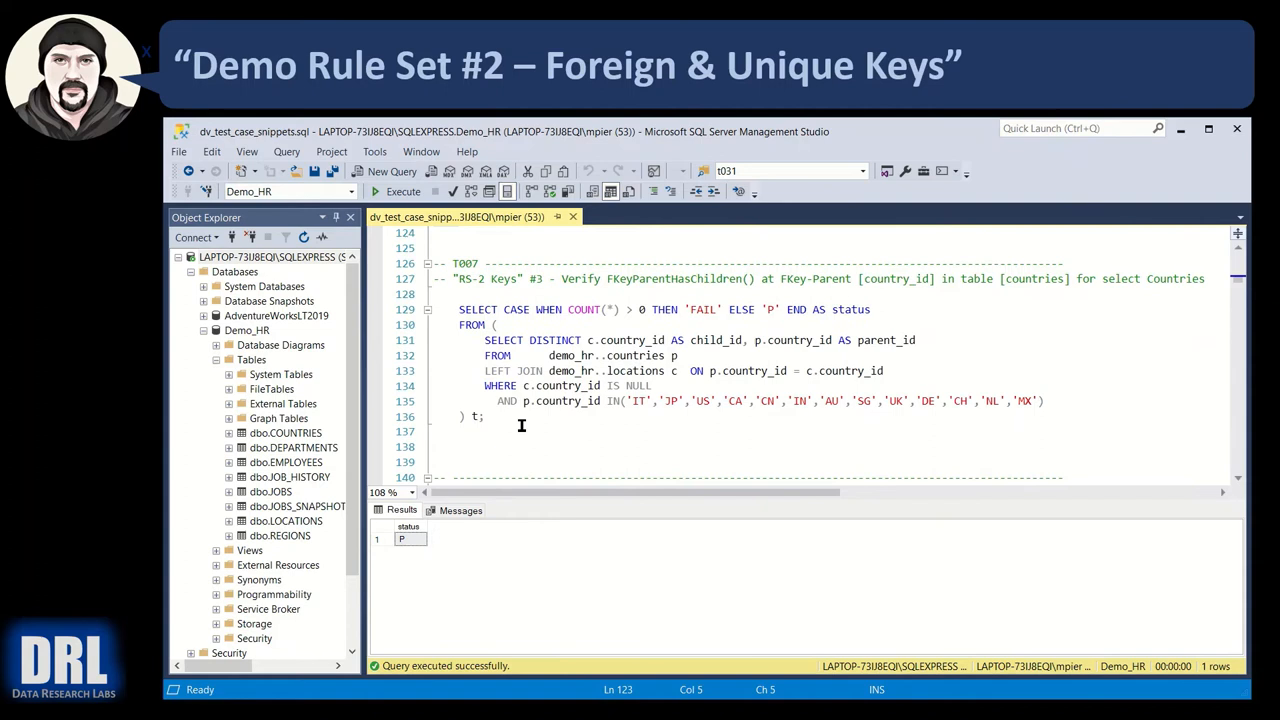
scroll(up, 3)
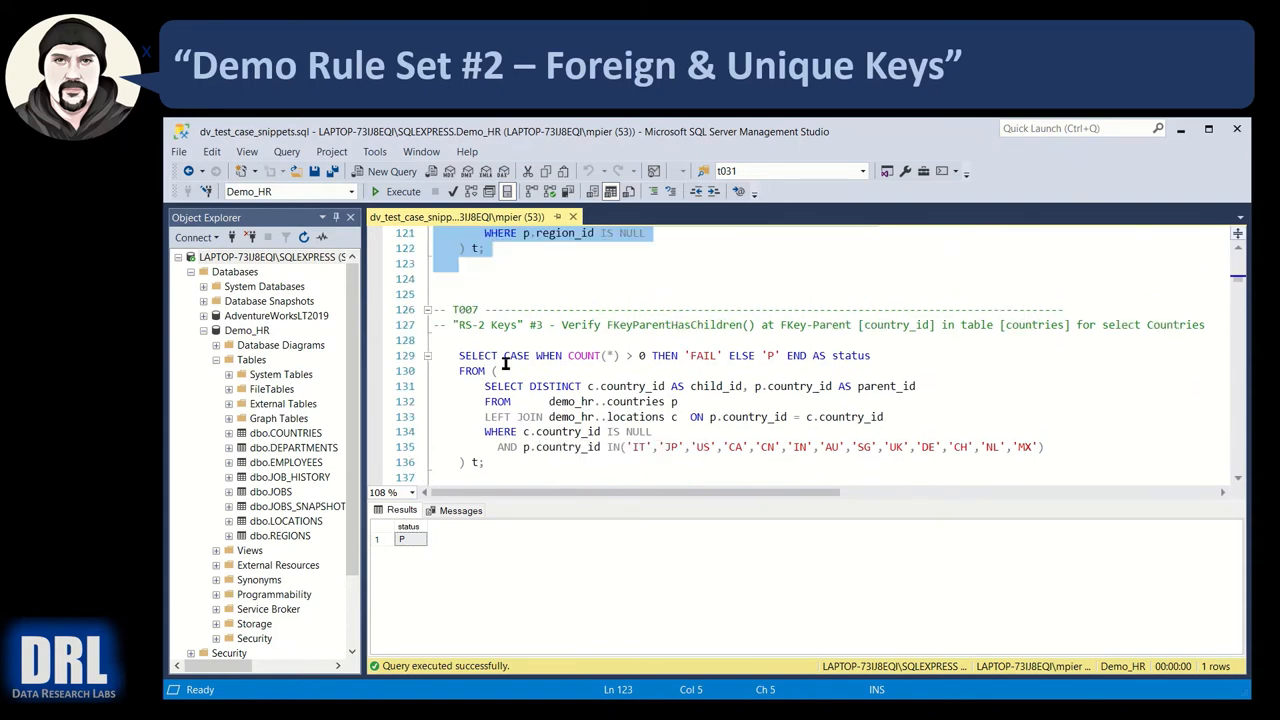
mouse_move(647, 327)
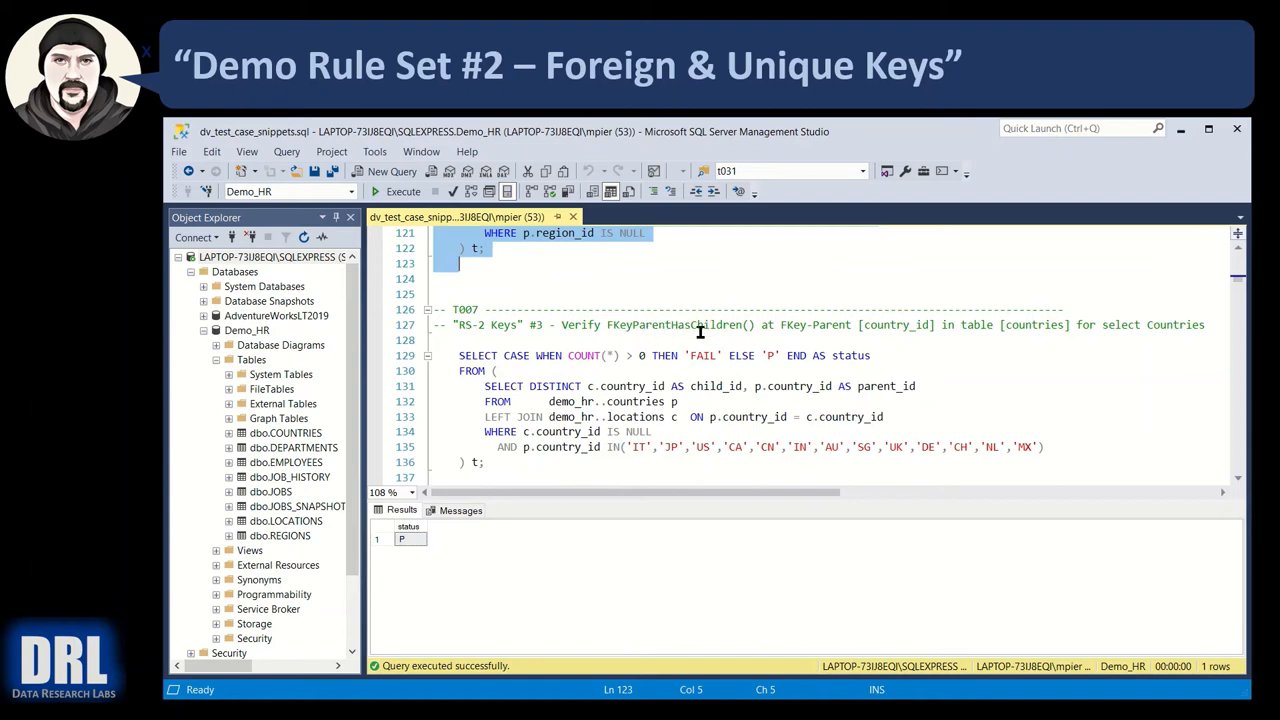
mouse_move(627, 385)
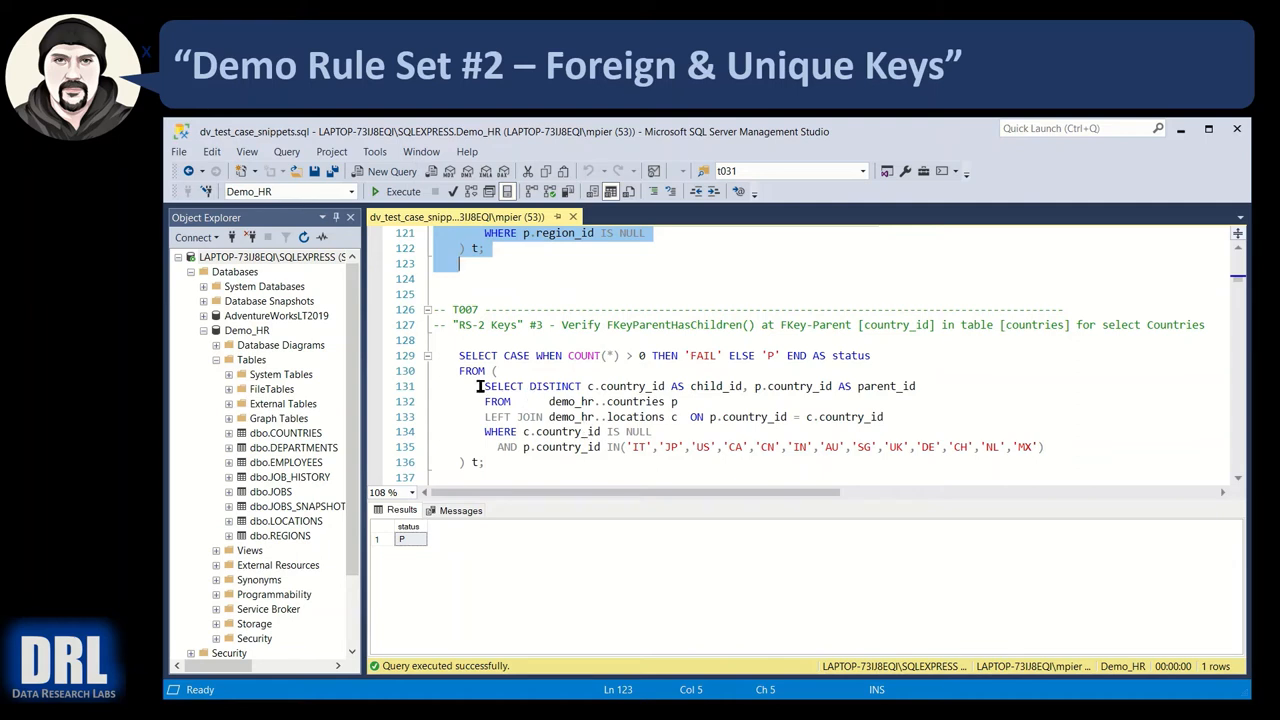
click(632, 386)
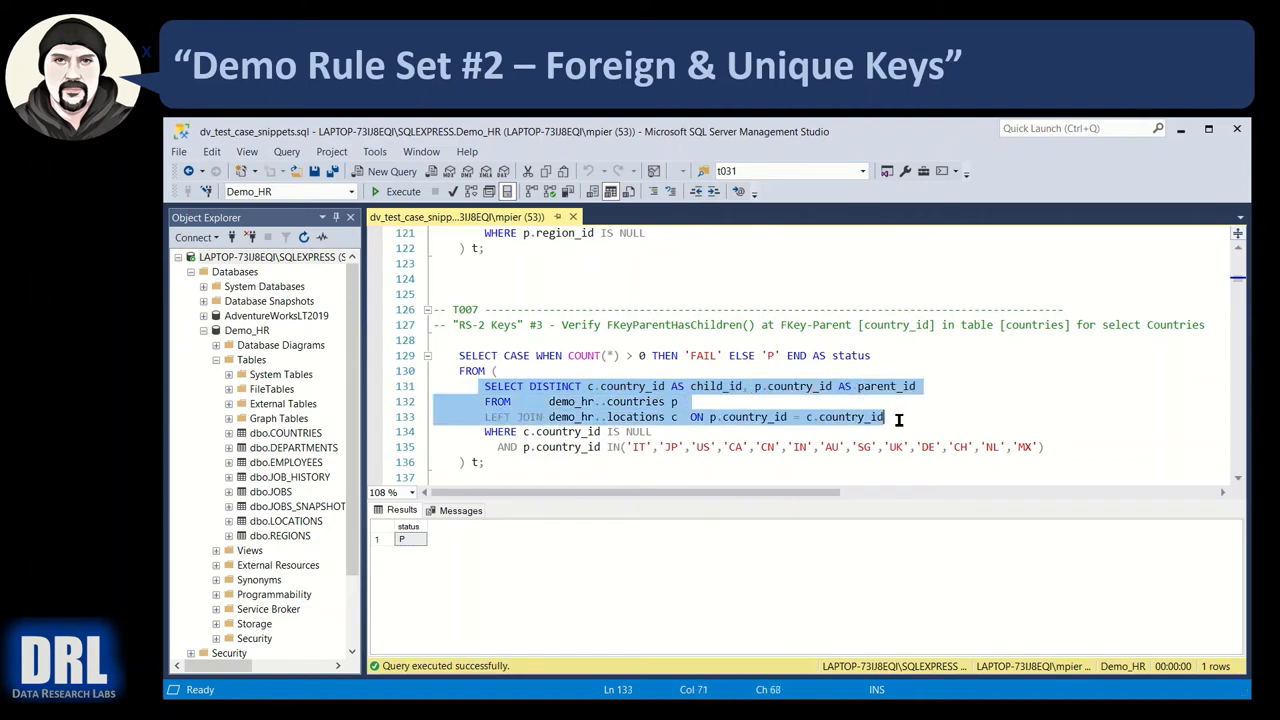
click(402, 191)
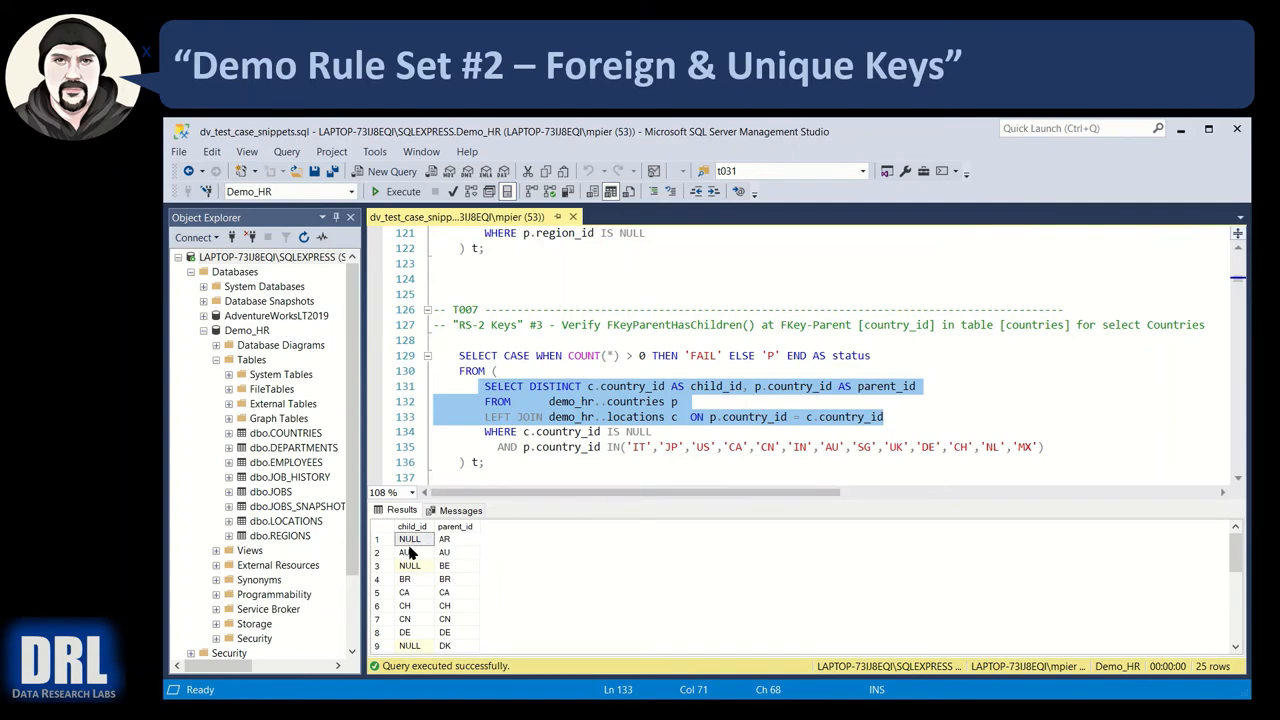
mouse_move(510, 580)
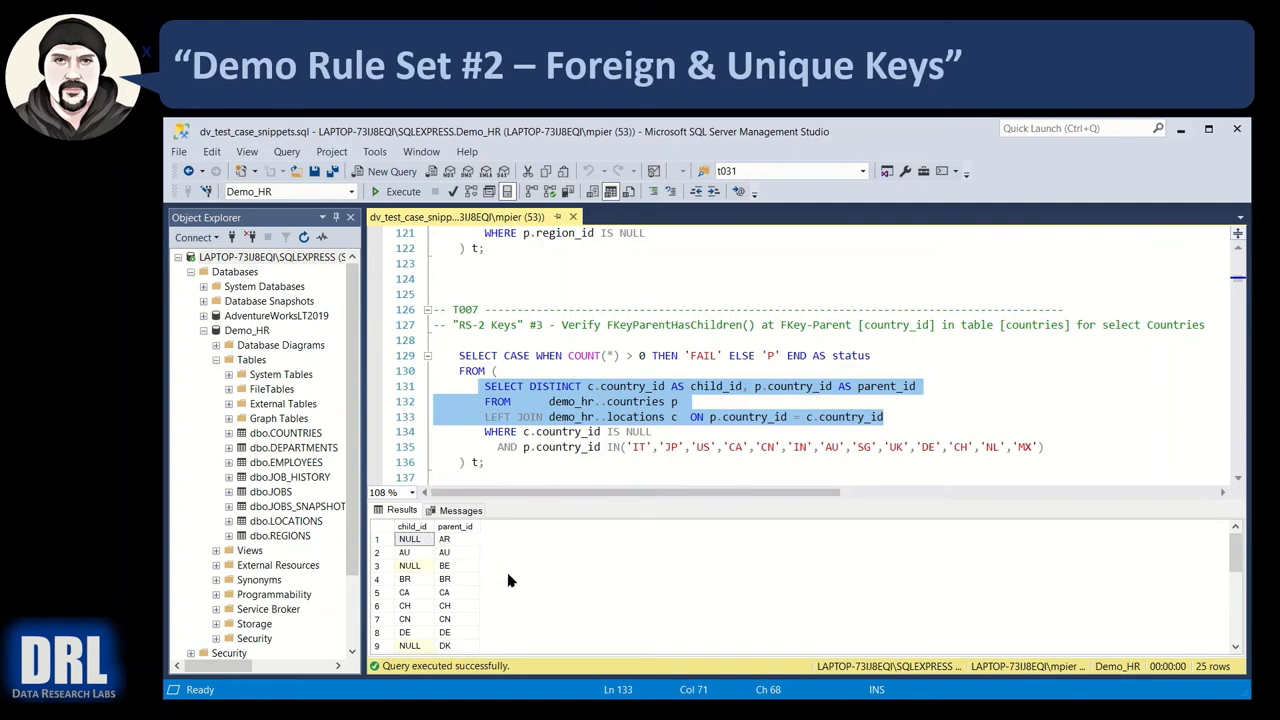
mouse_move(415, 552)
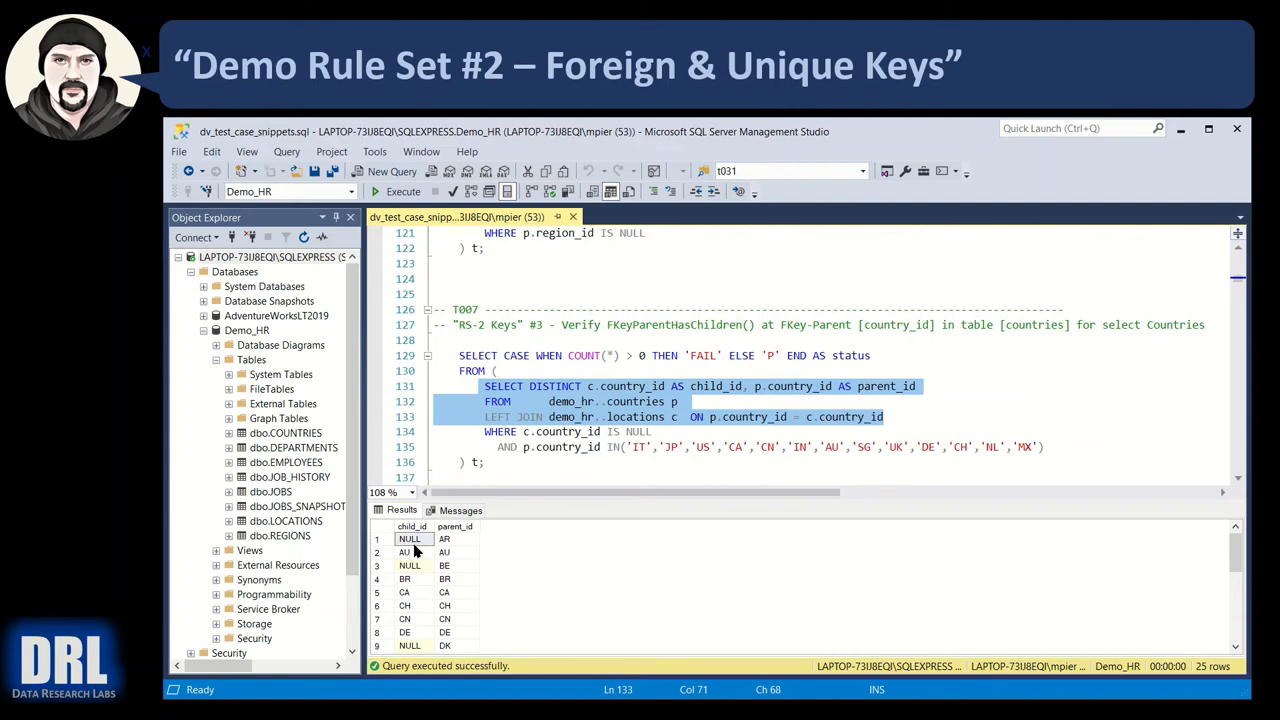
mouse_move(420, 543)
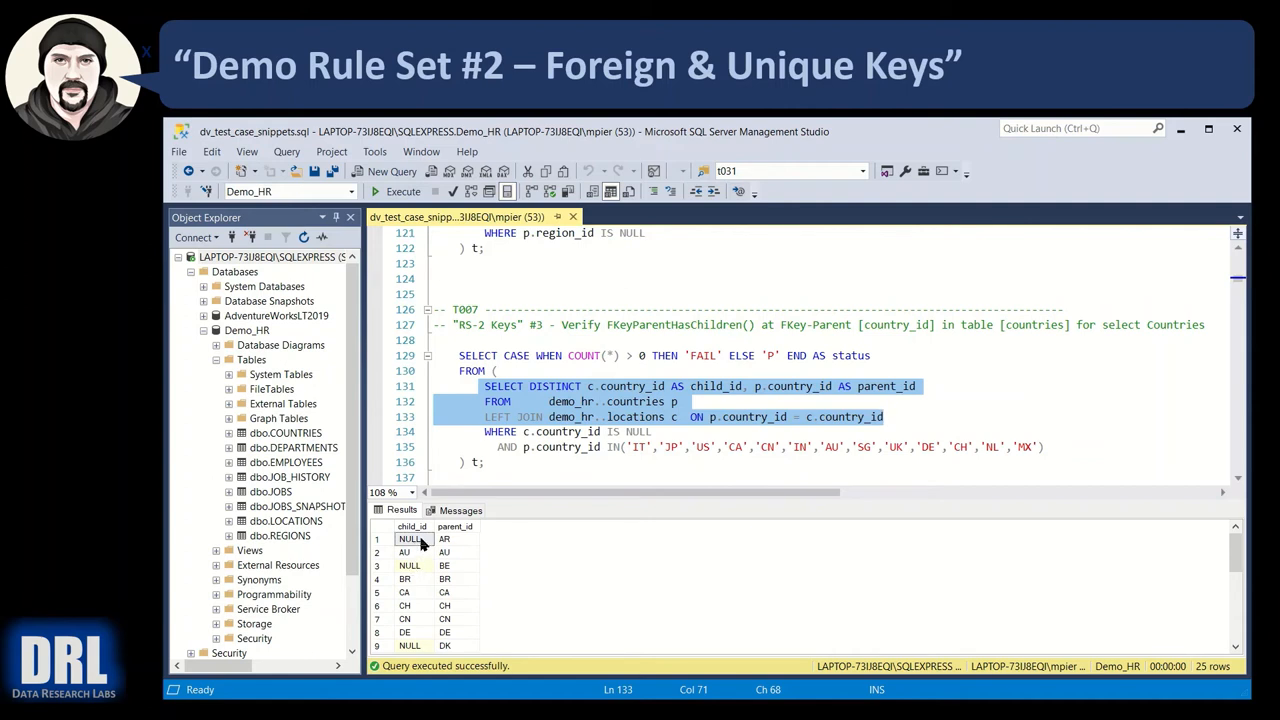
mouse_move(419, 578)
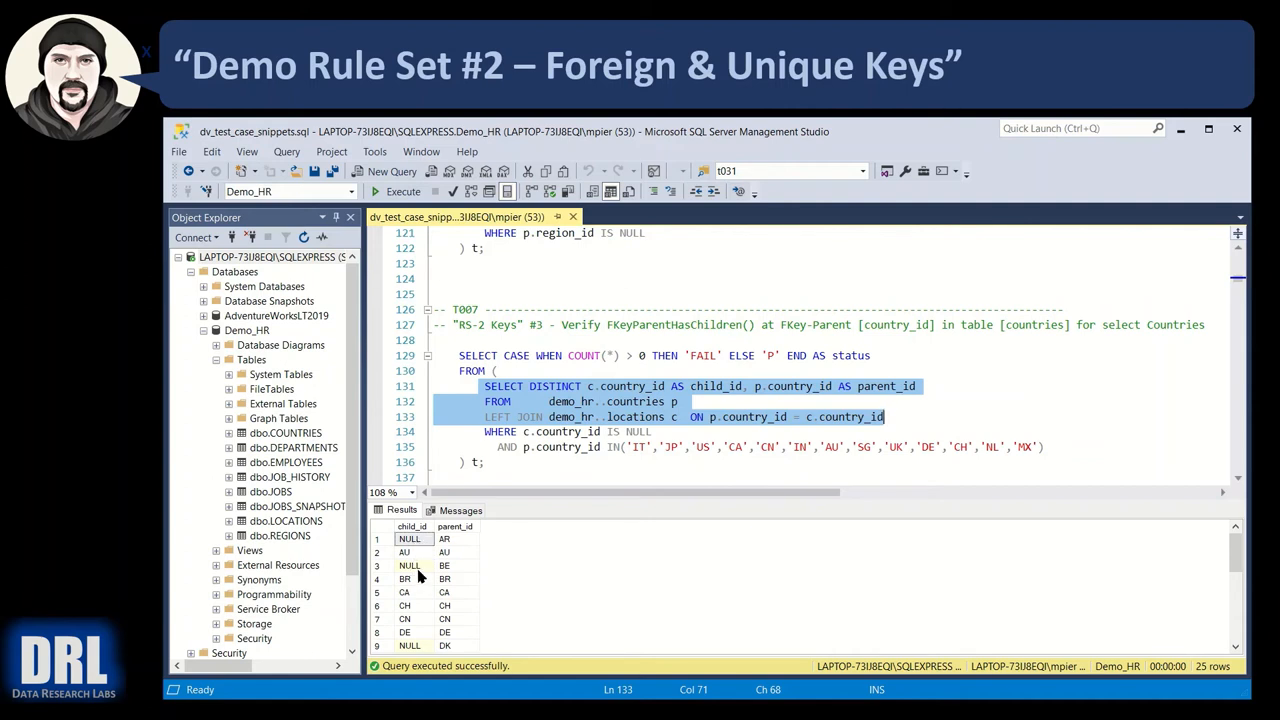
Rerun the subquery with the NULL filter and country list, returning zero rows, then select all of T007
click(645, 431)
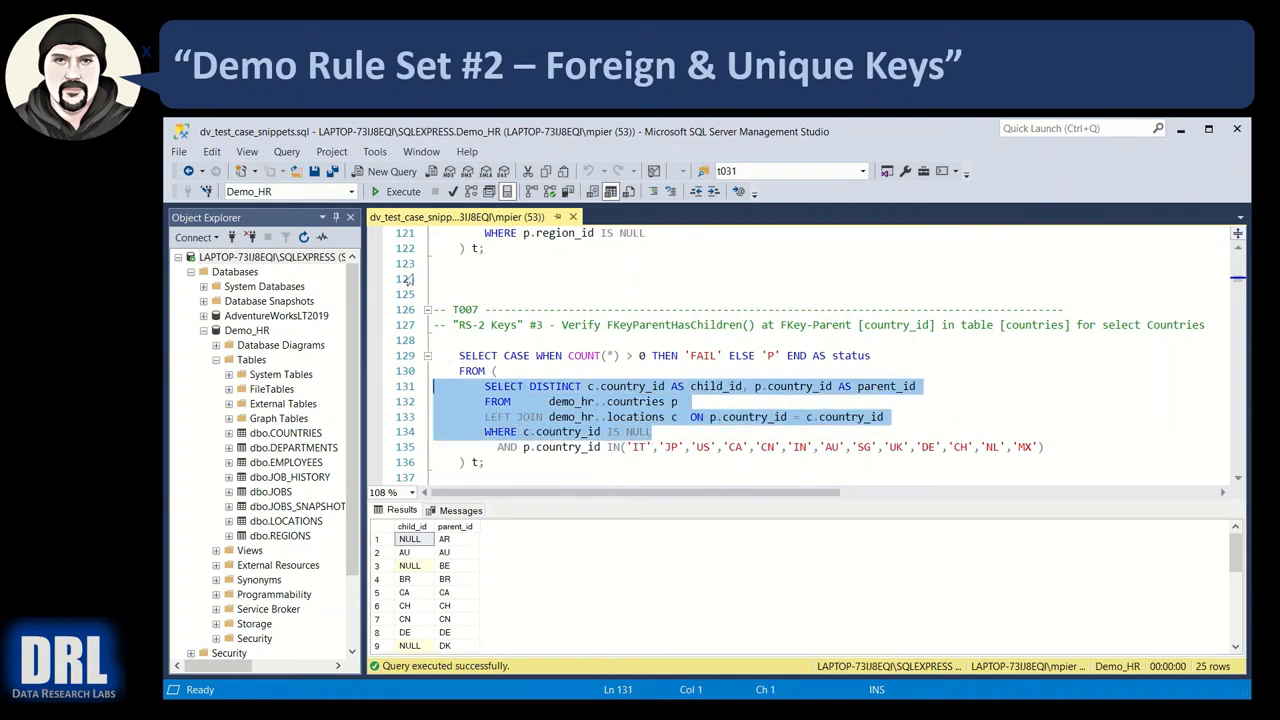
mouse_move(528, 440)
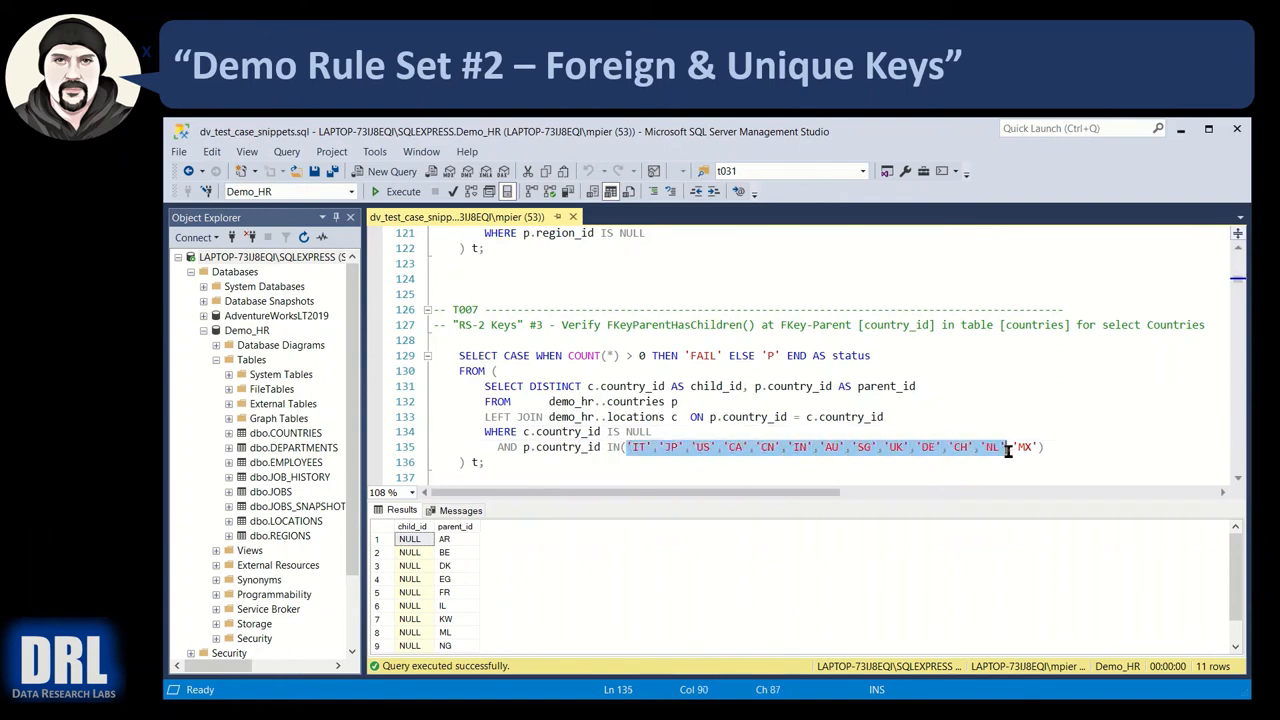
drag(1044, 447, 484, 401)
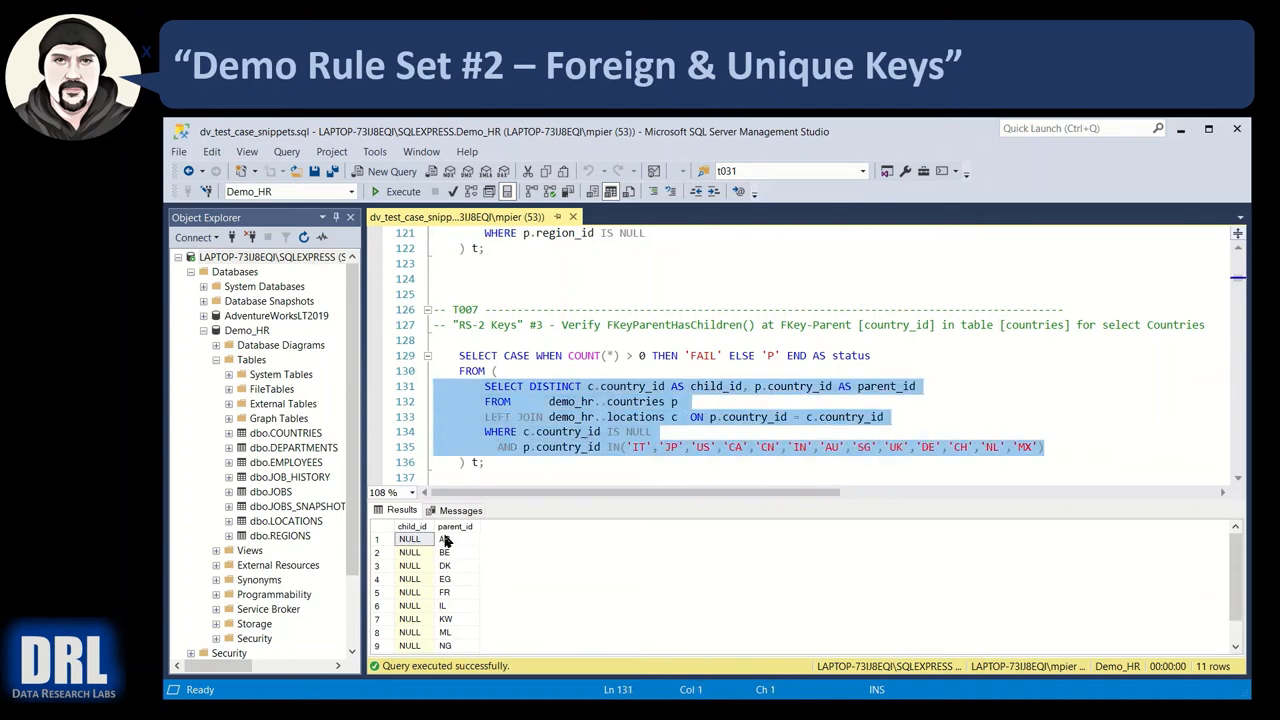
mouse_move(447, 612)
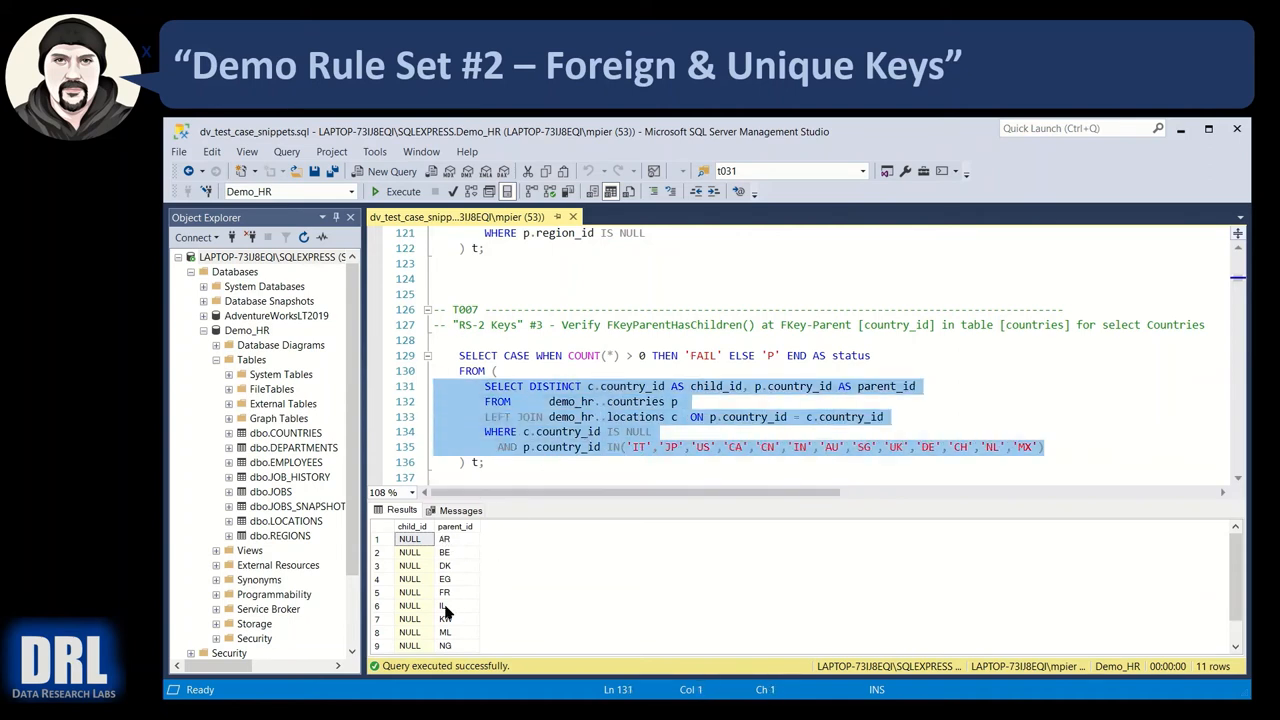
click(396, 191)
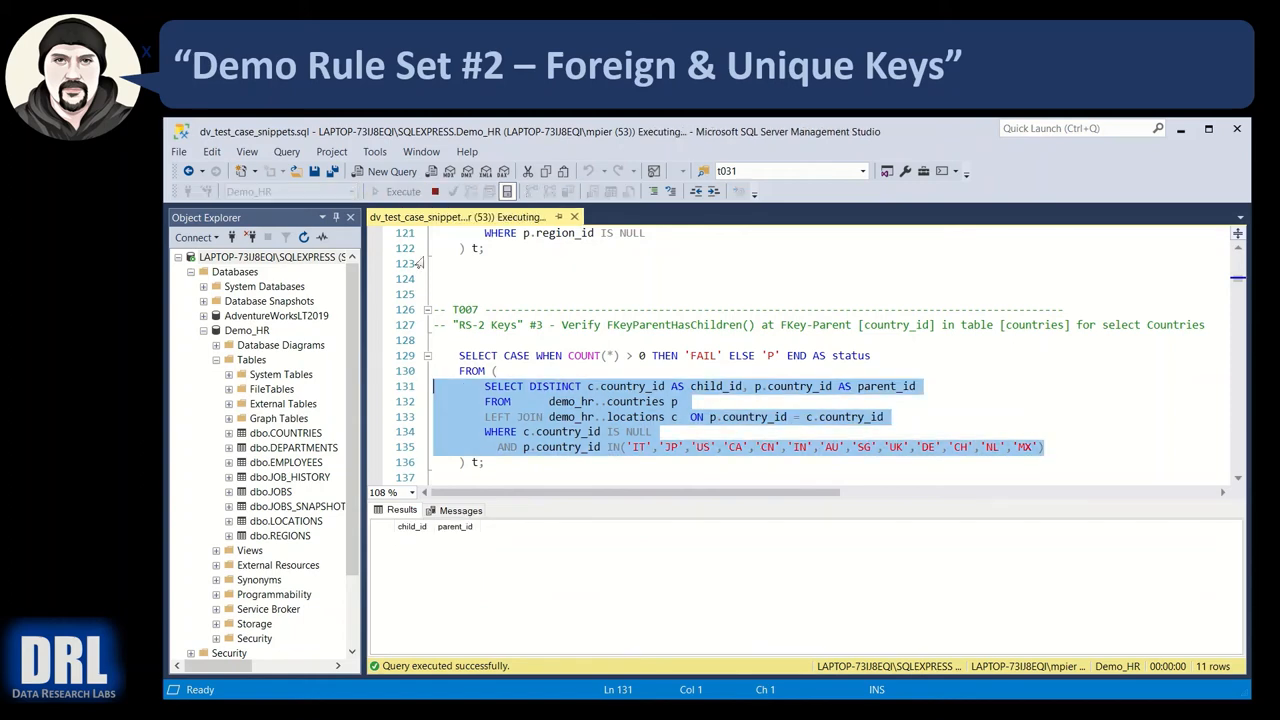
click(565, 401)
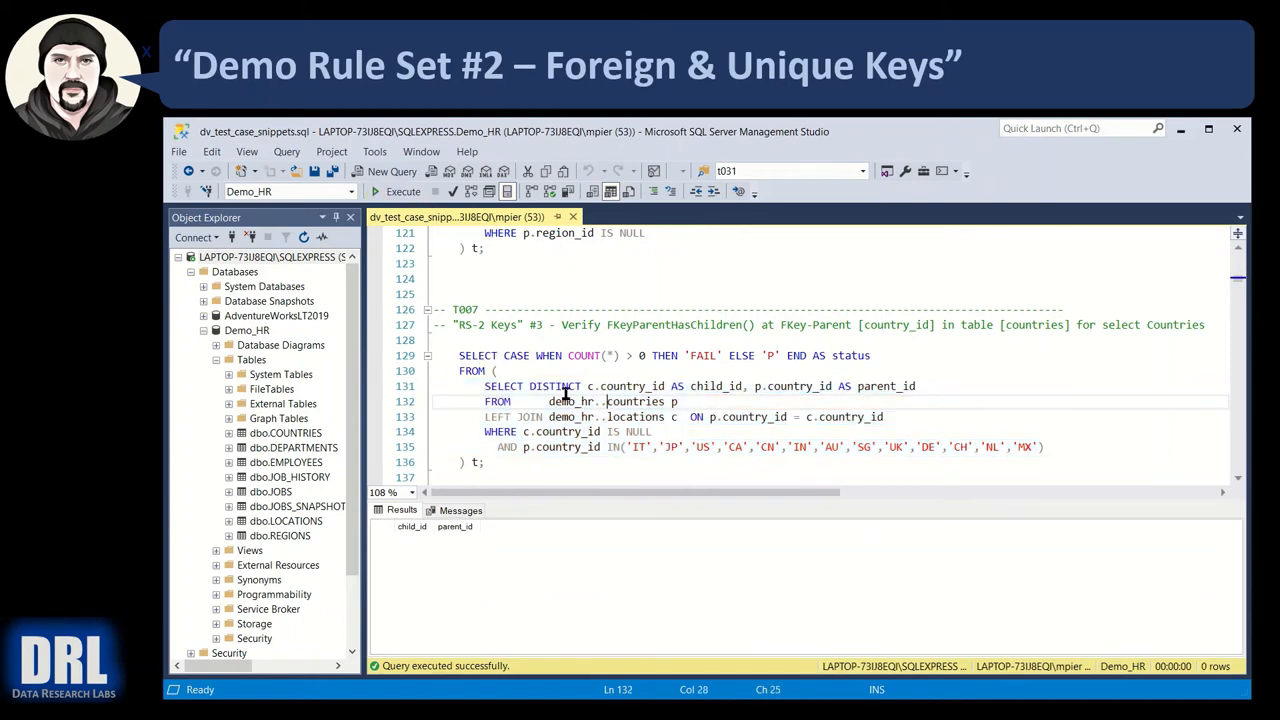
drag(458, 355, 487, 461)
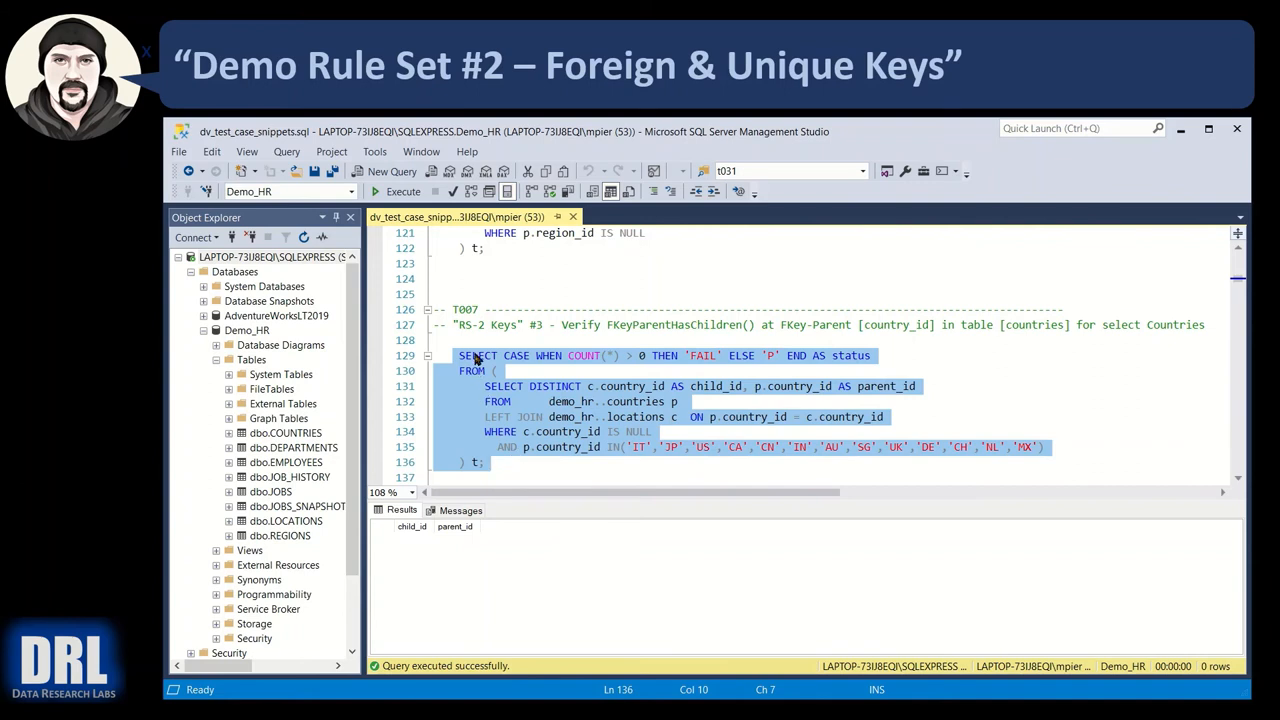
mouse_move(537, 364)
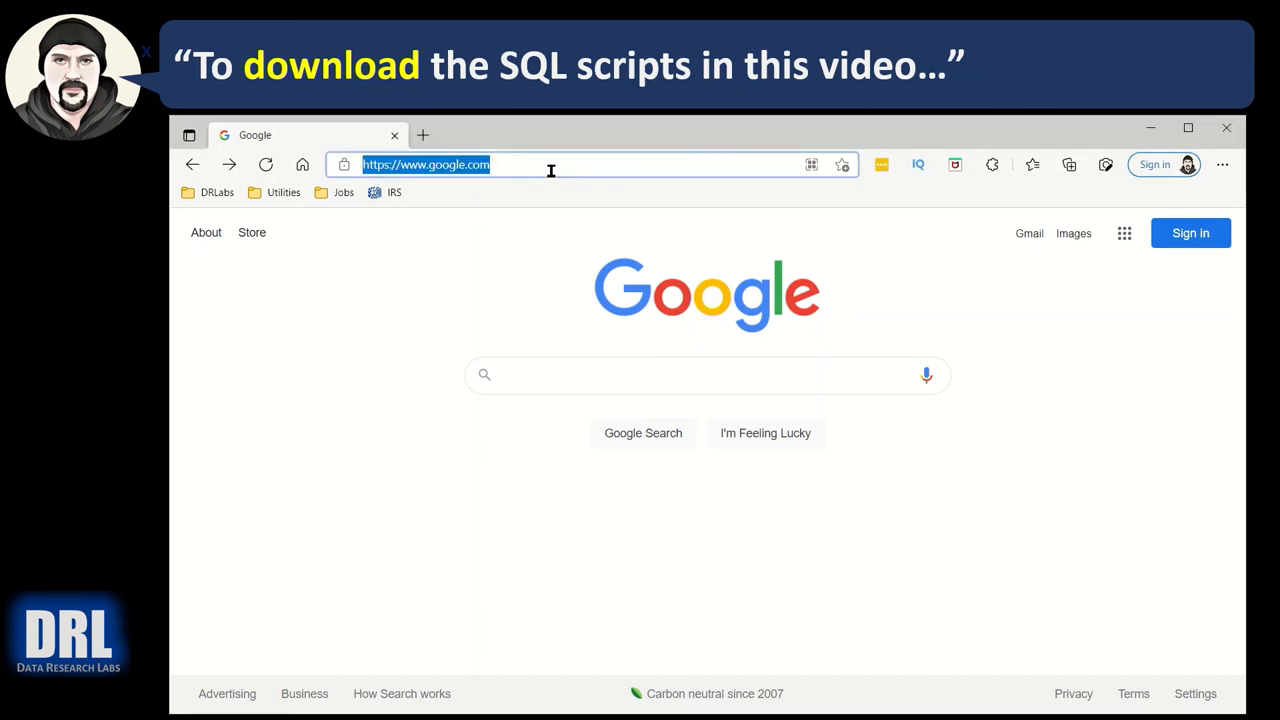
text(https://github.com/dataresearchlabs)
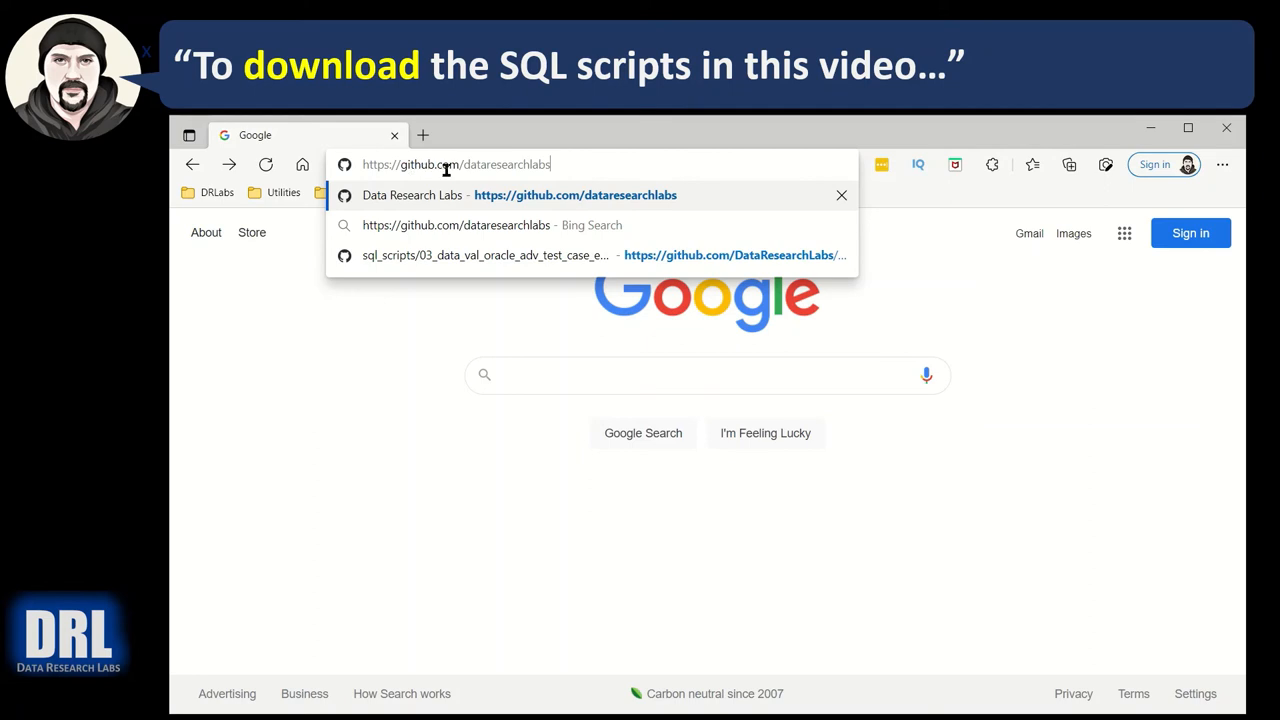
mouse_move(562, 164)
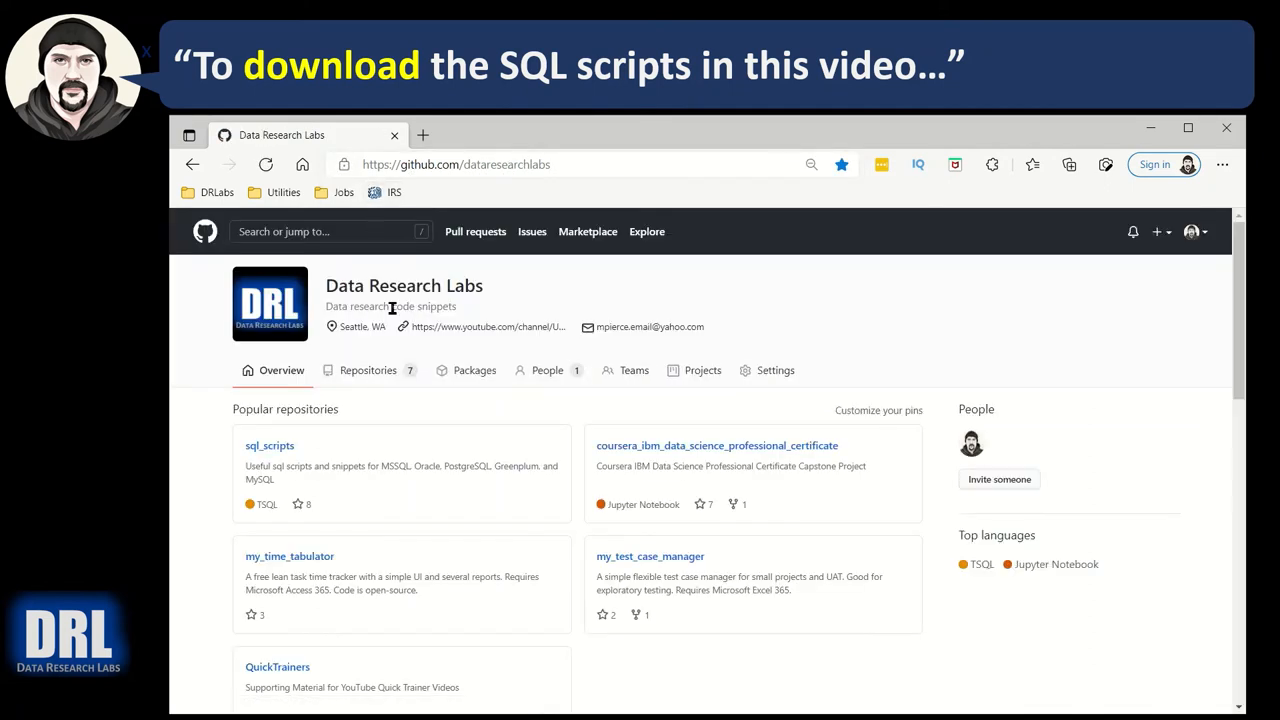
mouse_move(269, 445)
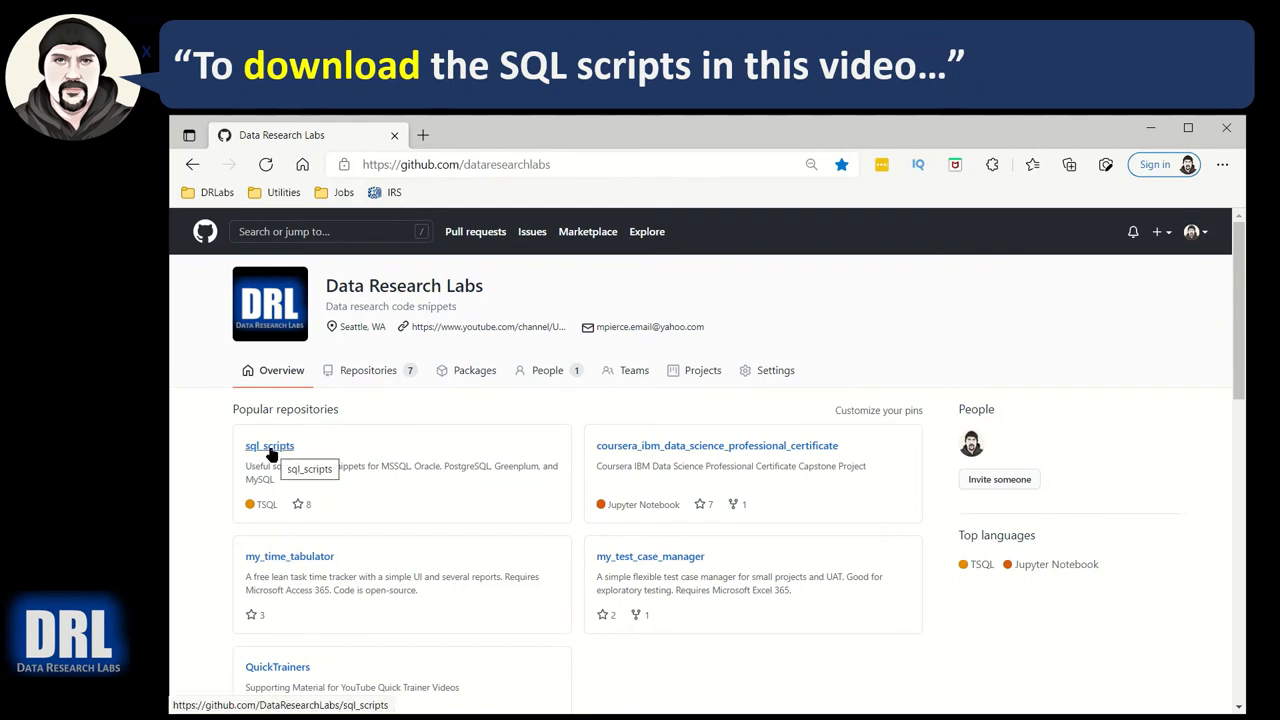
scroll(down, 3)
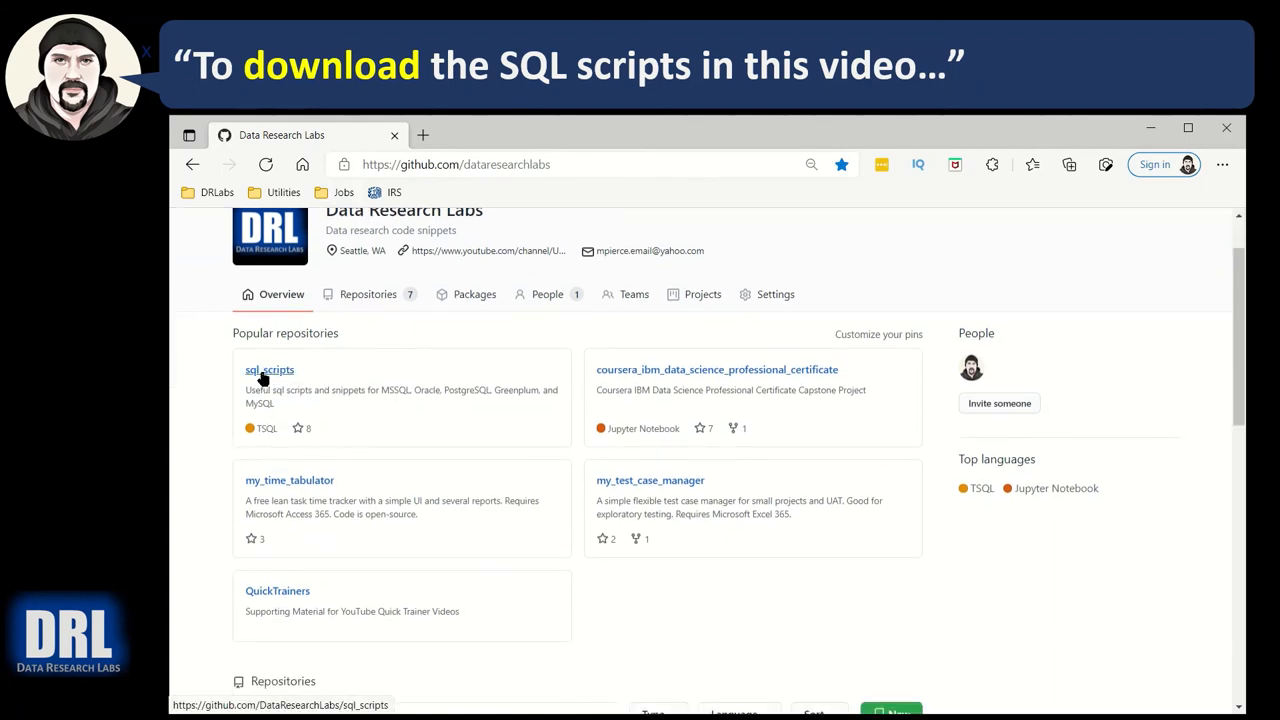
scroll(down, 3)
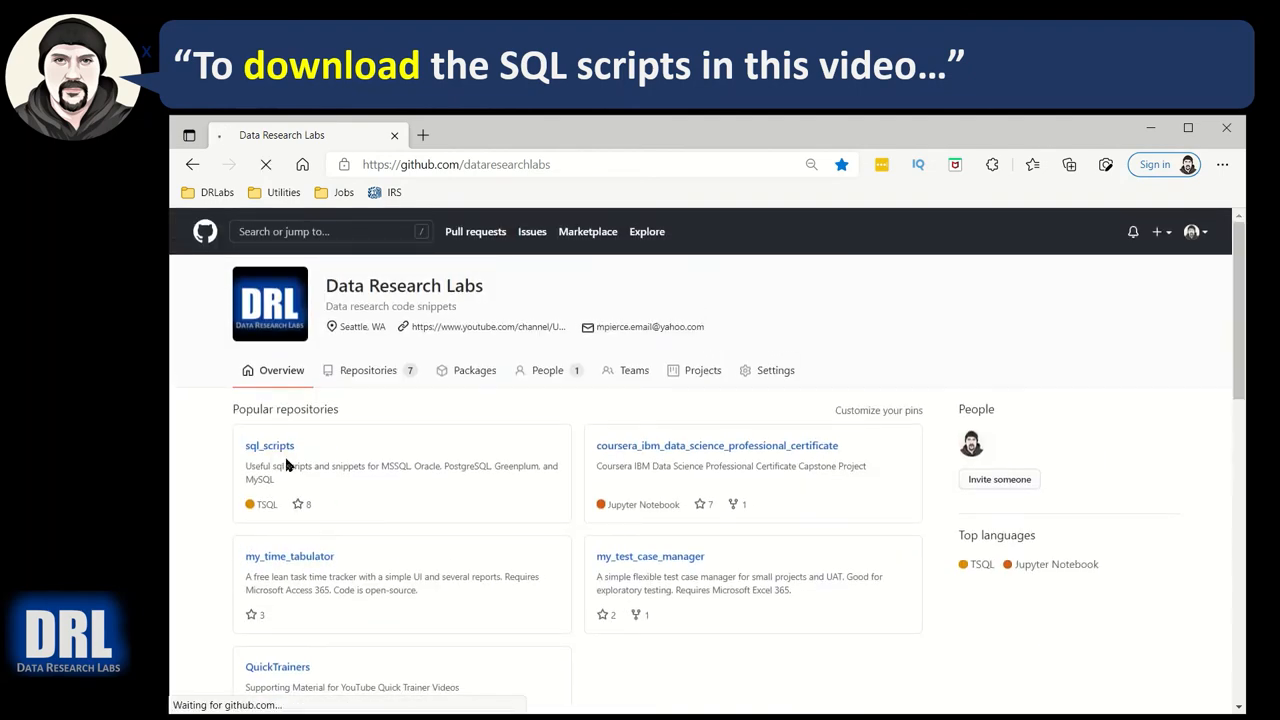
Open the sql_scripts repository and follow its Data Validation Scripts link
click(269, 445)
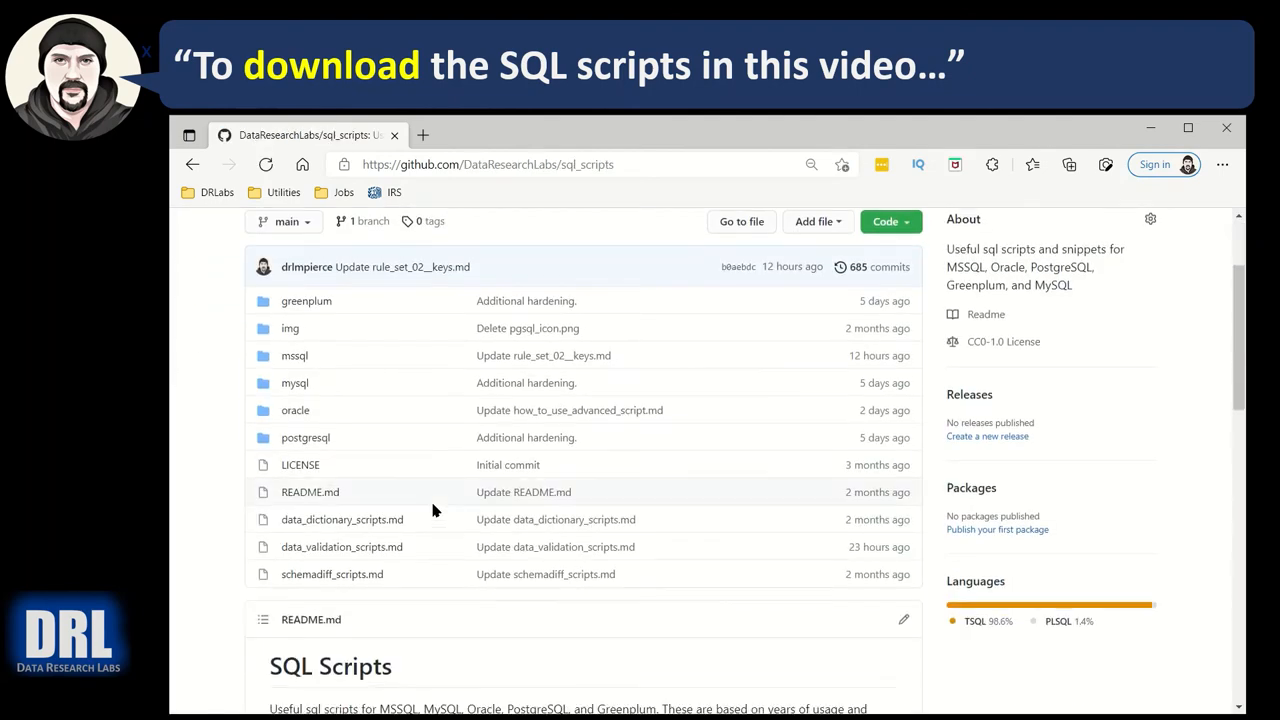
scroll(down, 3)
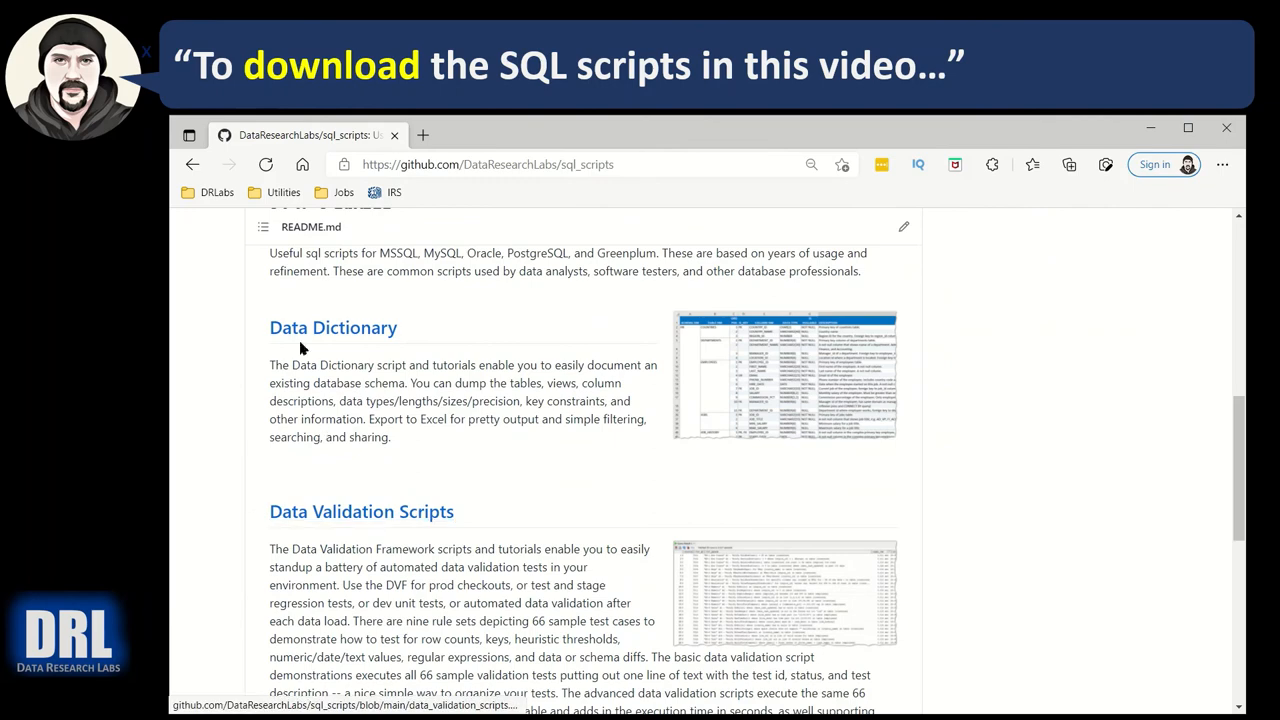
mouse_move(347, 385)
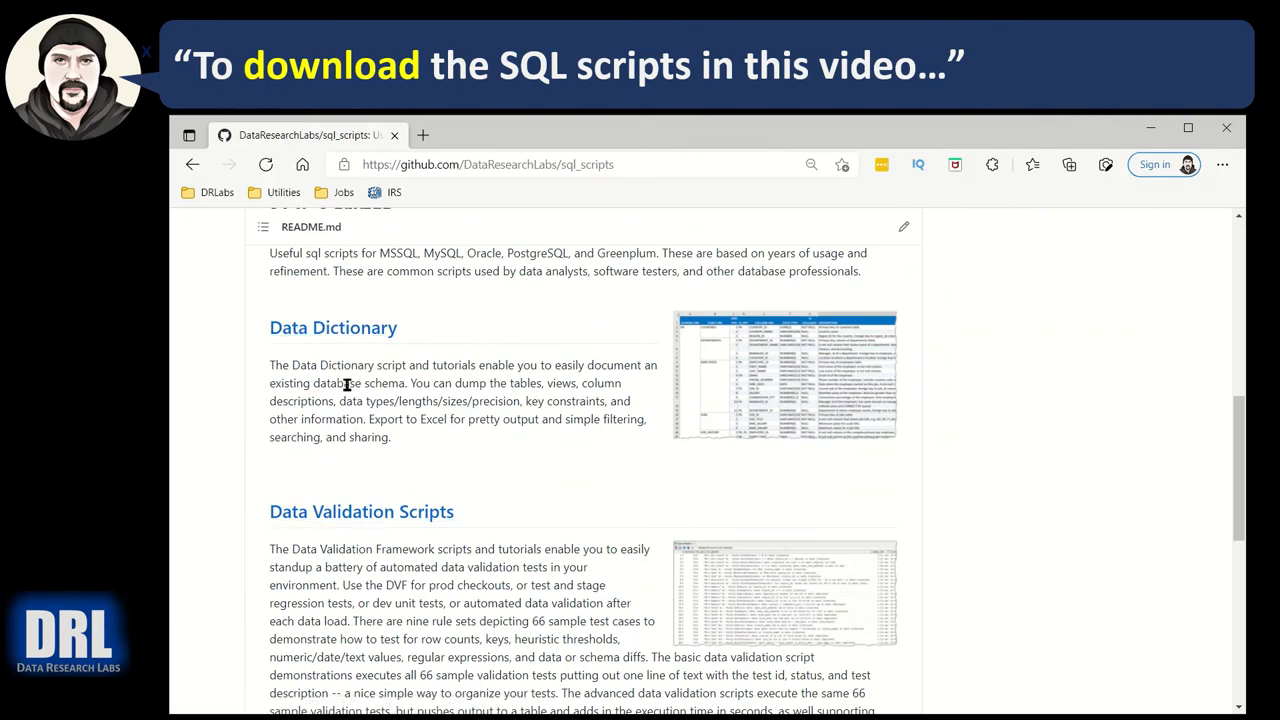
scroll(down, 3)
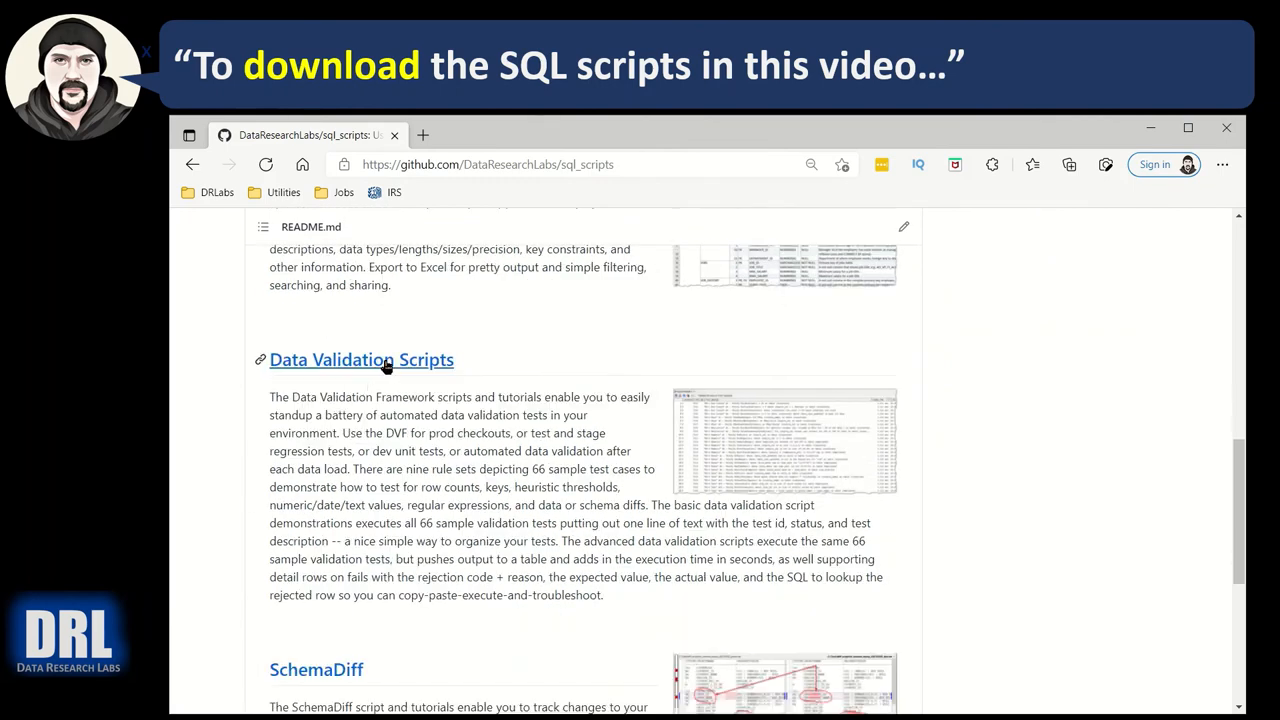
click(361, 359)
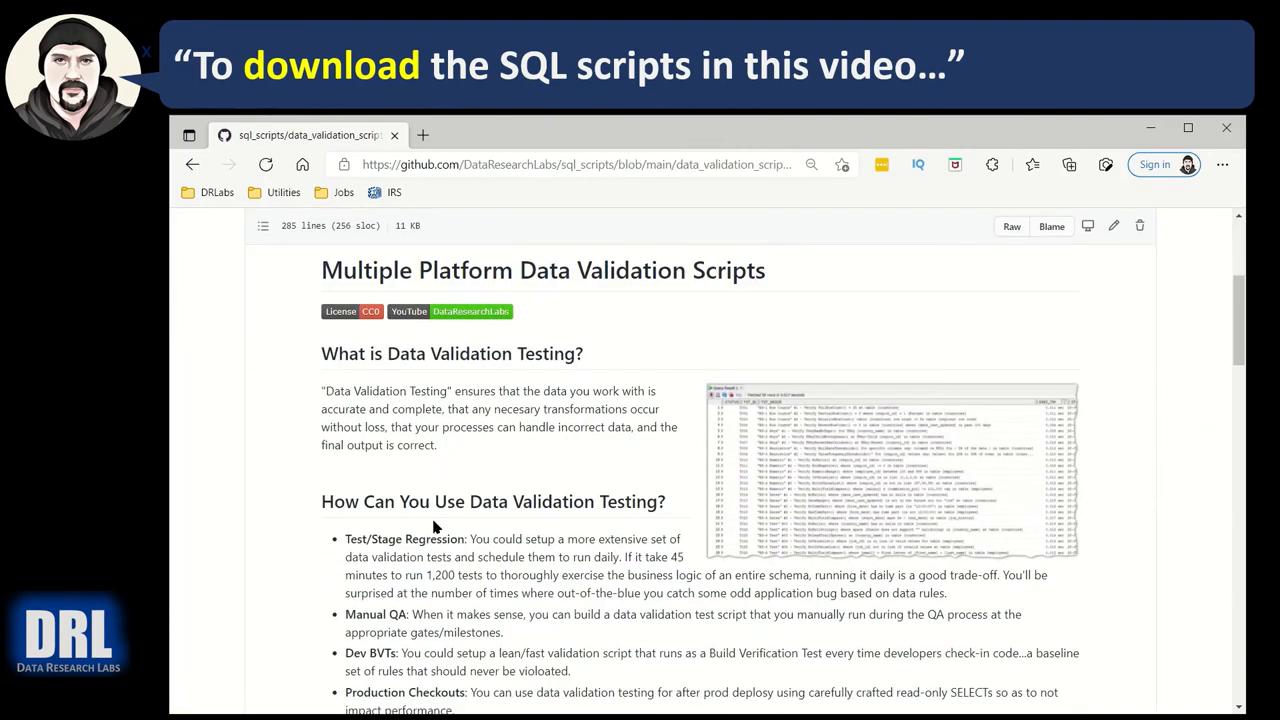
mouse_move(476, 430)
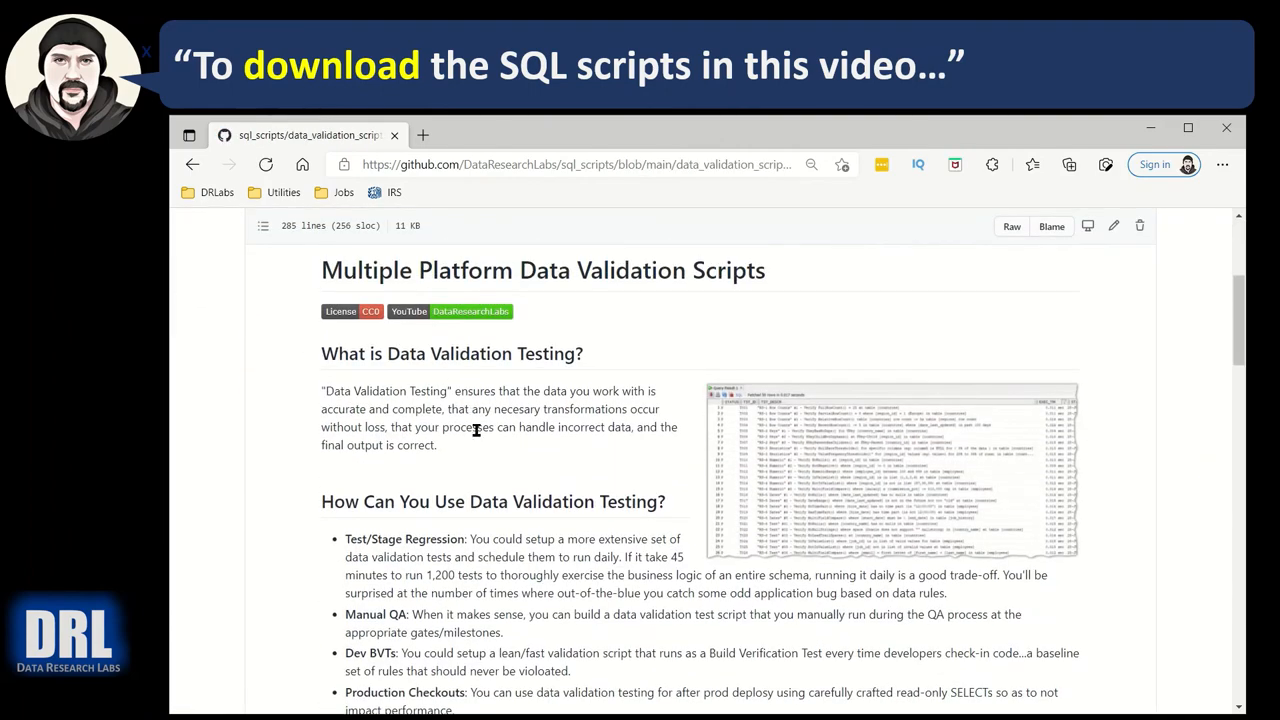
Scroll to the MS SQL Server section and open 'Rule Set 08 - Diff Checks'
scroll(down, 3)
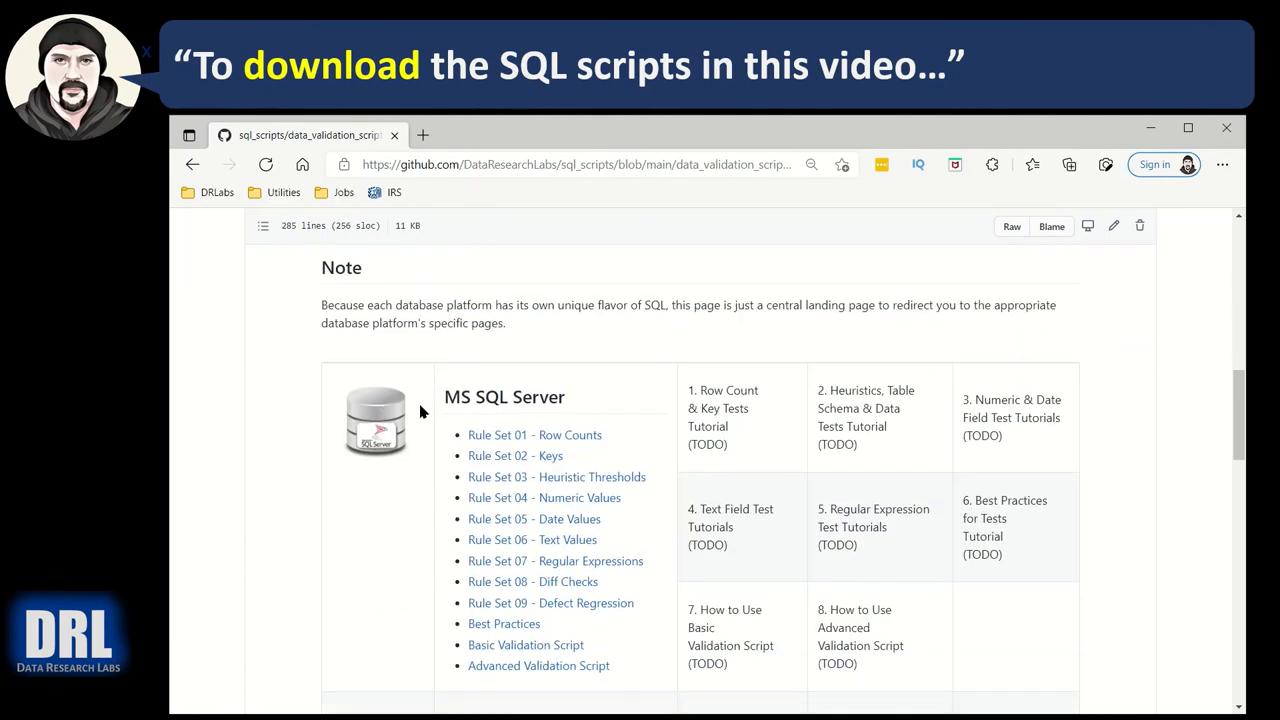
scroll(down, 3)
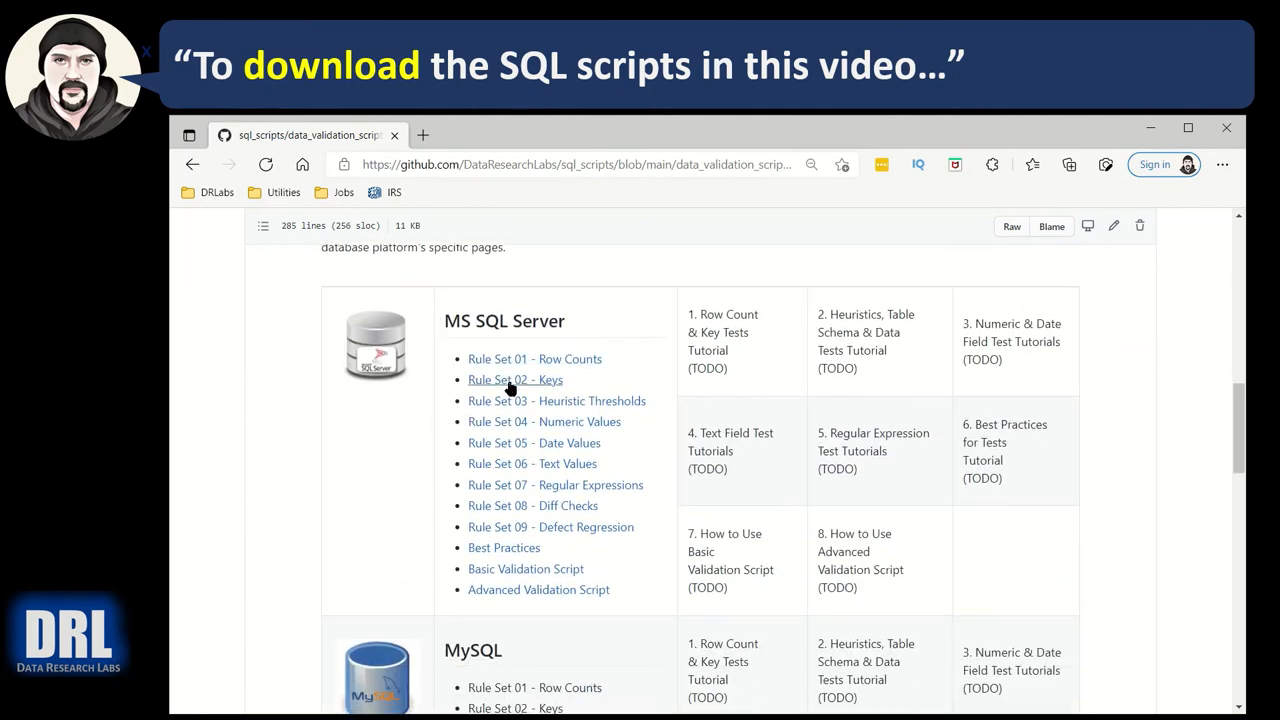
scroll(down, 3)
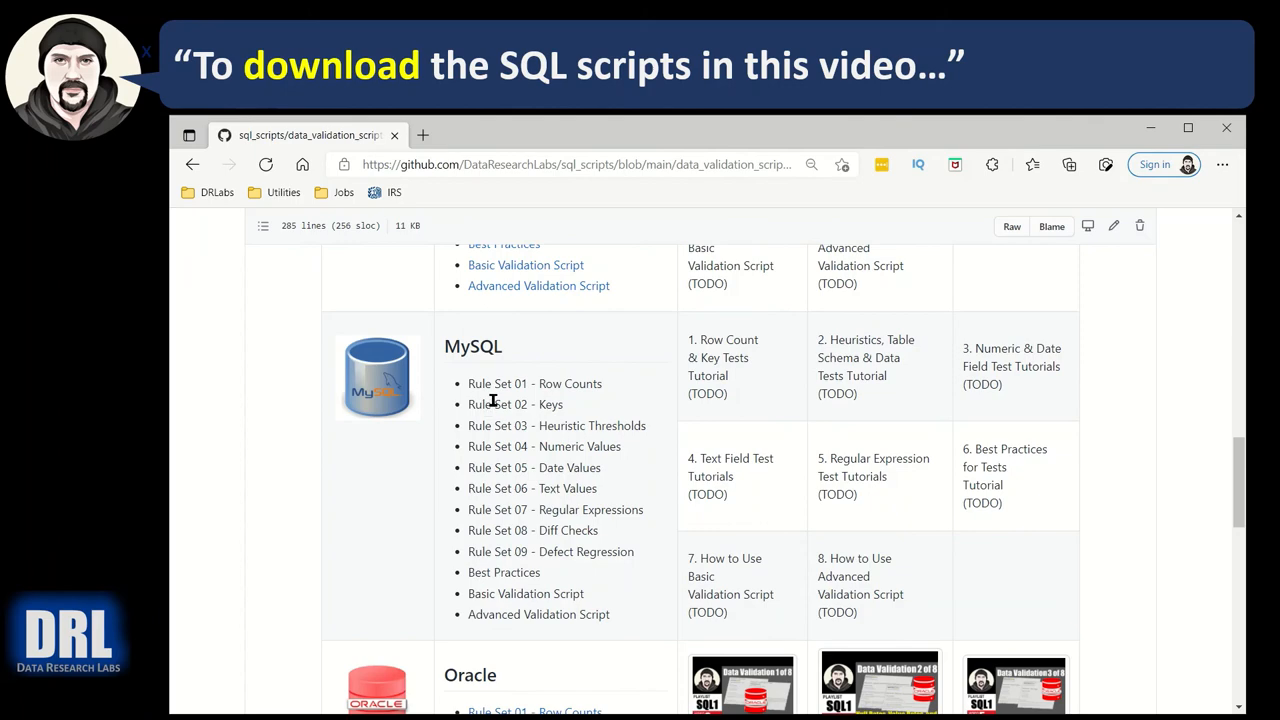
scroll(down, 3)
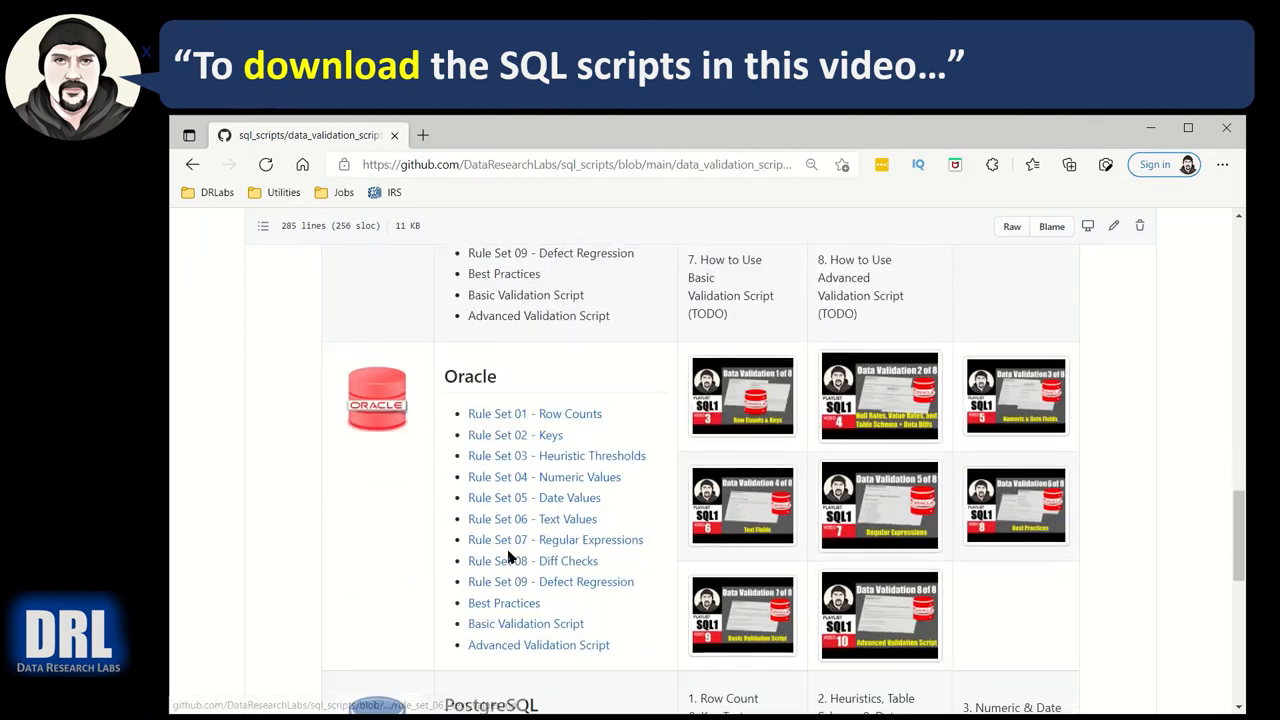
scroll(down, 3)
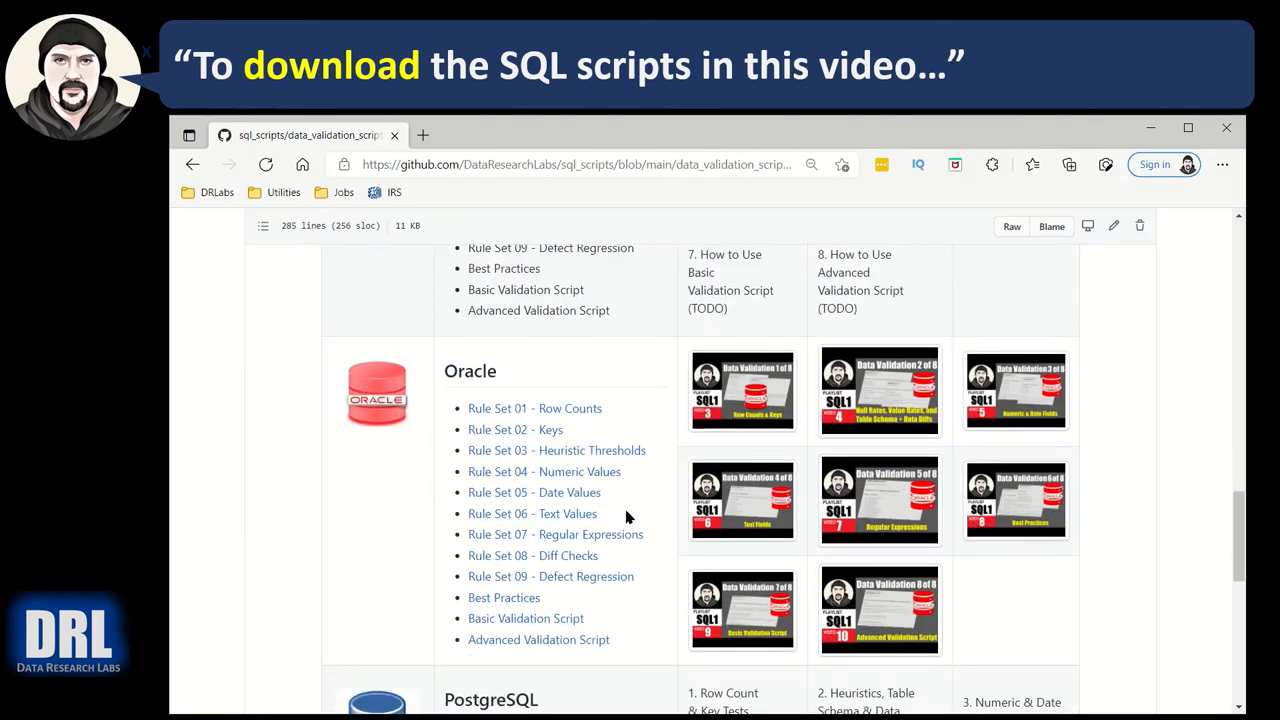
scroll(up, 3)
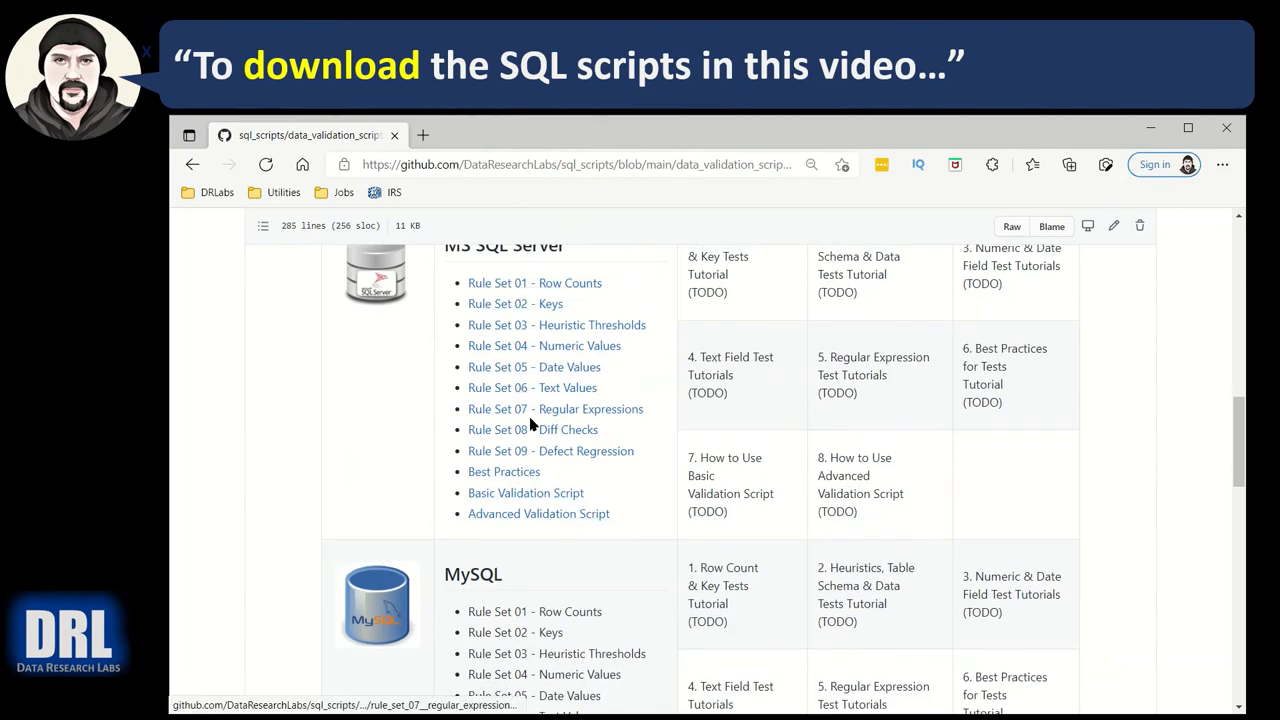
click(532, 429)
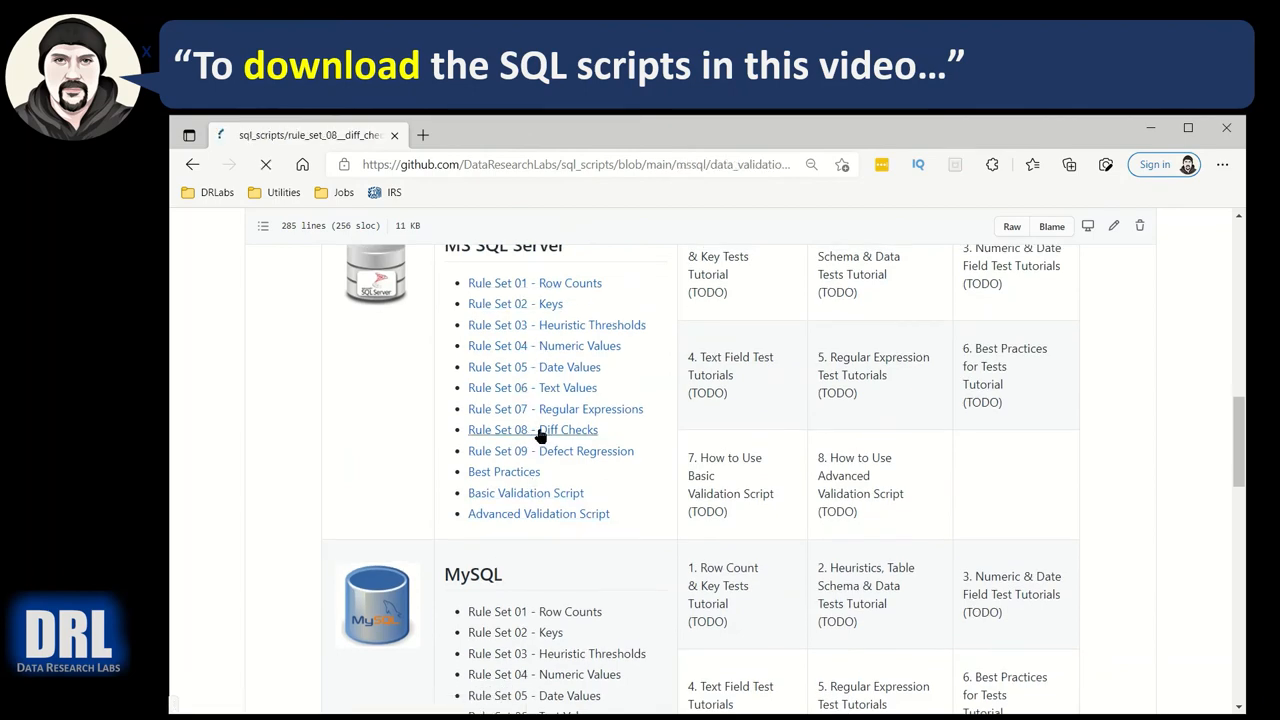
Expand the T059 schema-difference check's details to reveal its SQL code
click(532, 429)
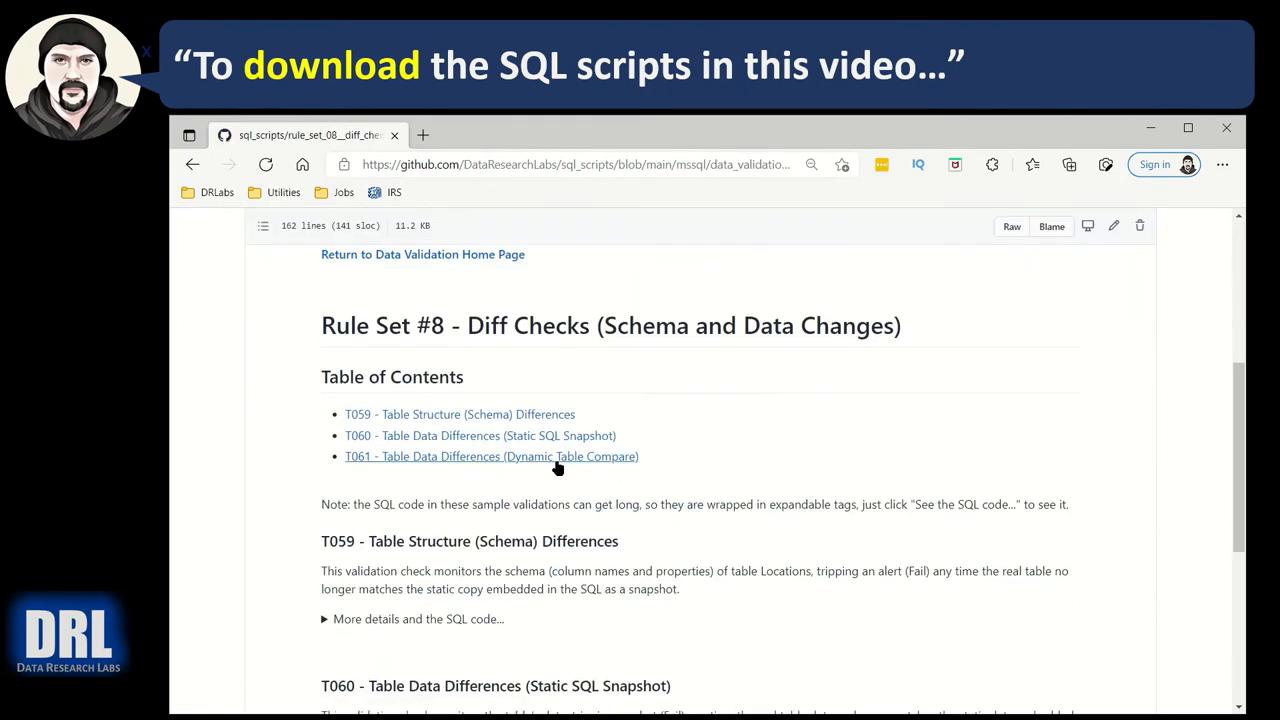
scroll(down, 3)
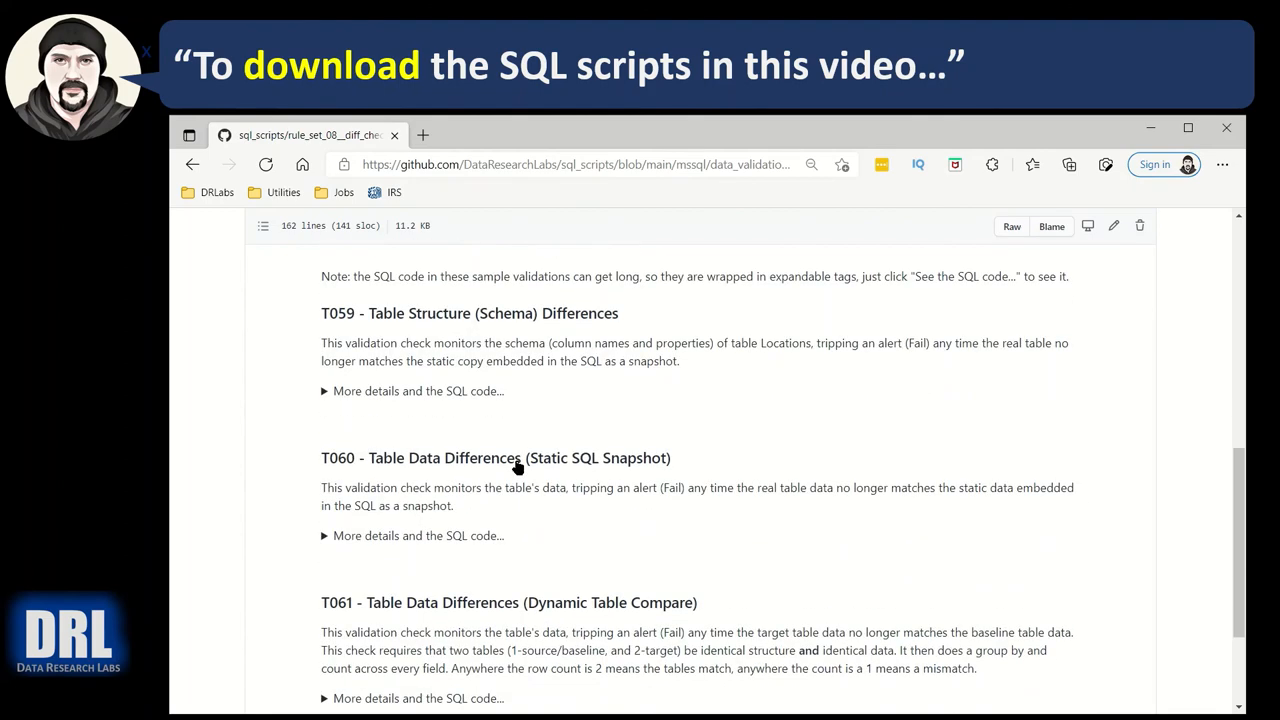
mouse_move(368, 405)
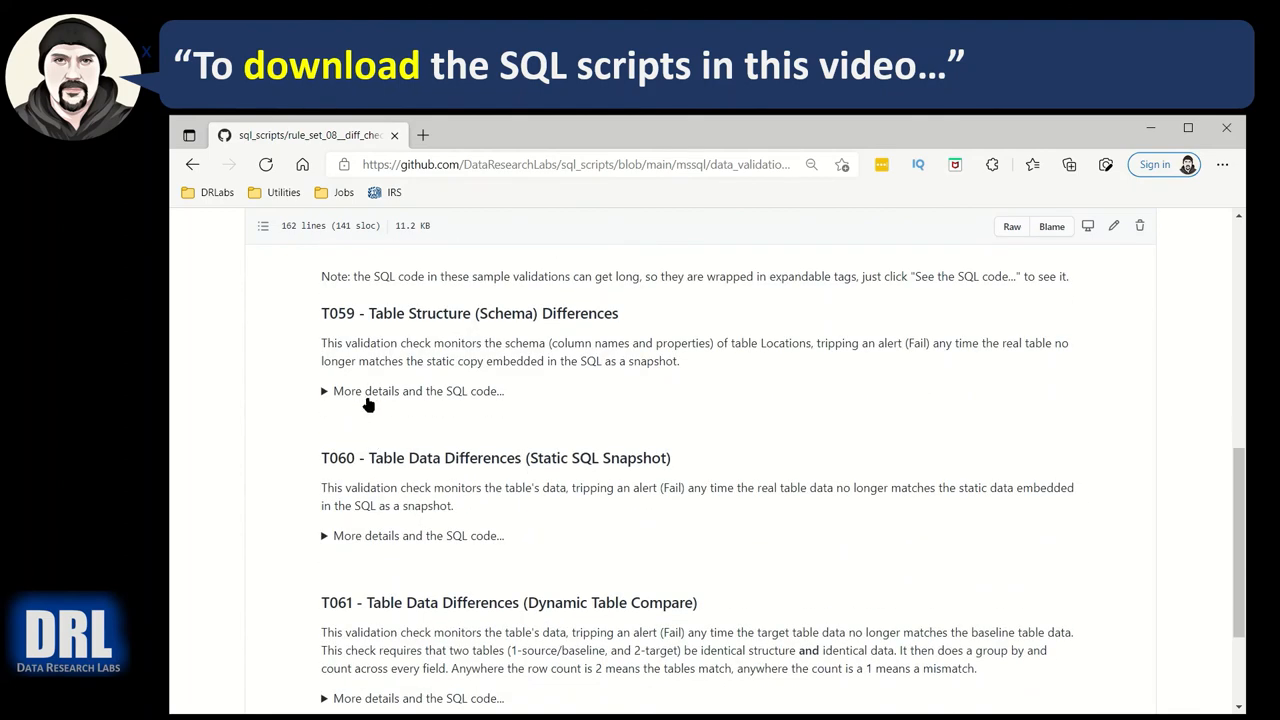
mouse_move(390, 400)
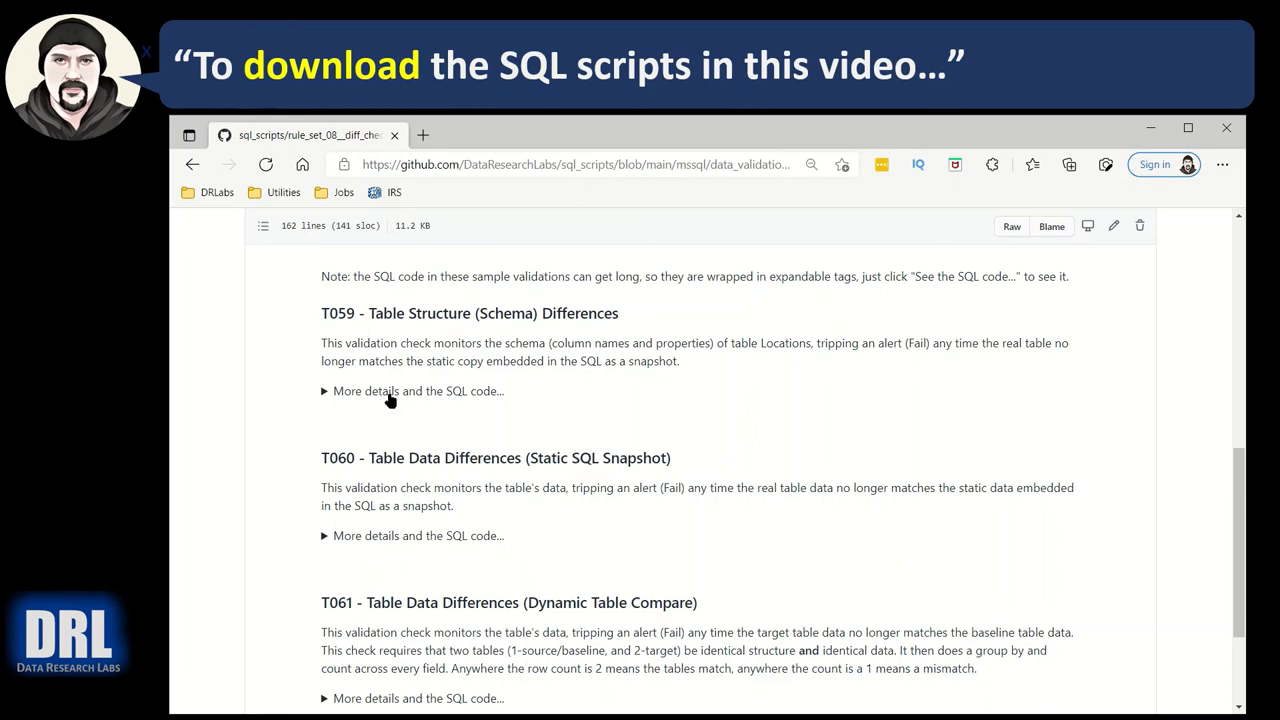
click(324, 391)
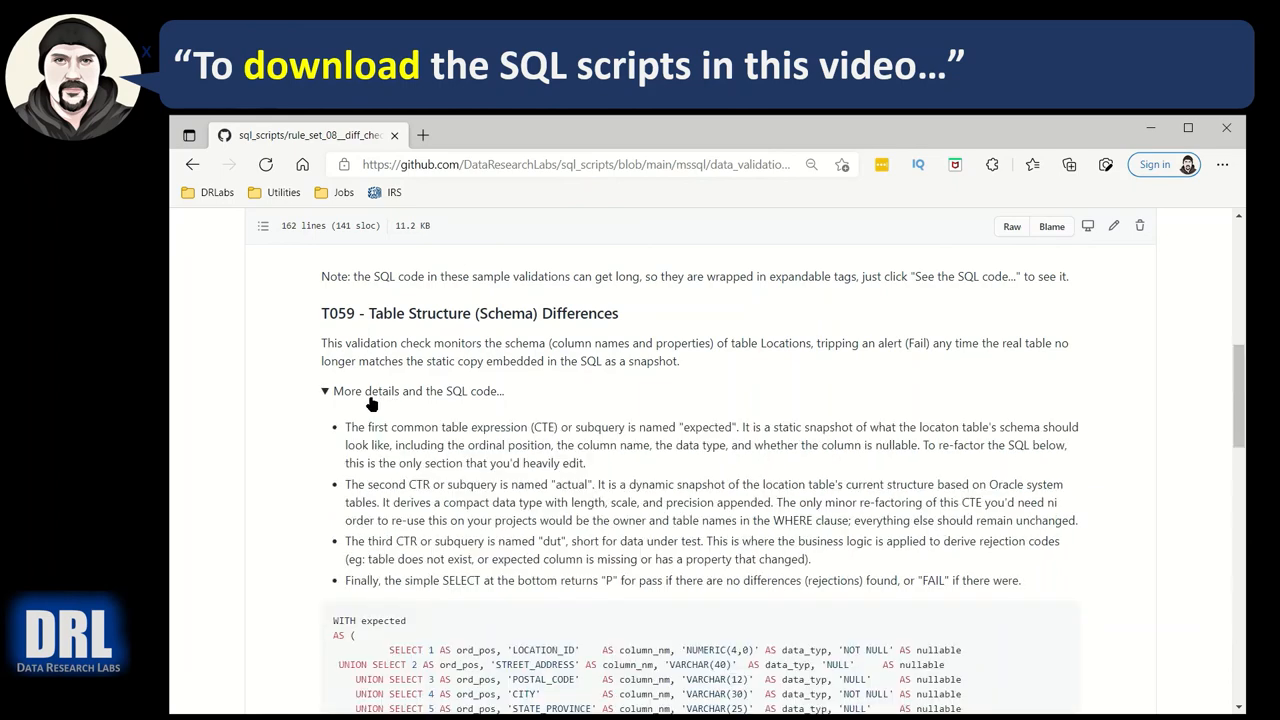
scroll(down, 3)
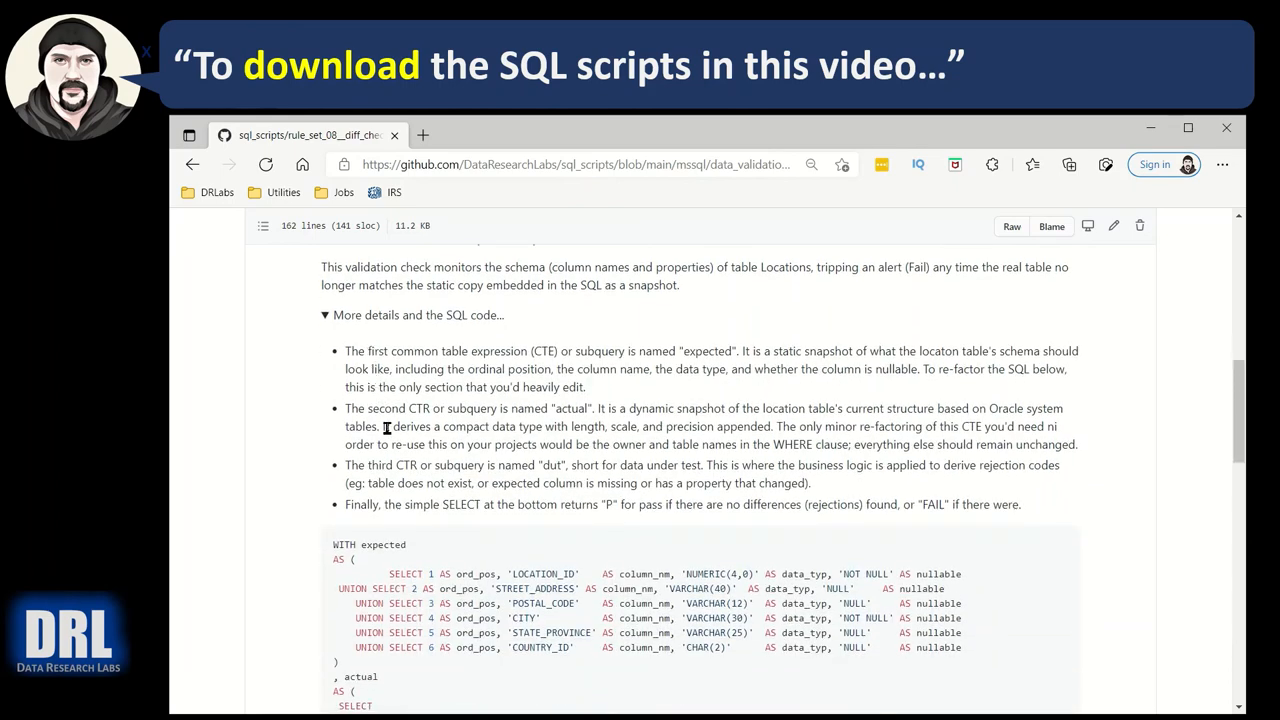
scroll(down, 3)
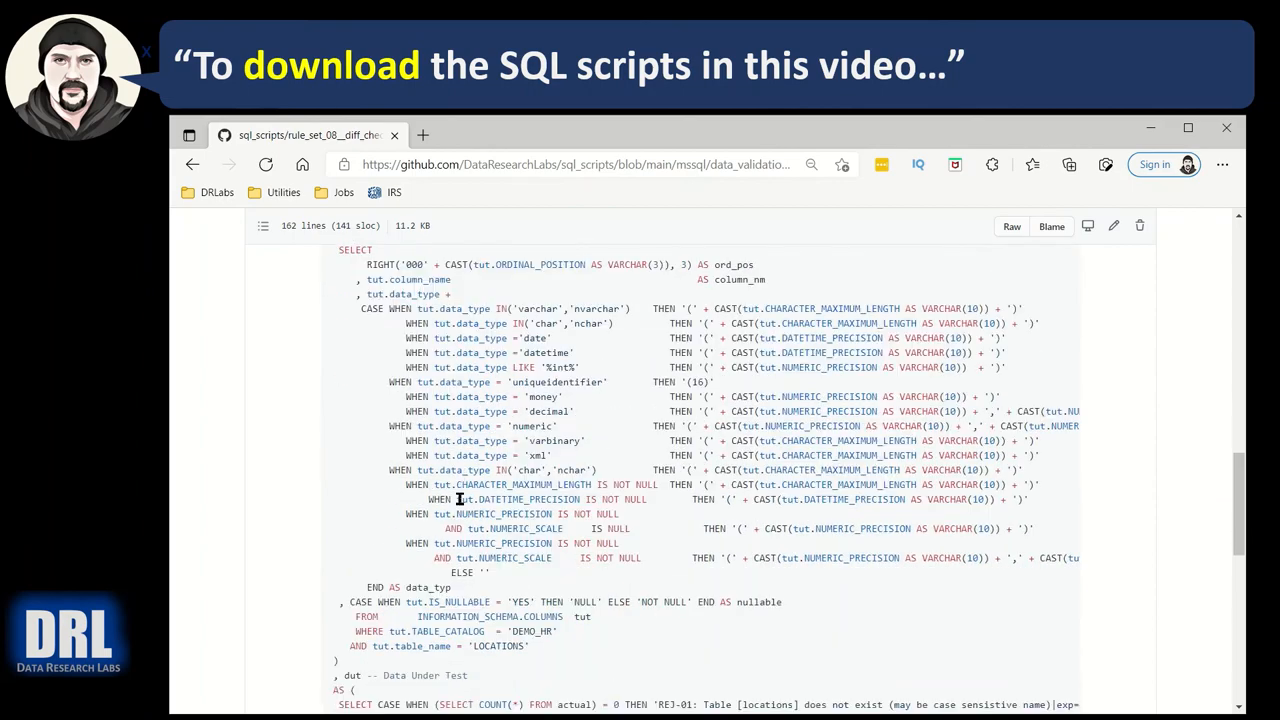
Copy the entire T059 SQL script from the GitHub code block
scroll(up, 3)
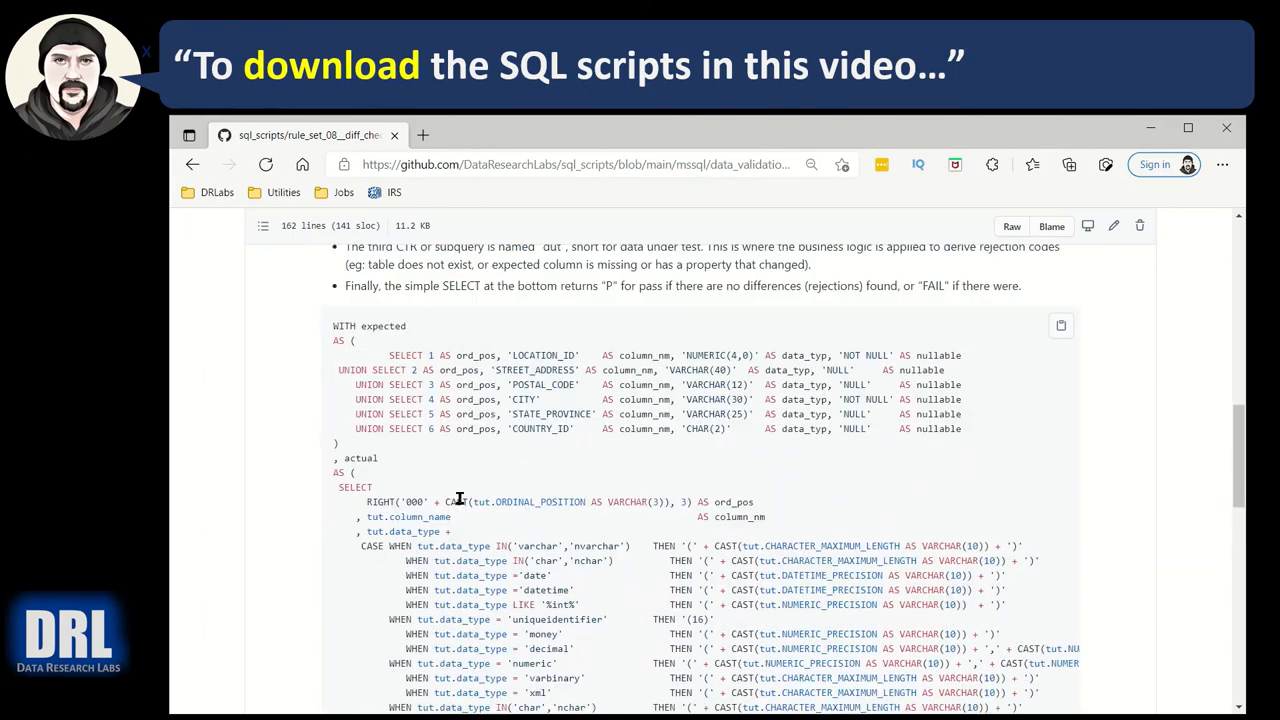
scroll(up, 3)
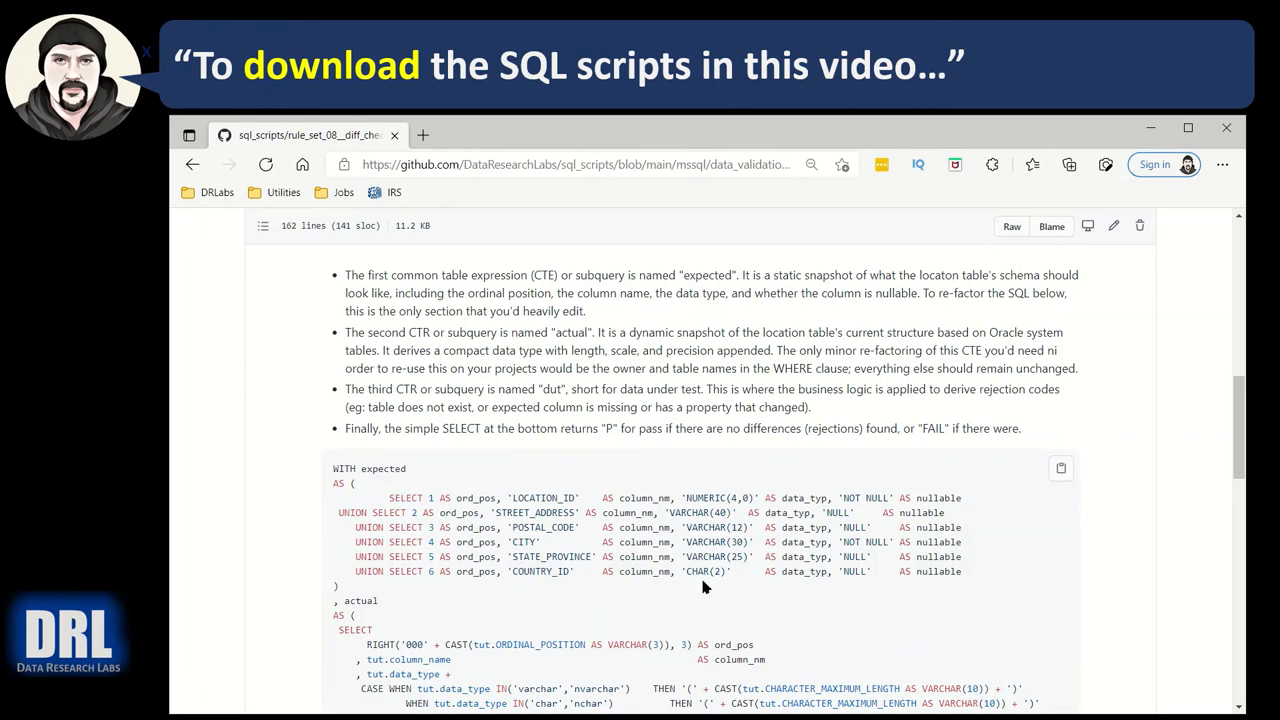
scroll(down, 3)
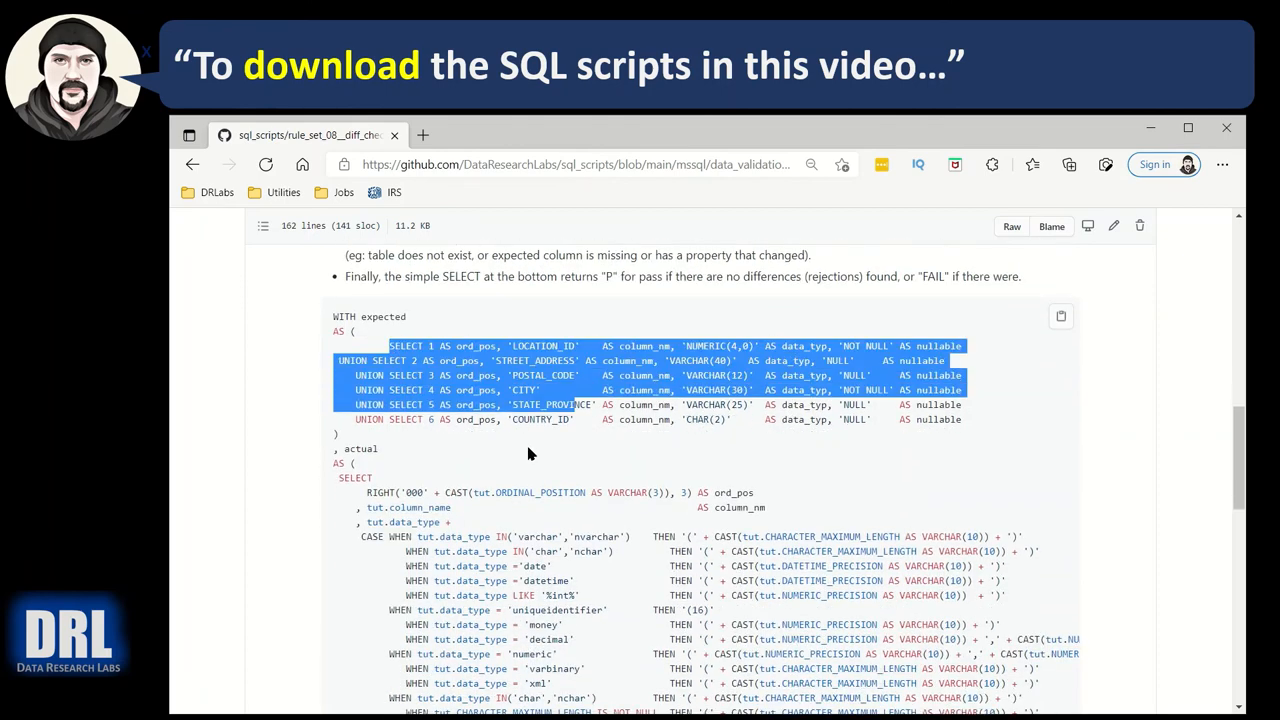
mouse_move(1005, 405)
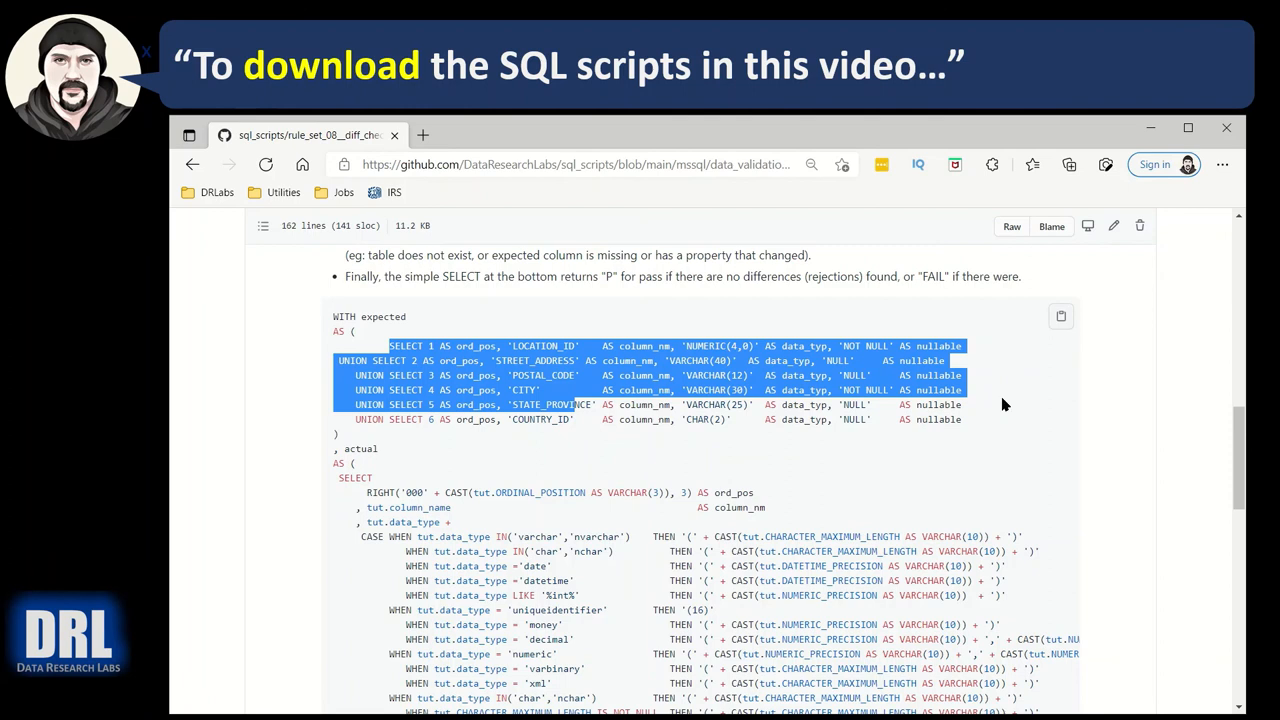
click(1061, 316)
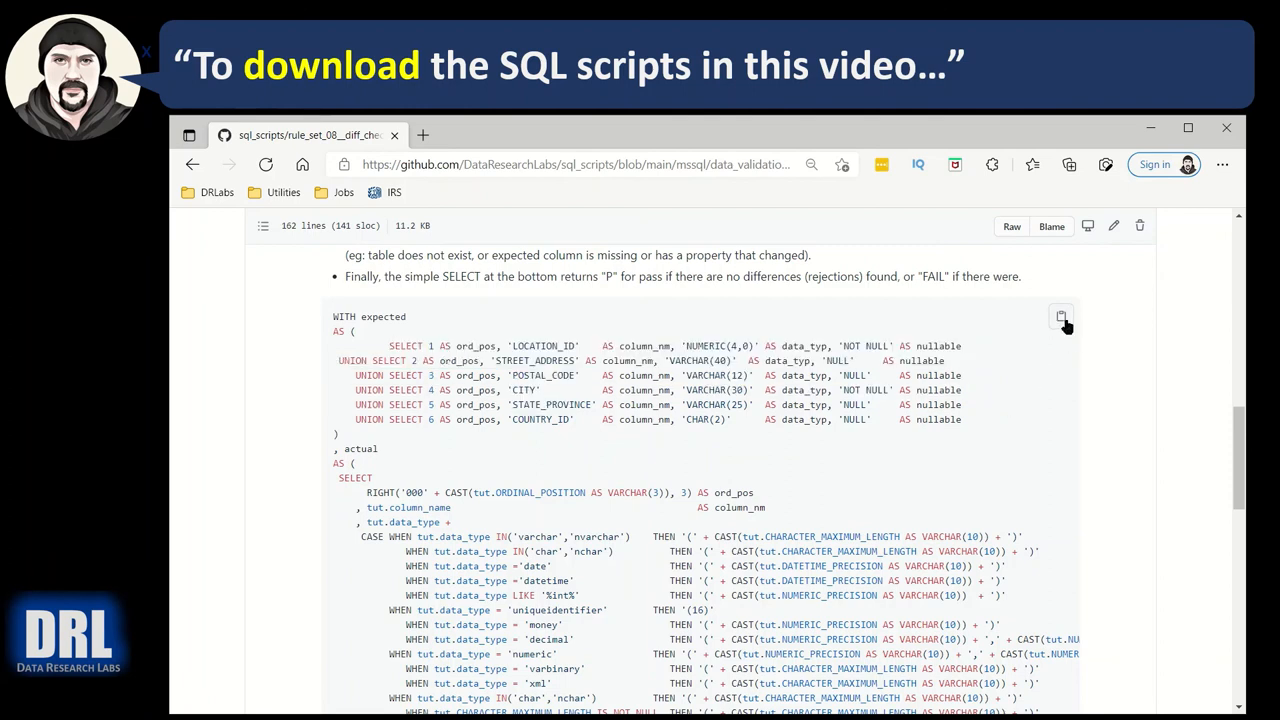
click(1061, 317)
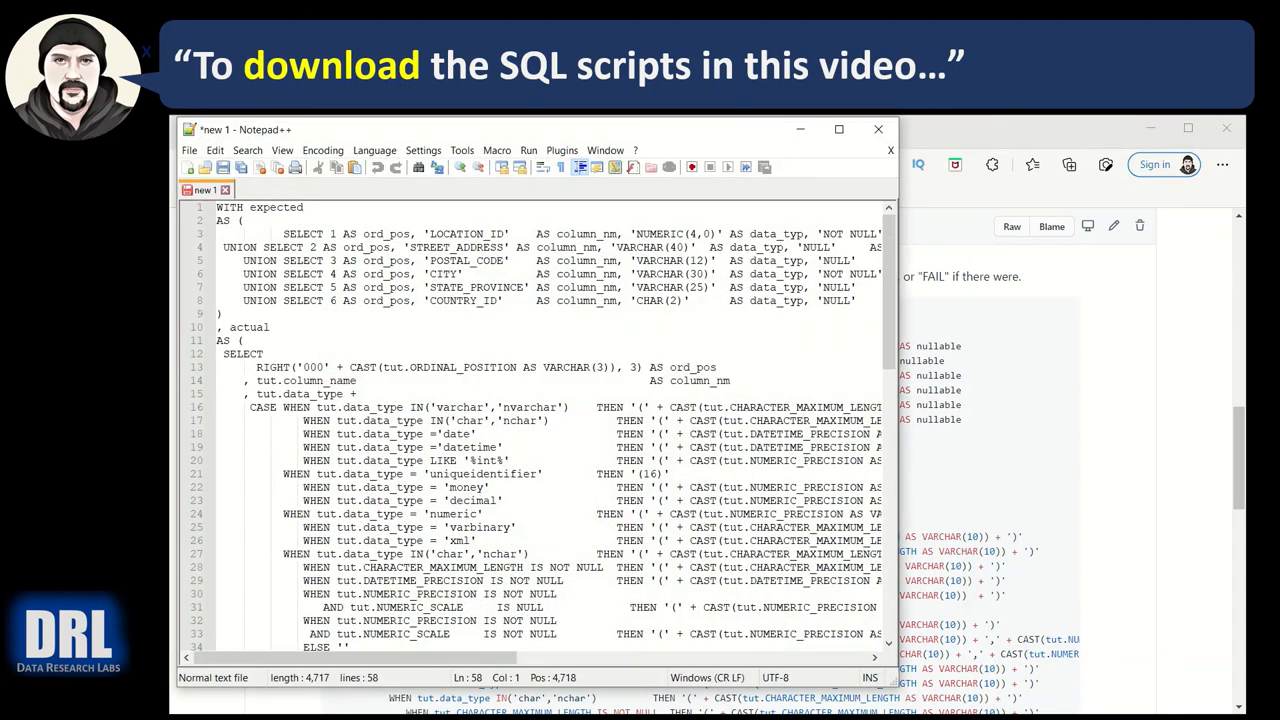
Close the 'new 1' tab holding the pasted SQL, choosing not to save
click(878, 128)
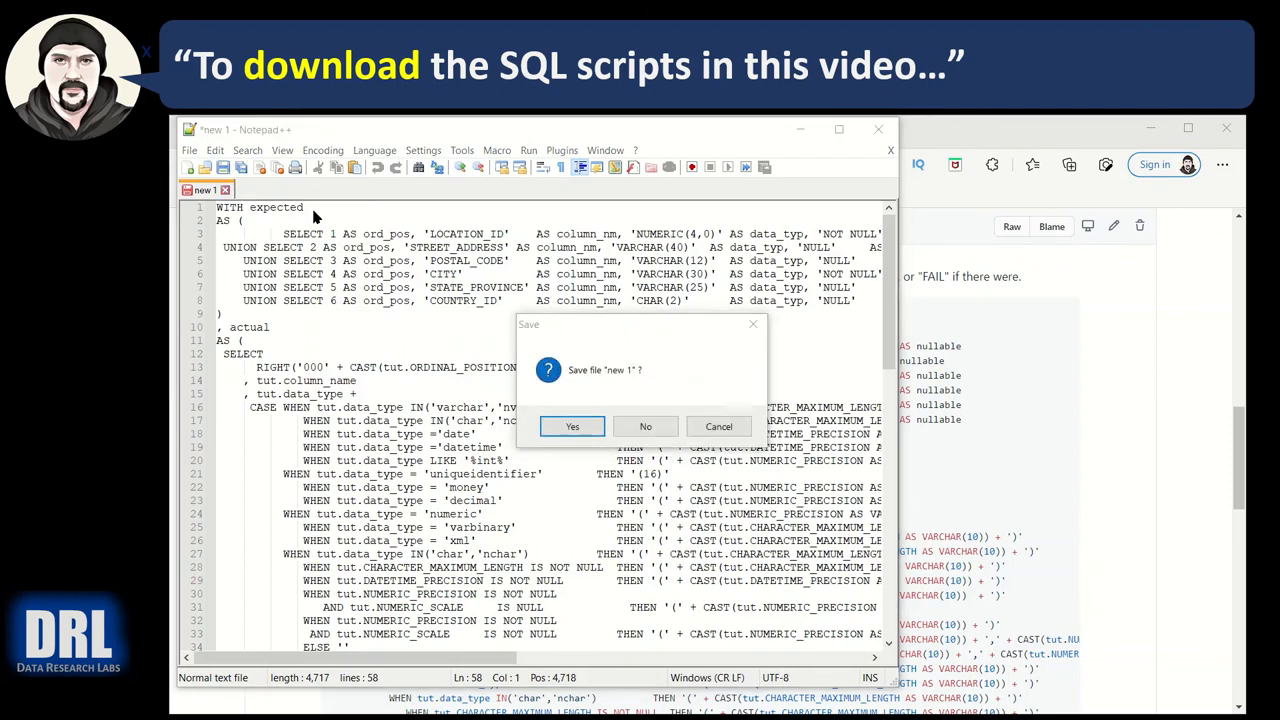
click(645, 426)
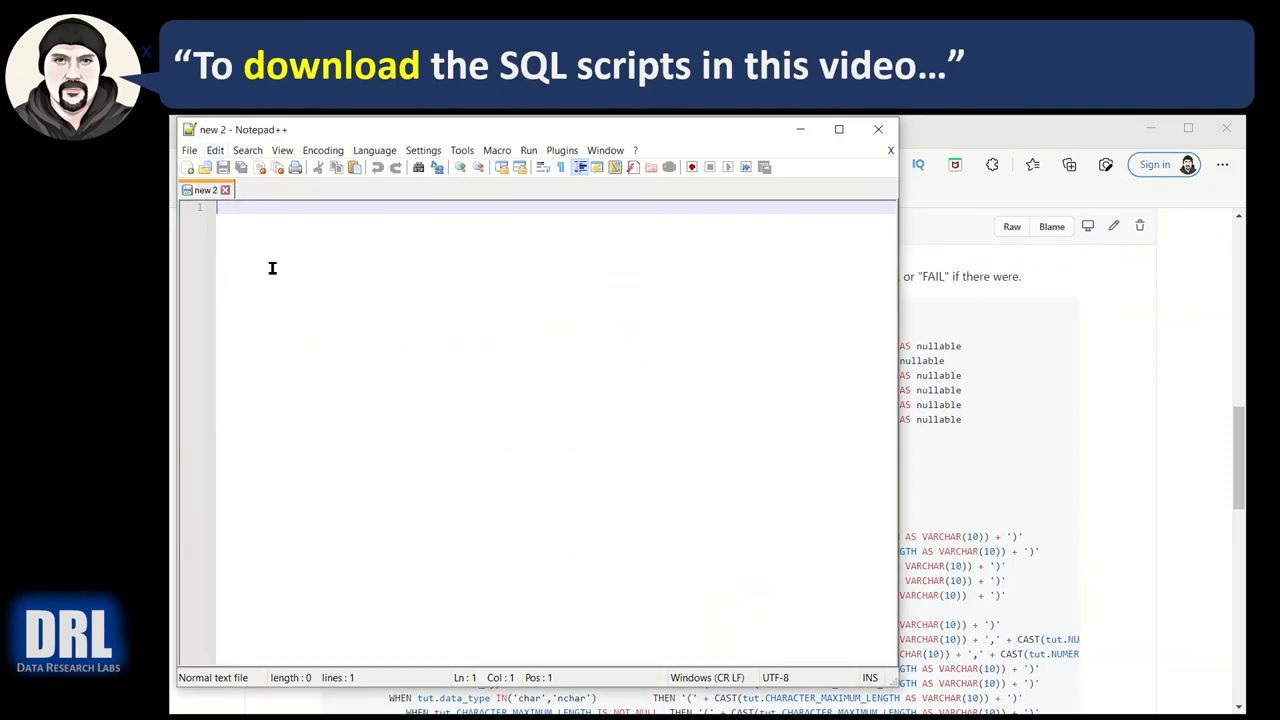
mouse_move(298, 309)
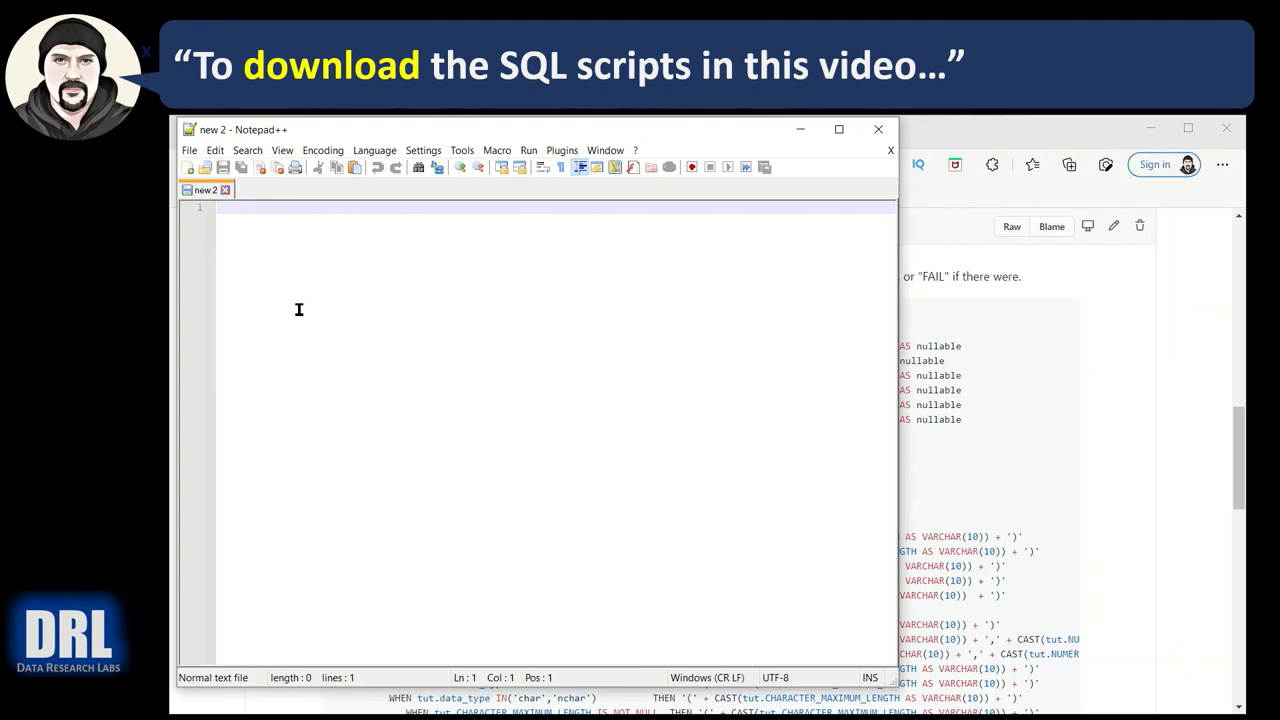